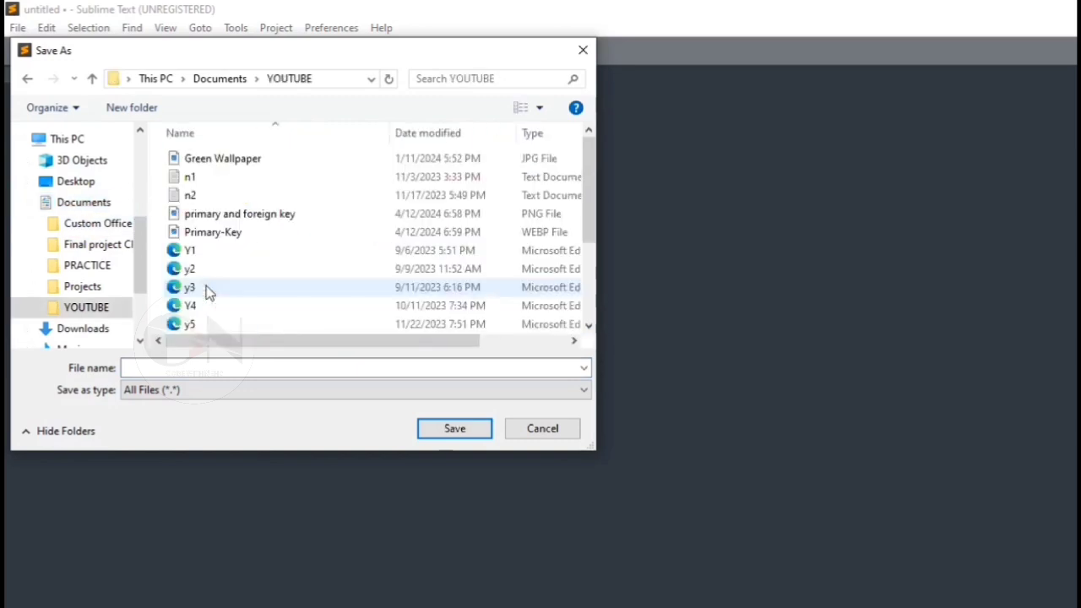
# - Enter the file name y12 and save the file as y12.html
pyautogui.click(355, 367)
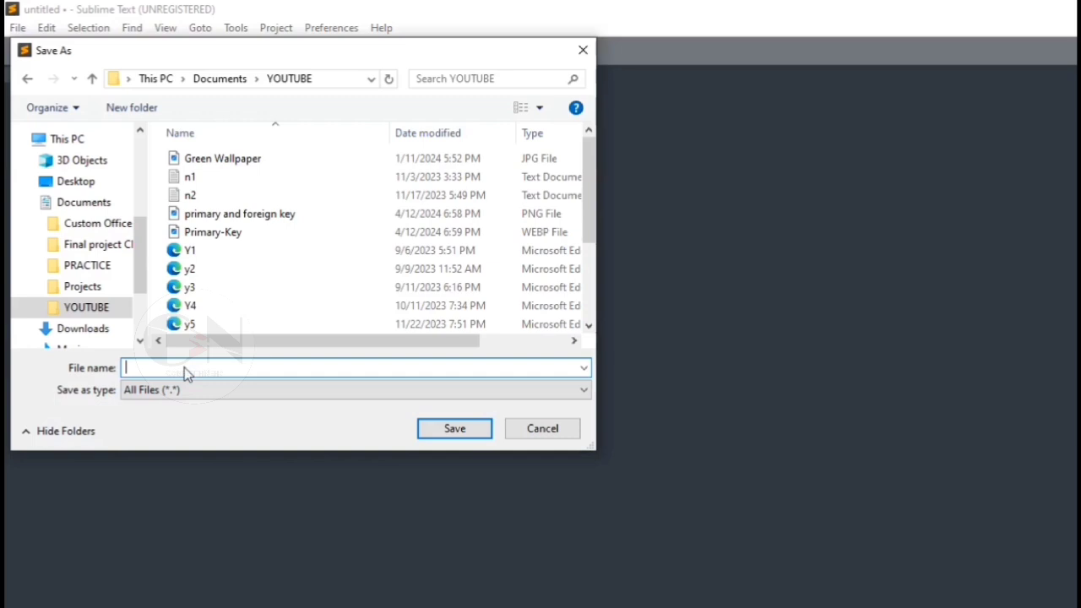
pyautogui.write('y12')
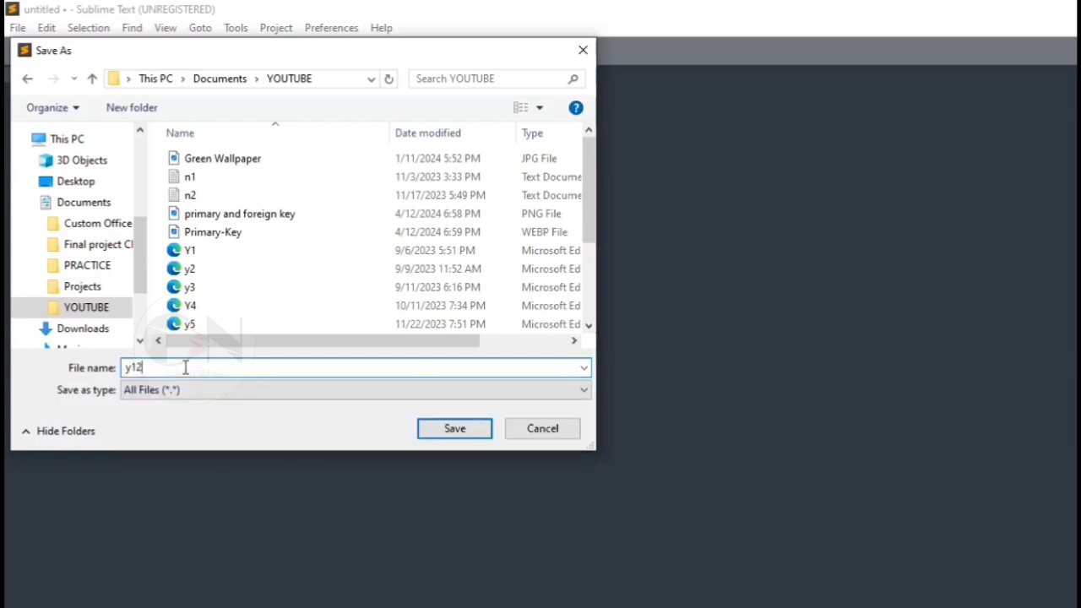
pyautogui.click(454, 428)
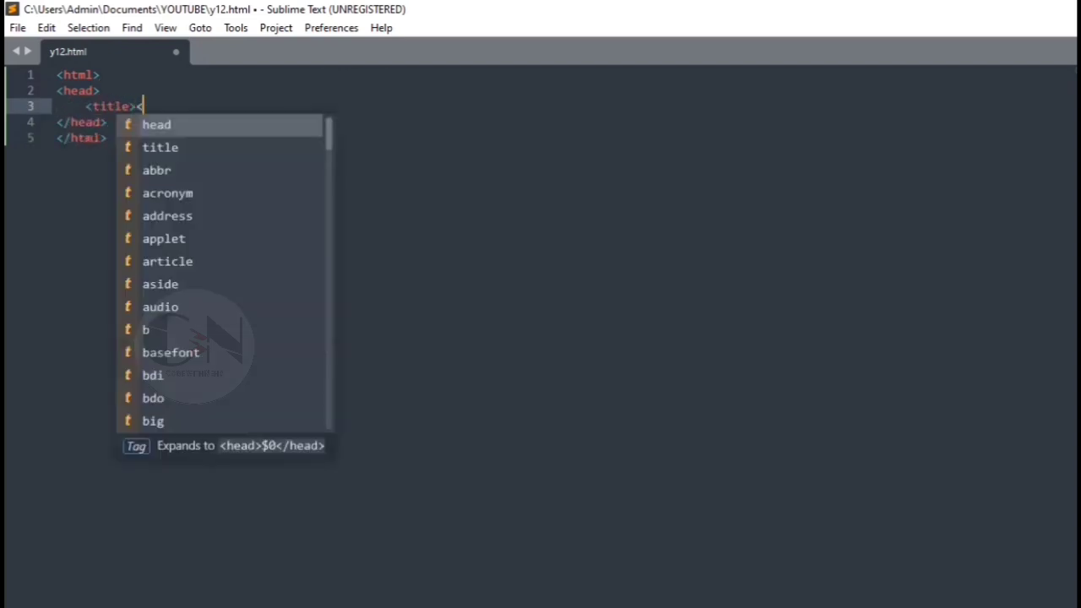
# - Title the page STUDENT REGISTRATION FORM VALIDATION and open a body with form f1
pyautogui.write('STUDE')
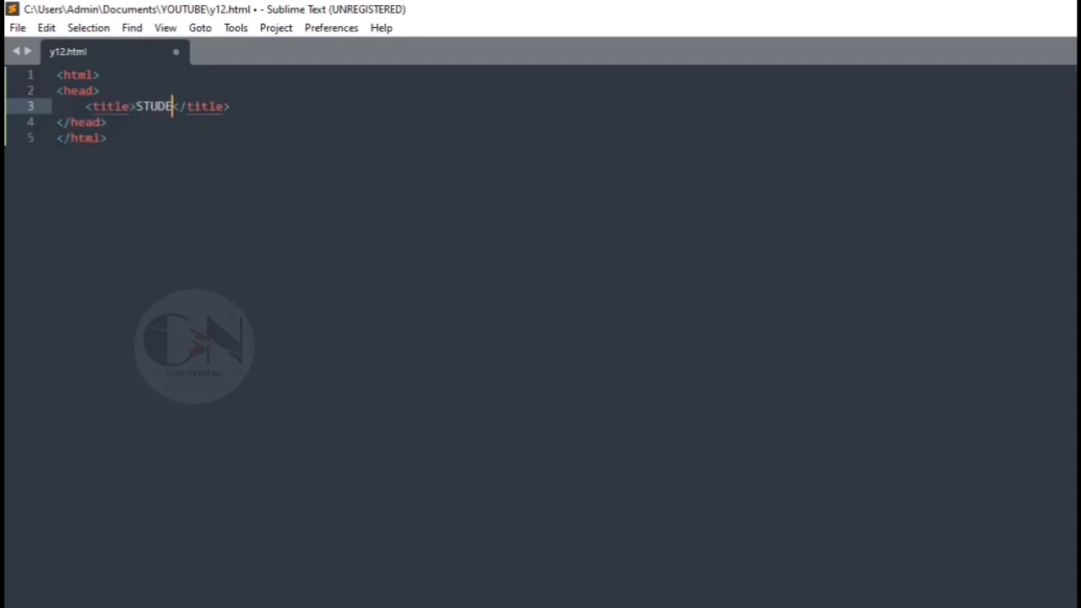
pyautogui.write('NT REGISTRATION FORM')
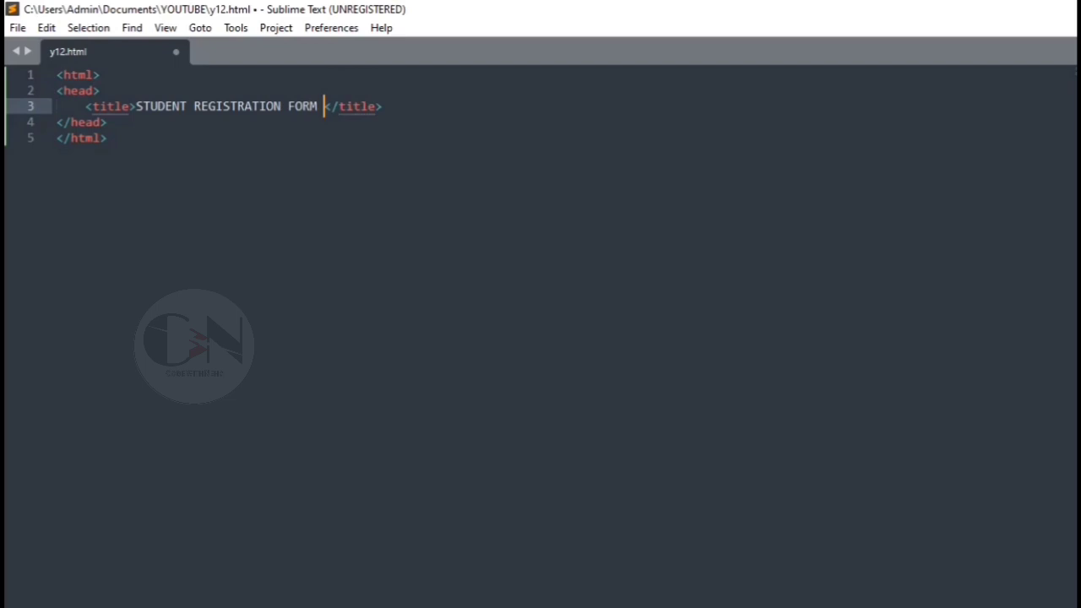
pyautogui.write('VALIDATION')
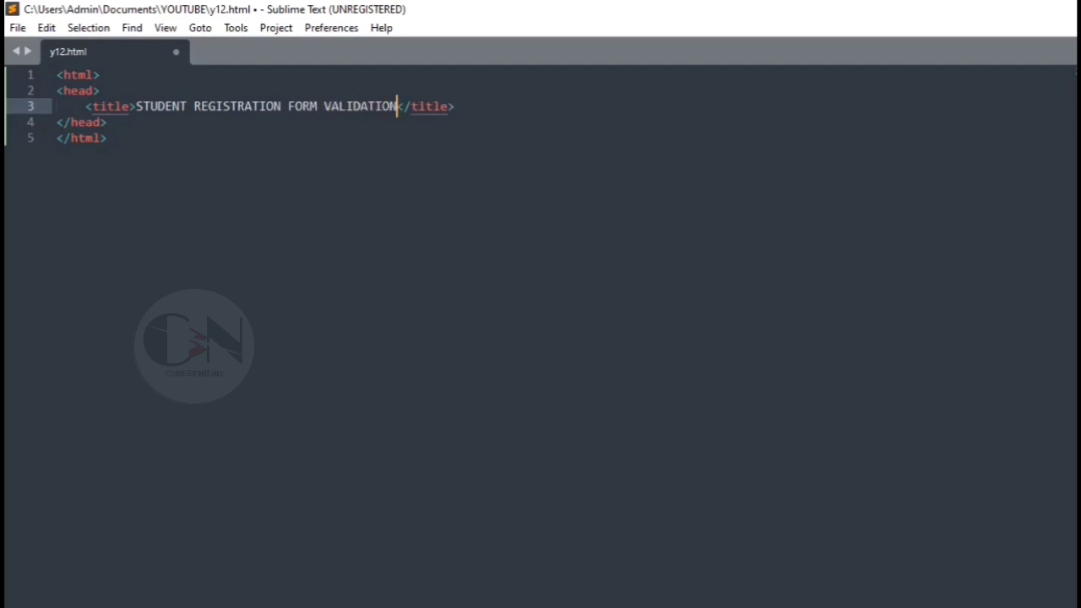
pyautogui.write('body>')
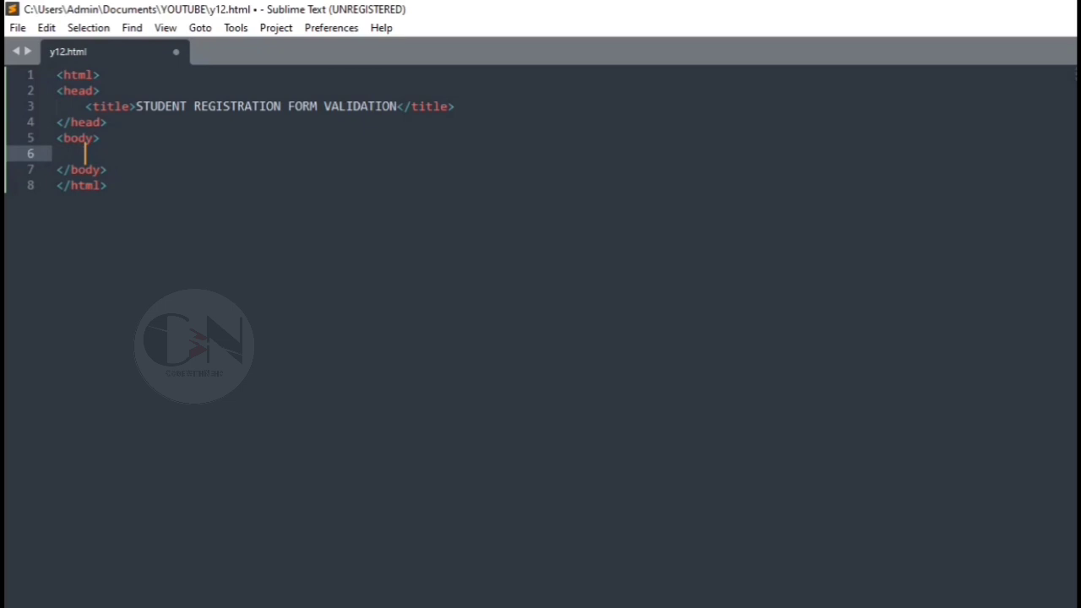
pyautogui.write('<form name>')
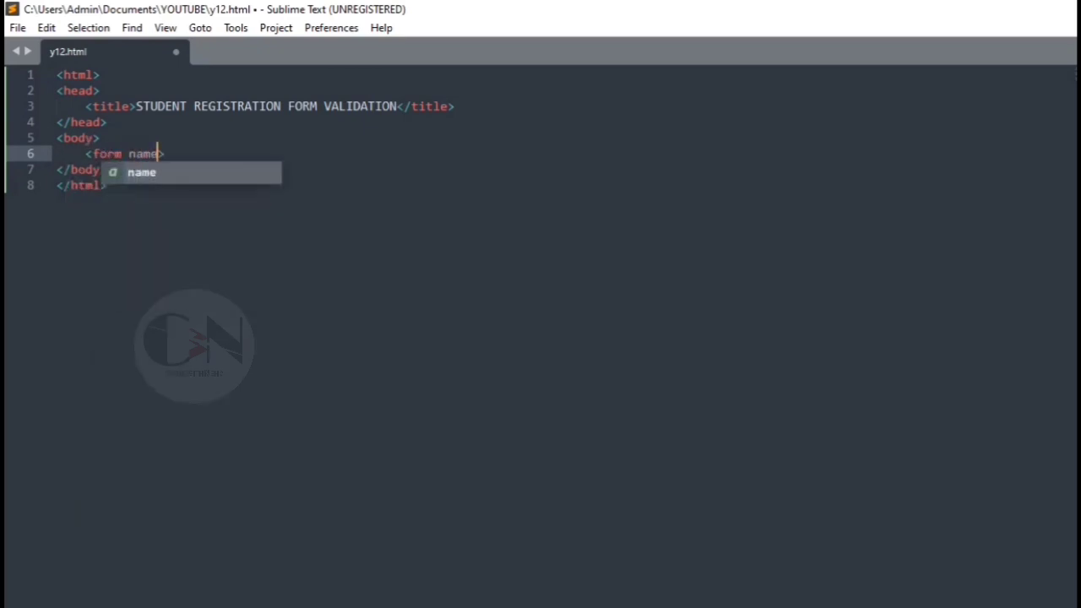
pyautogui.write('="f1"')
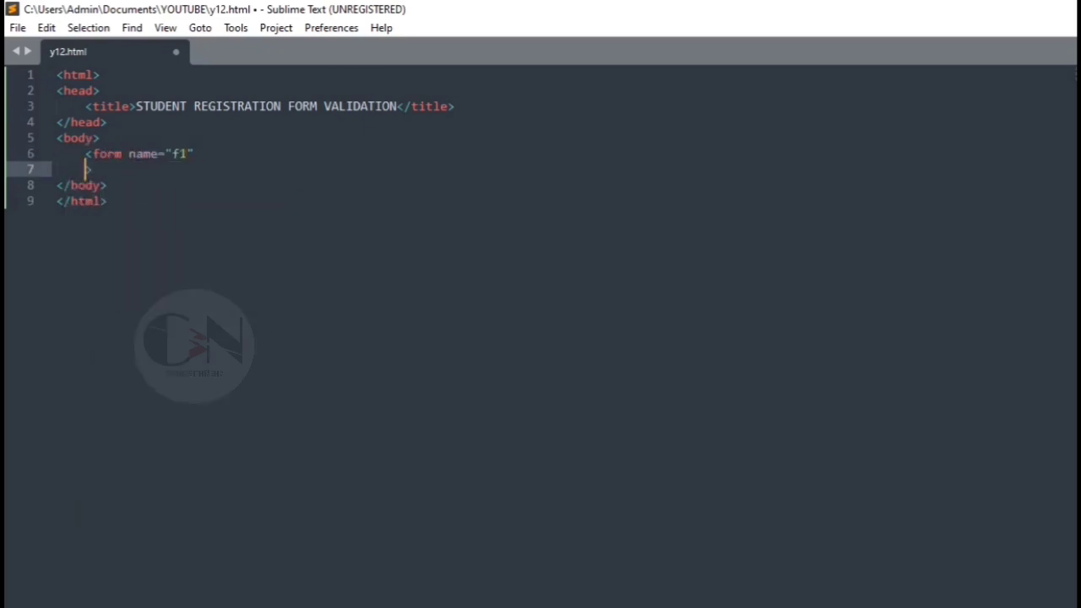
pyautogui.write('>')
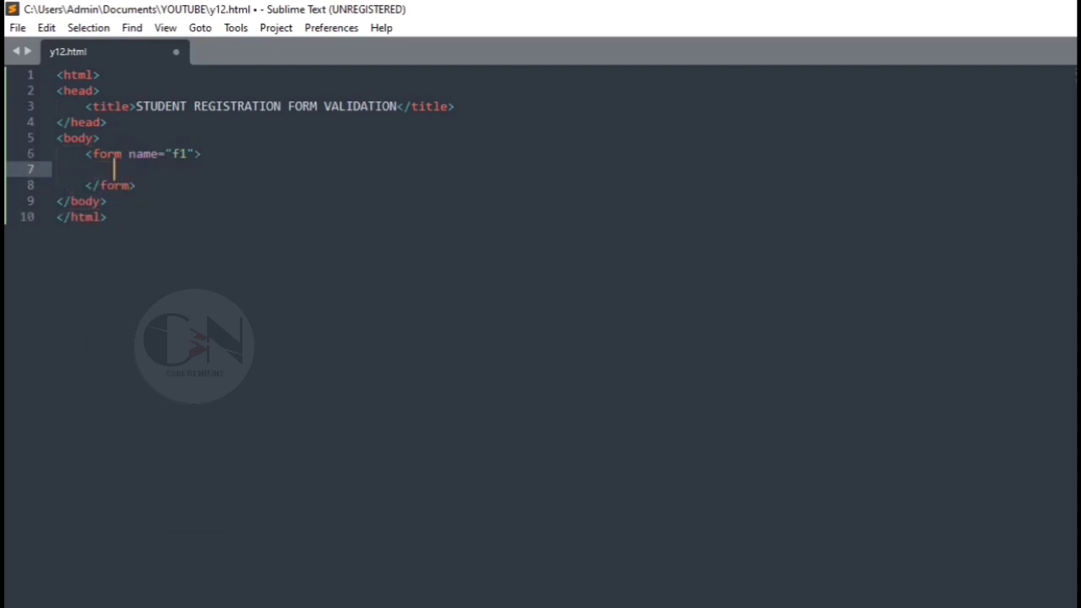
# - Add the ENTER NAME text input 'name' and the ENTER PASSWORD input 'pass'
pyautogui.write('ENTER NAME')
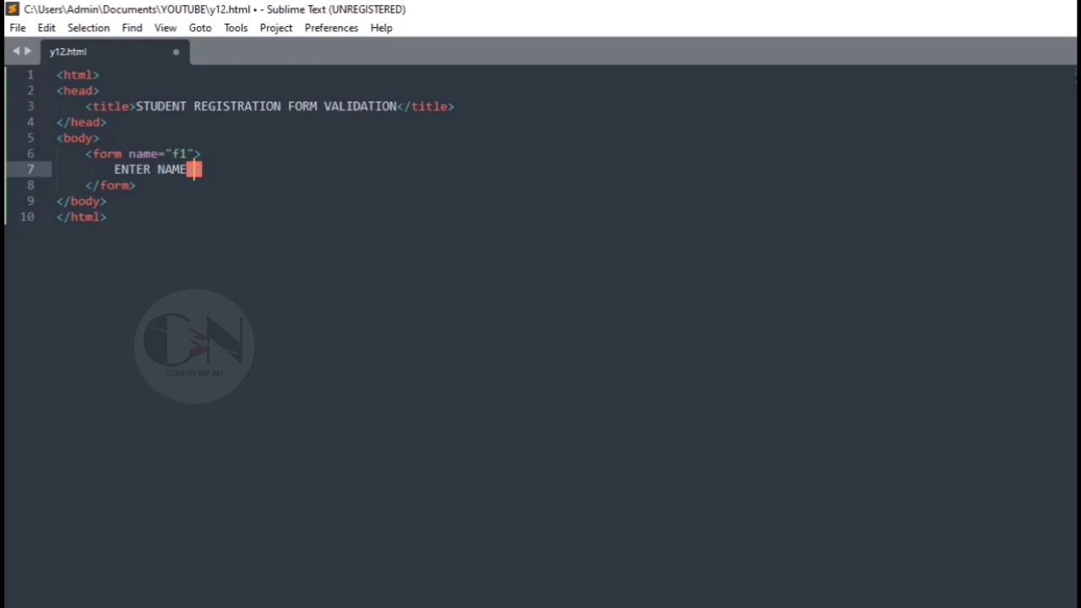
pyautogui.write('<input type="t">')
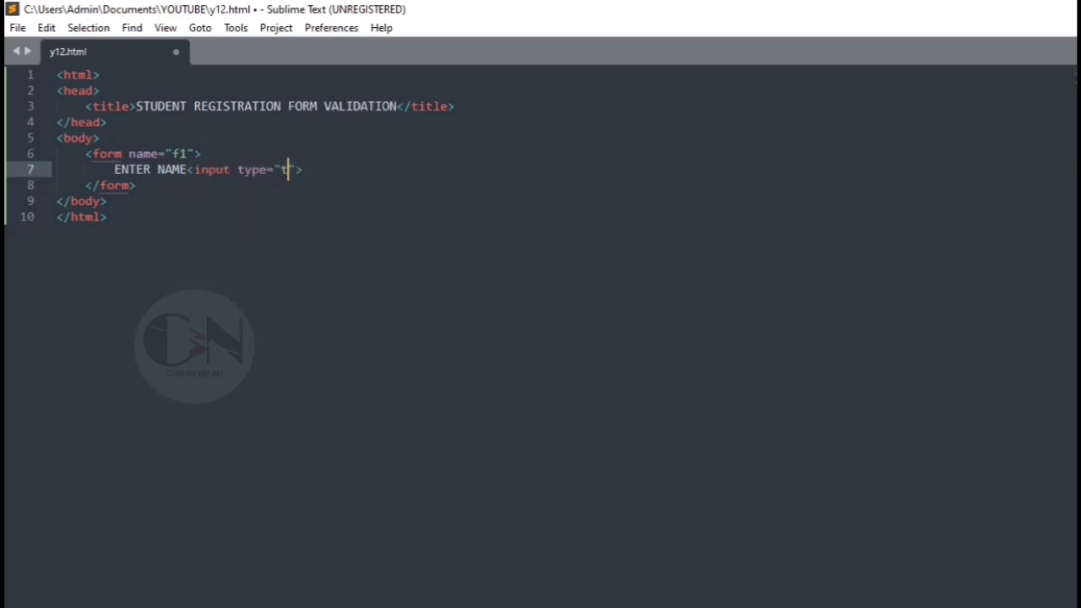
pyautogui.write('ext" name="')
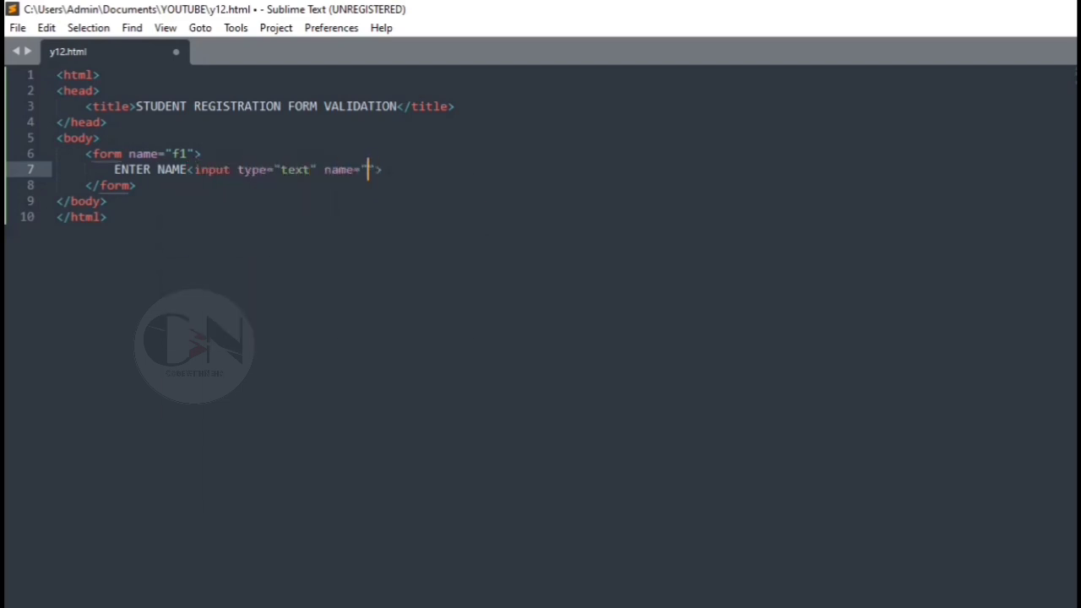
pyautogui.write('name')
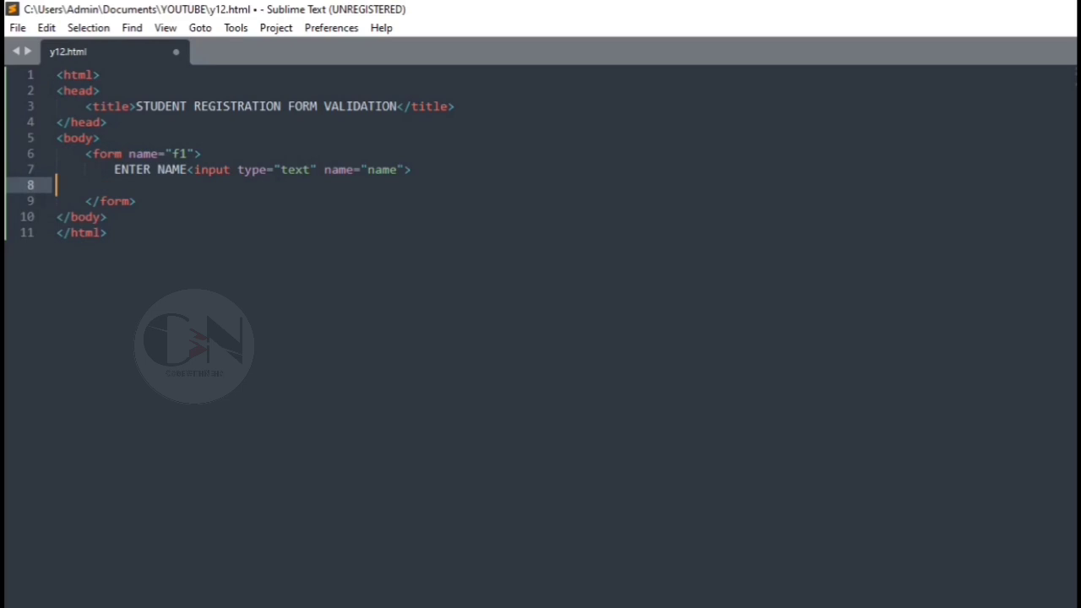
pyautogui.write('<br>')
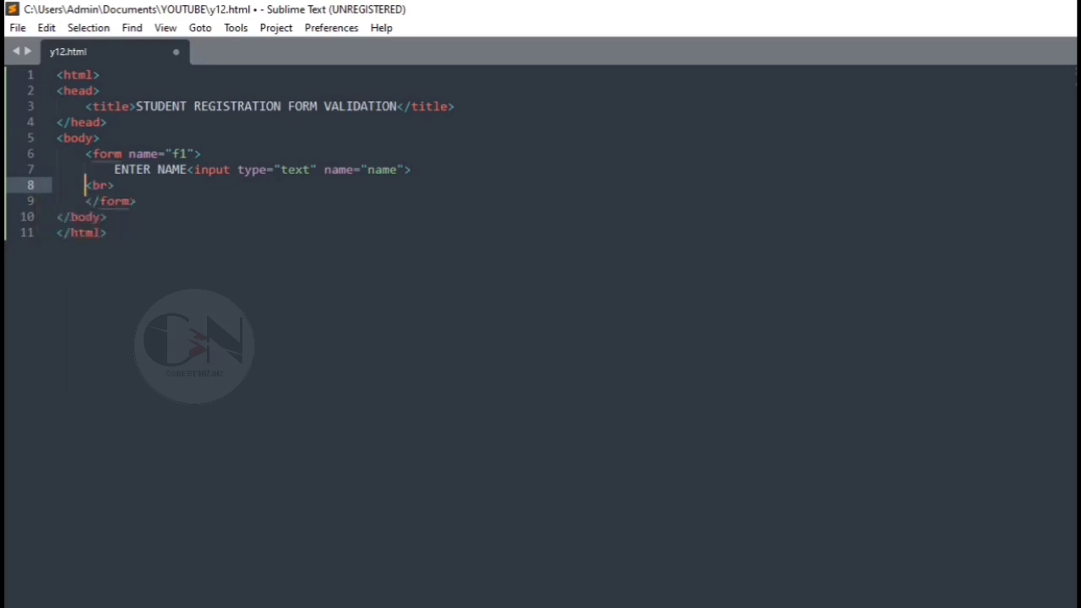
pyautogui.write('ENTER')
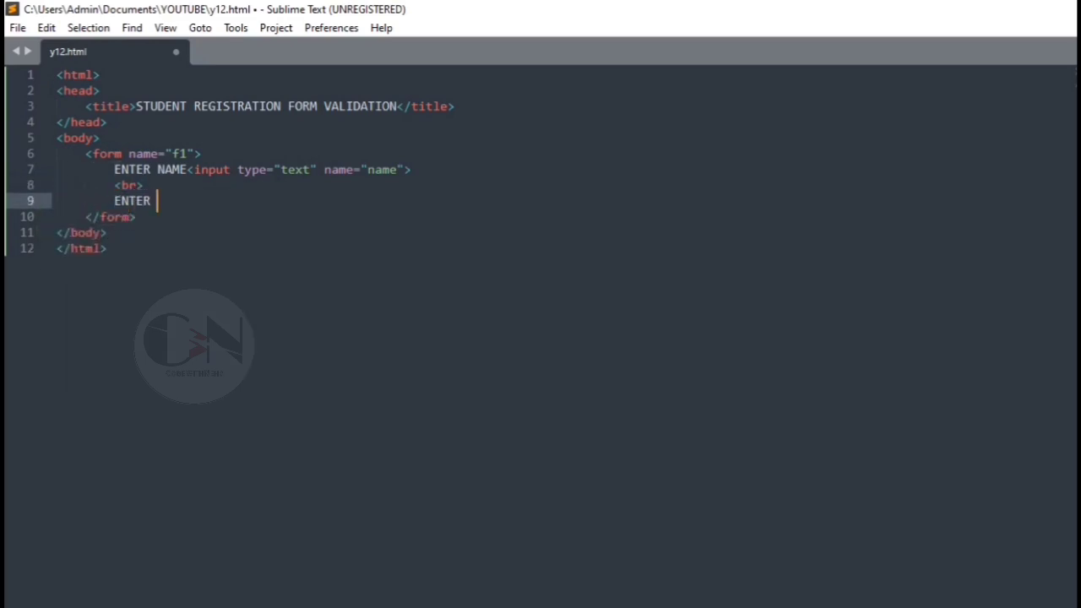
pyautogui.write('PASSWORD<input type="">')
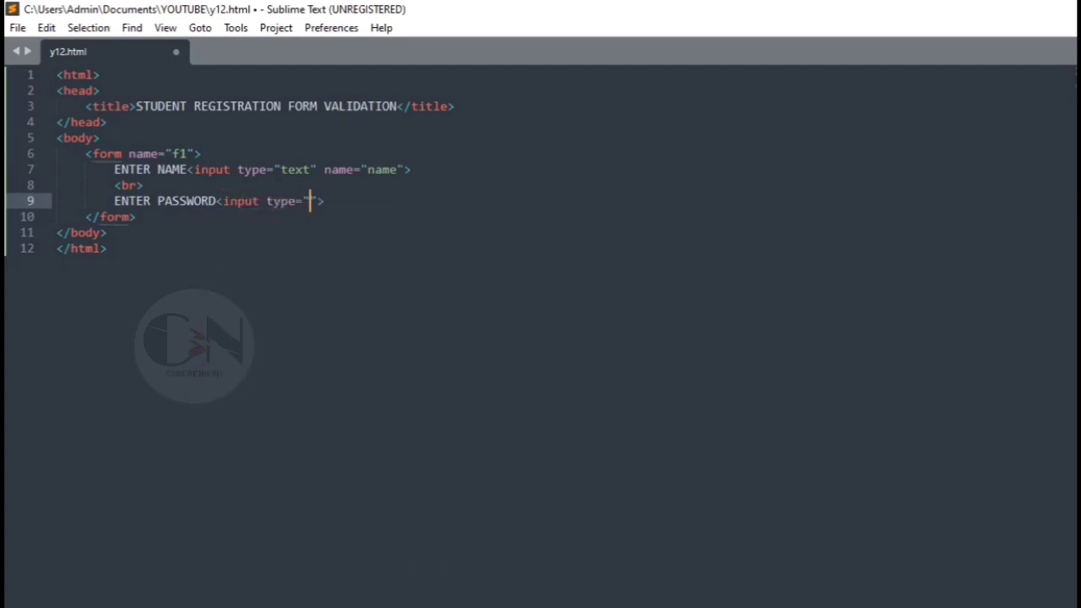
pyautogui.write('text" name="pass')
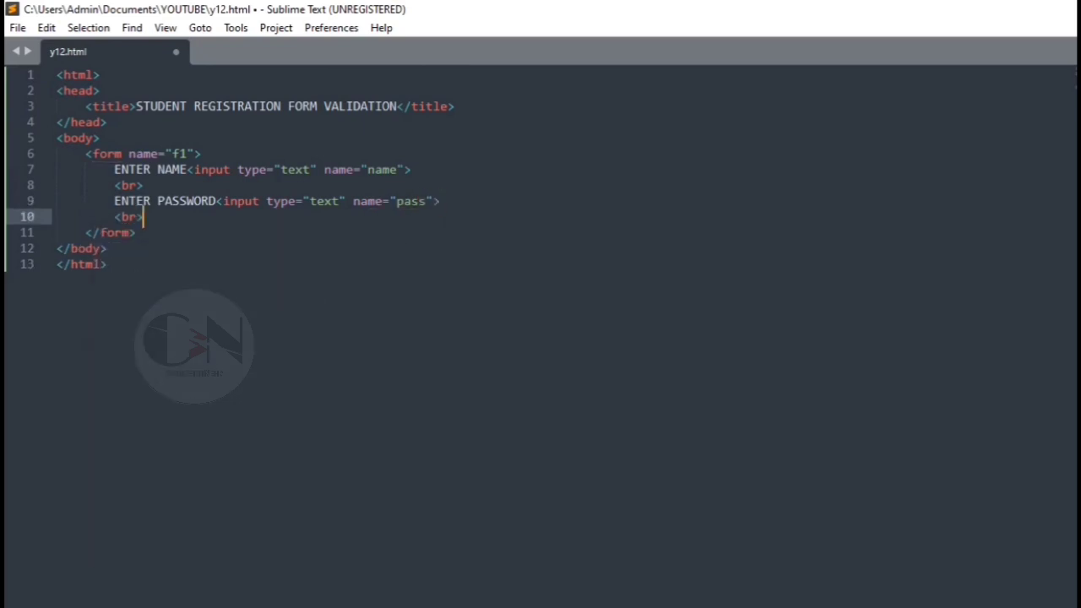
# - Add the ENTER PHONE input 'num' and the email input 'email'
pyautogui.write('ENTER PHONE NUMBER<input type="text" >')
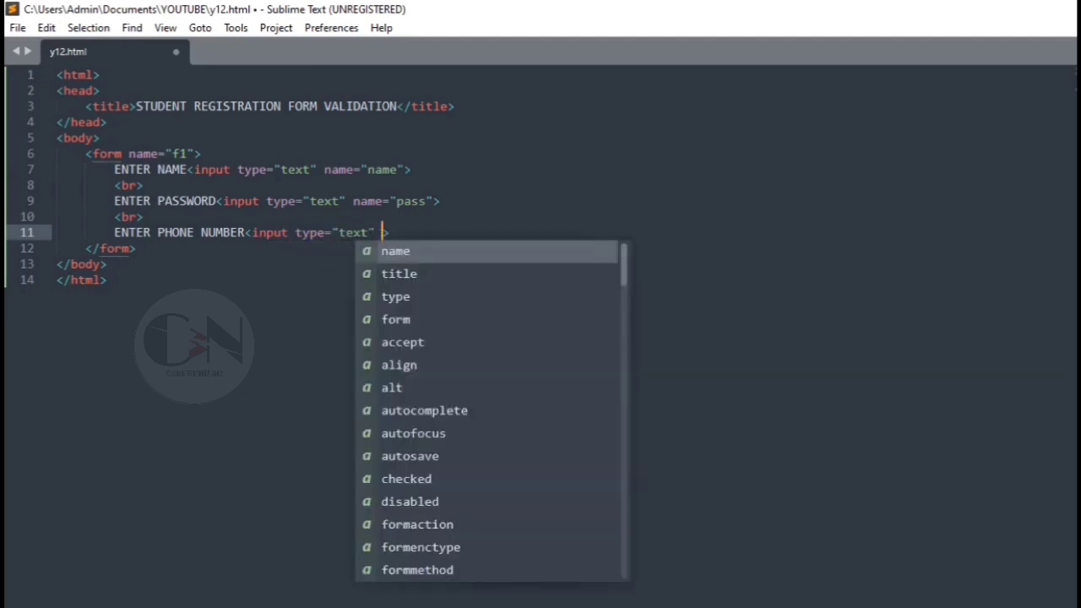
pyautogui.write('name="num">')
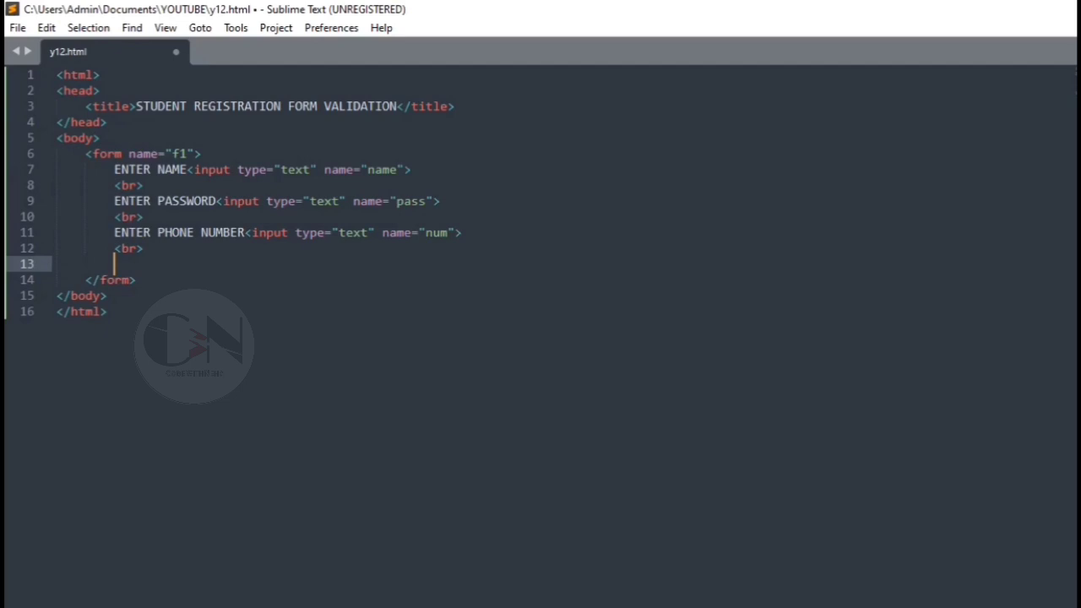
pyautogui.write('ENTER EMAIL ID')
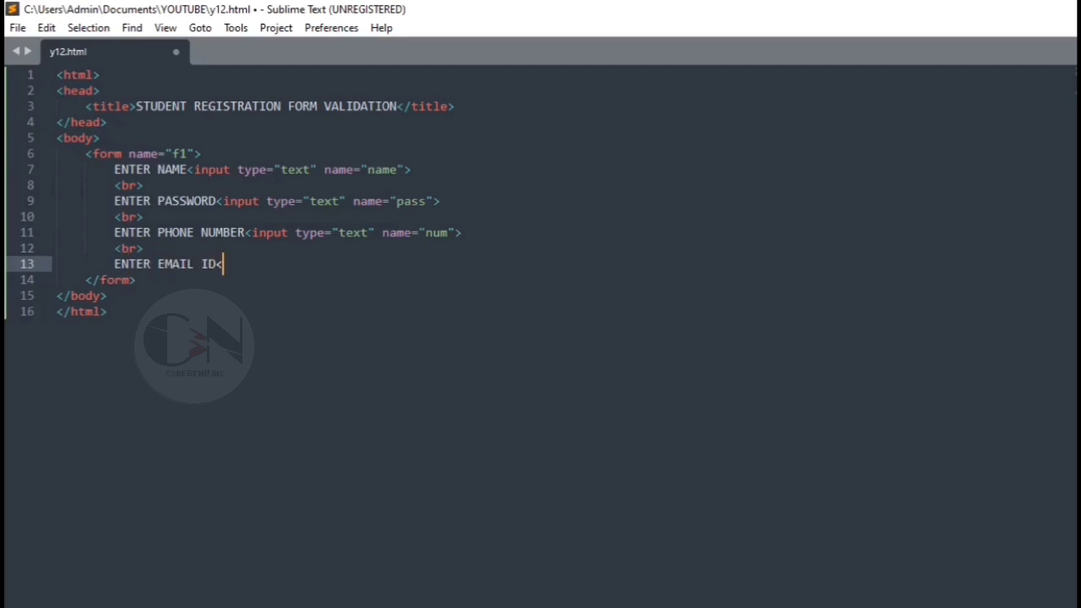
pyautogui.write('<input type="text" n>')
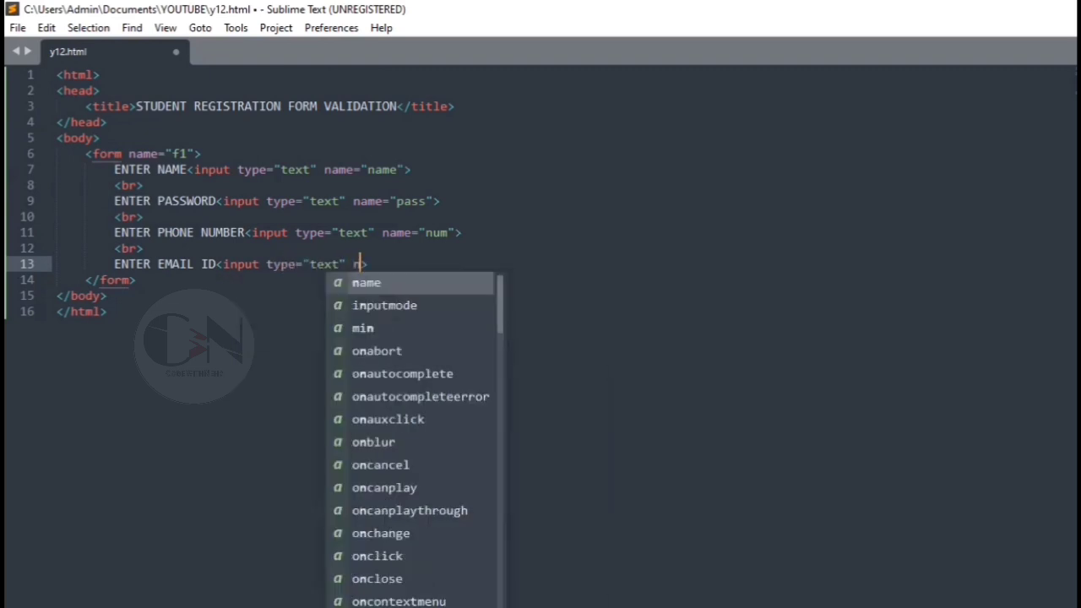
pyautogui.write('ame="email">')
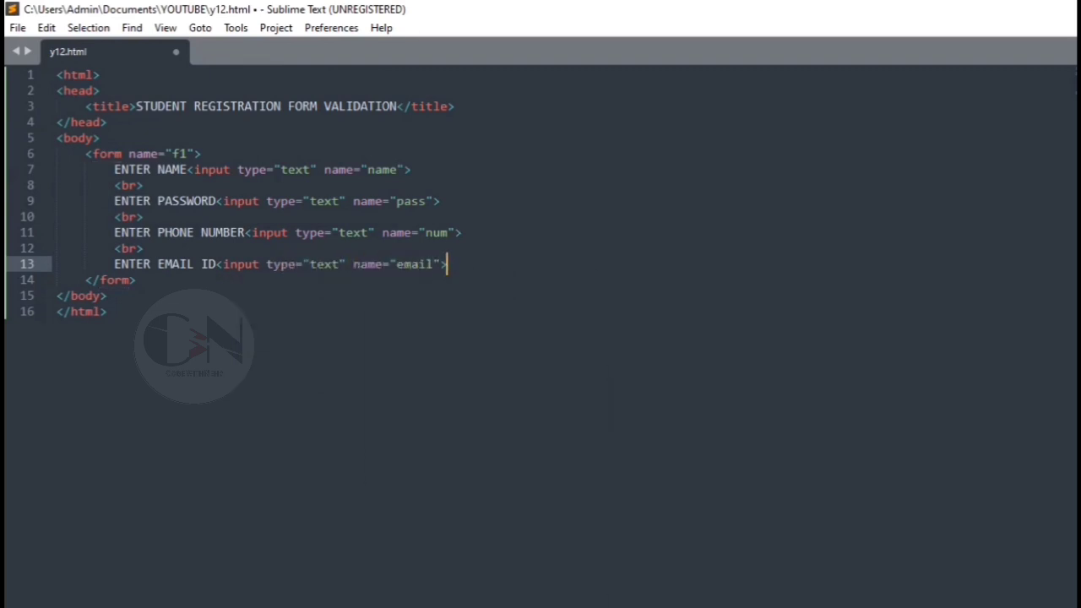
pyautogui.press('Enter')
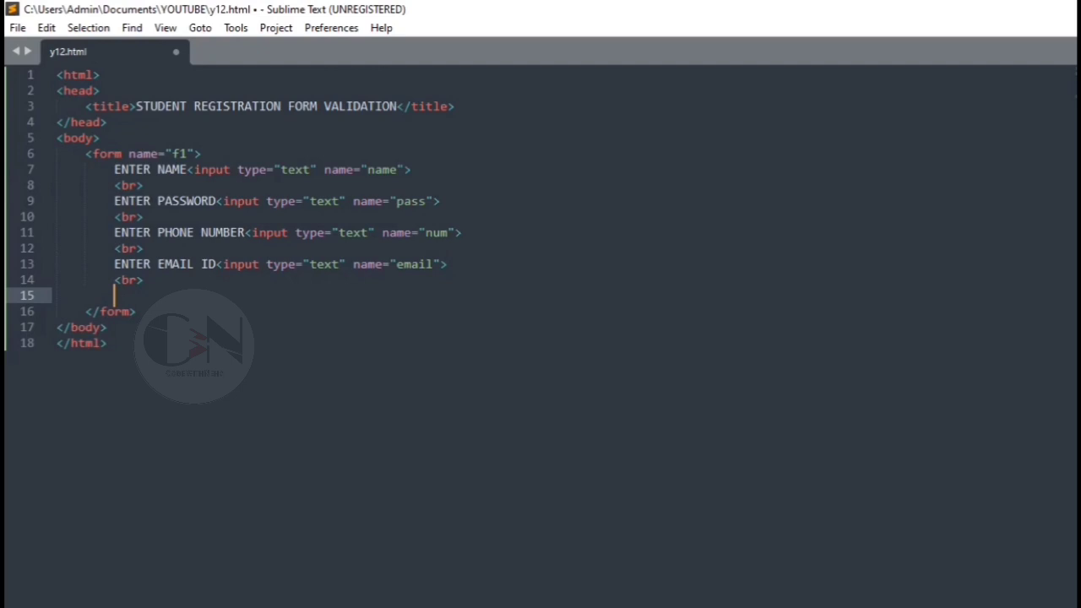
# - Relabel the prompt CHOOSE STREAM and add the SCIENCE radio button rad1
pyautogui.write('CHOSE SUBJECT')
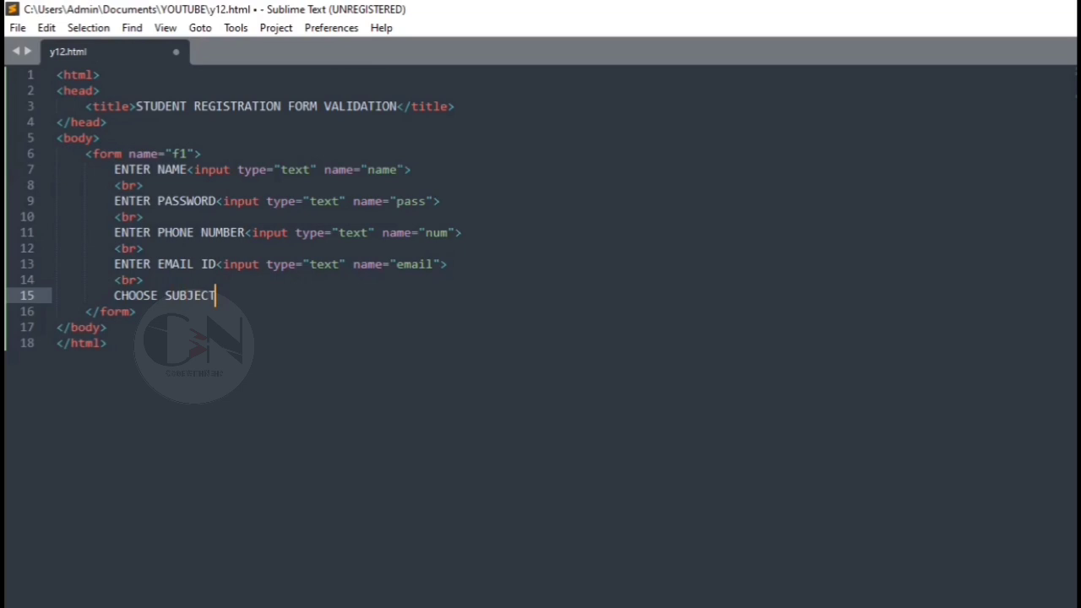
pyautogui.press('enter')
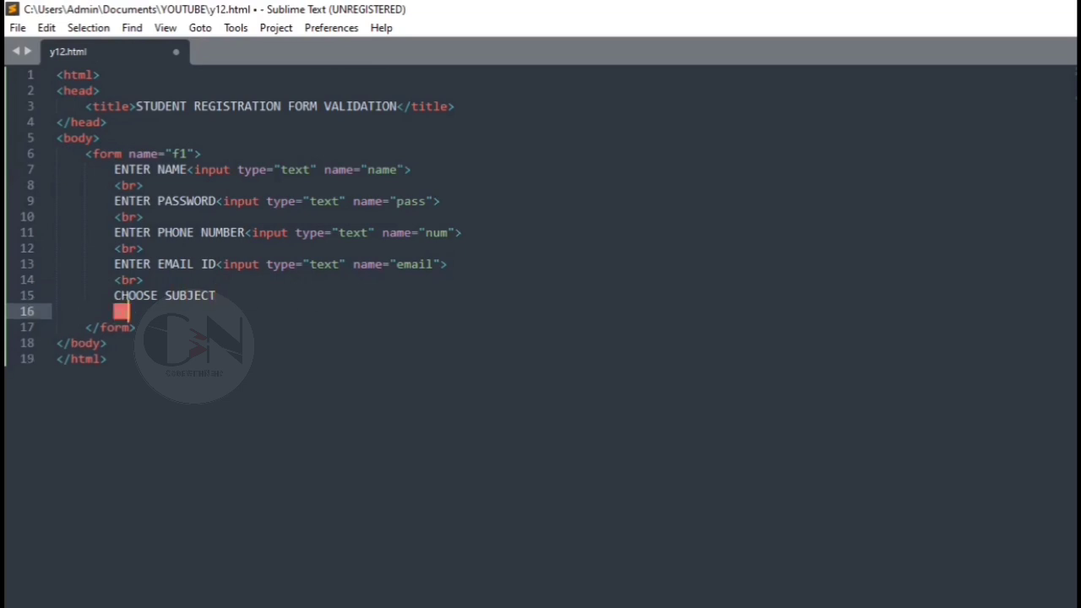
pyautogui.write('<input type="">')
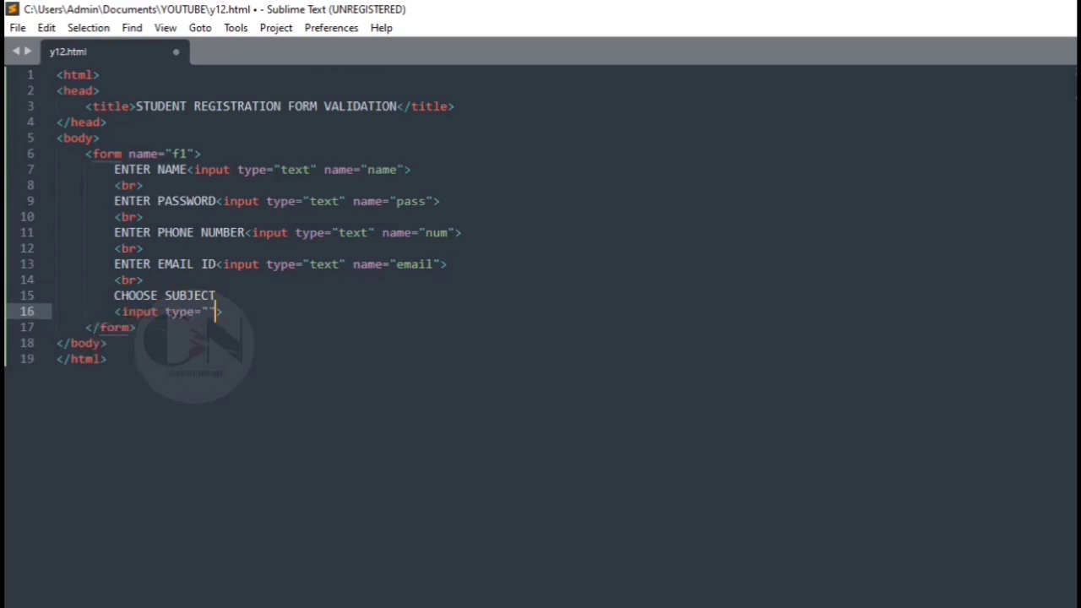
pyautogui.write('radio')
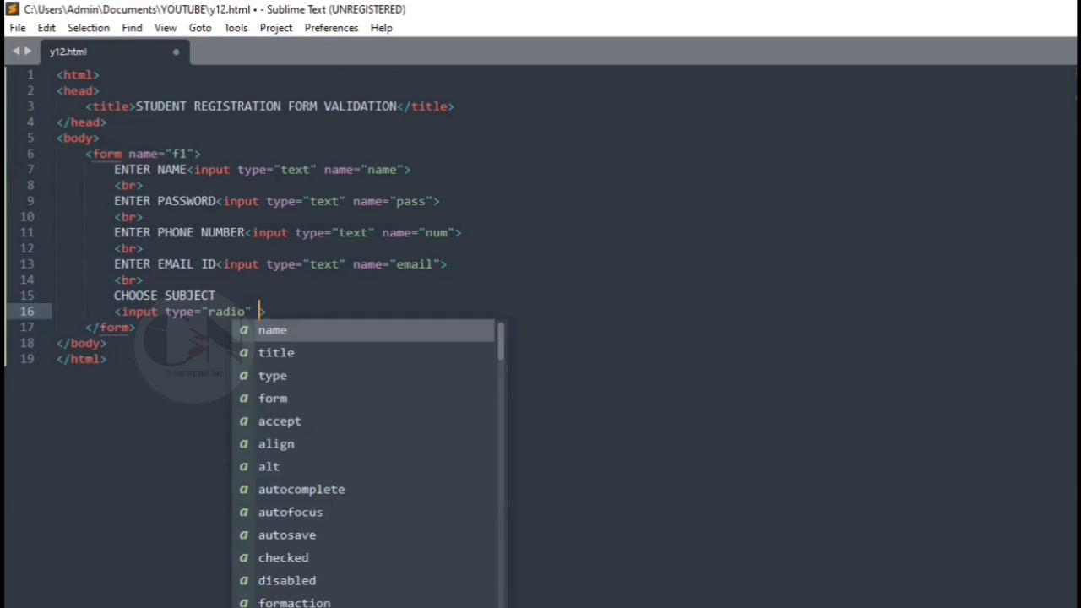
pyautogui.write('name="rad1">')
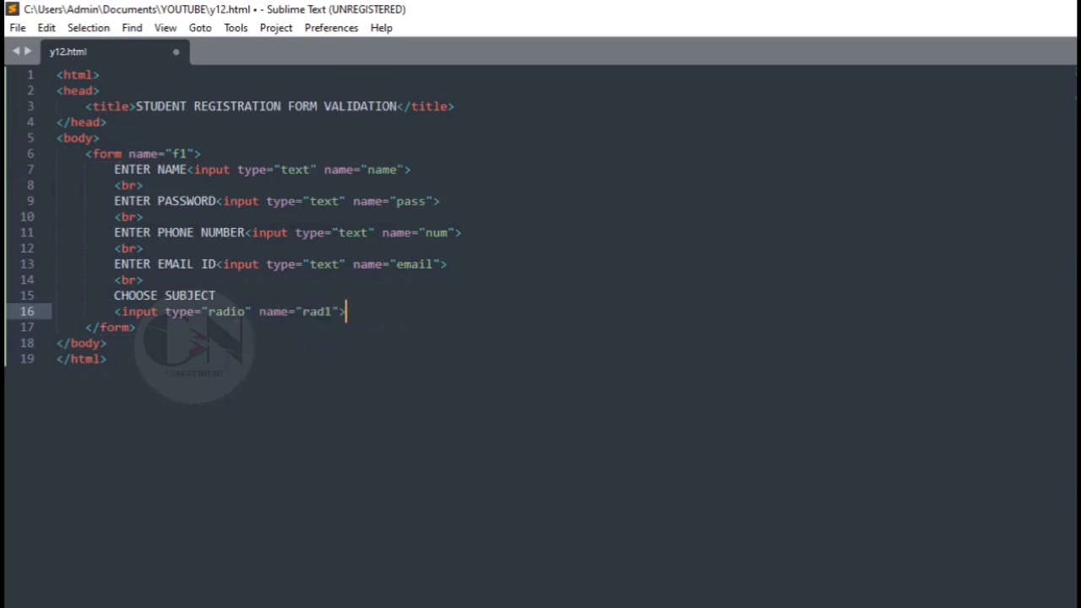
pyautogui.write('S')
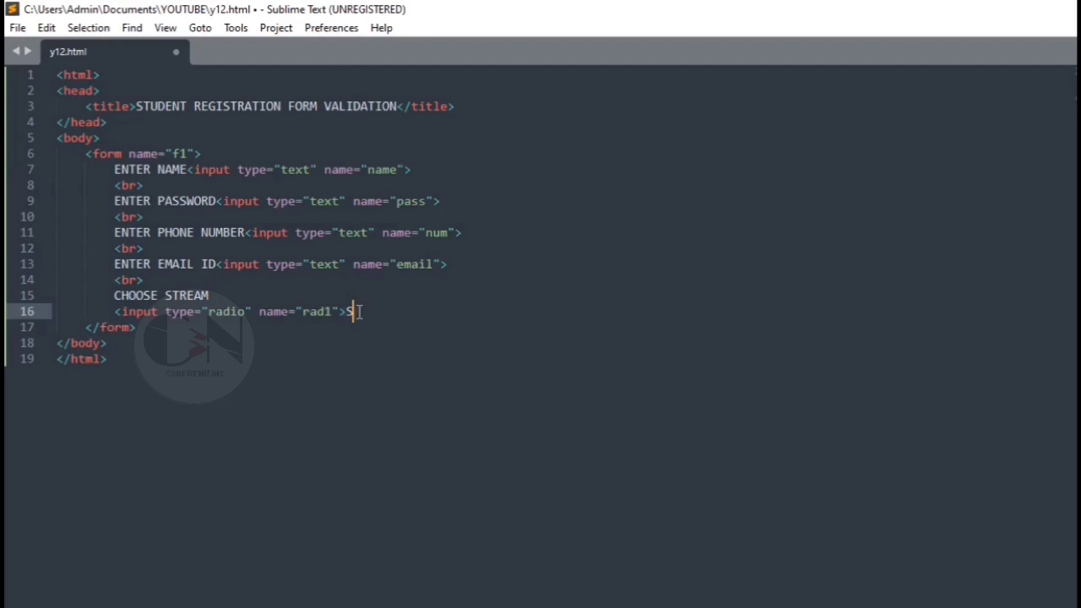
pyautogui.write('CIENCE')
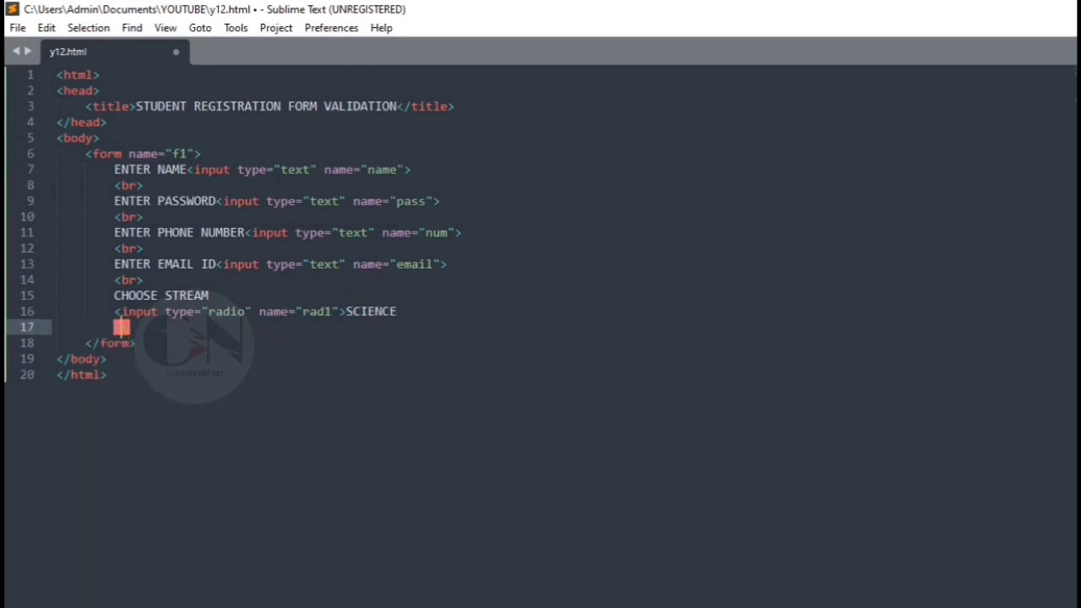
# - Add the ARTS radio button rad2 and the COMMERCE radio button
pyautogui.write('<input type="radio">')
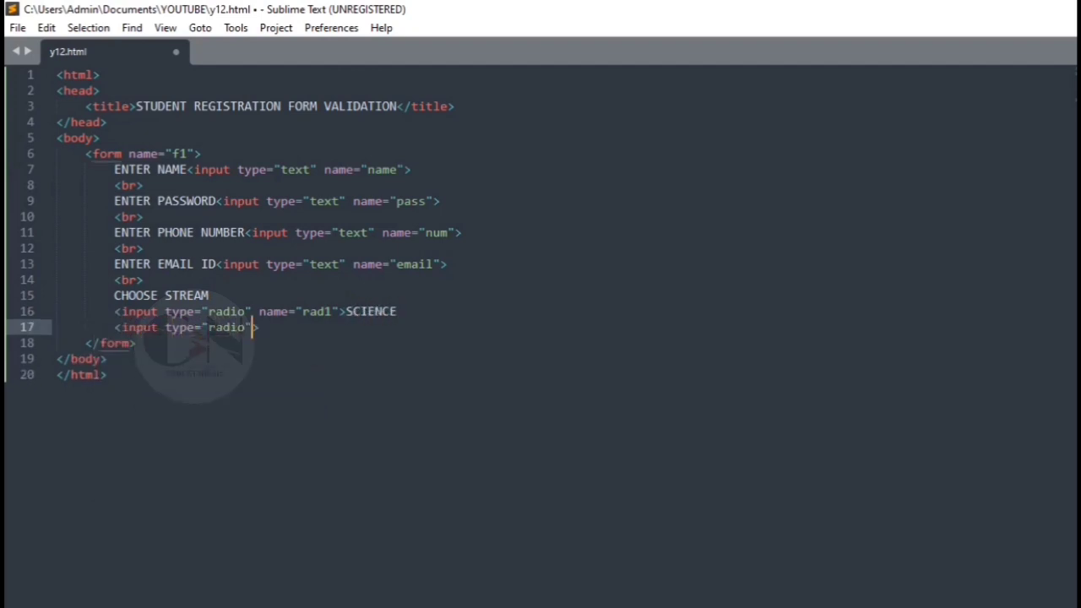
pyautogui.write('name="rad2"')
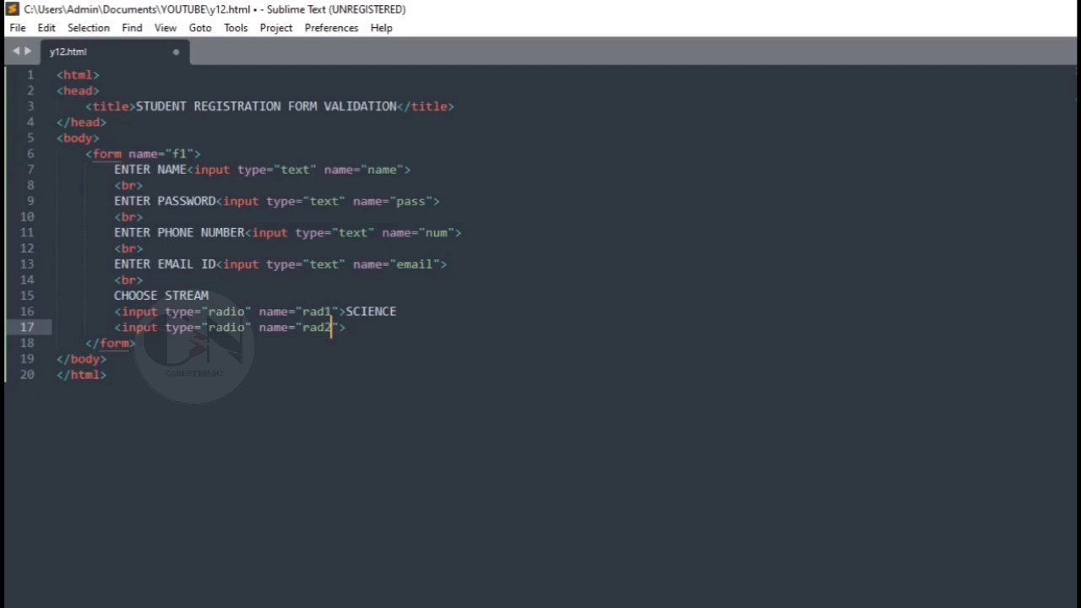
pyautogui.write('ARTS')
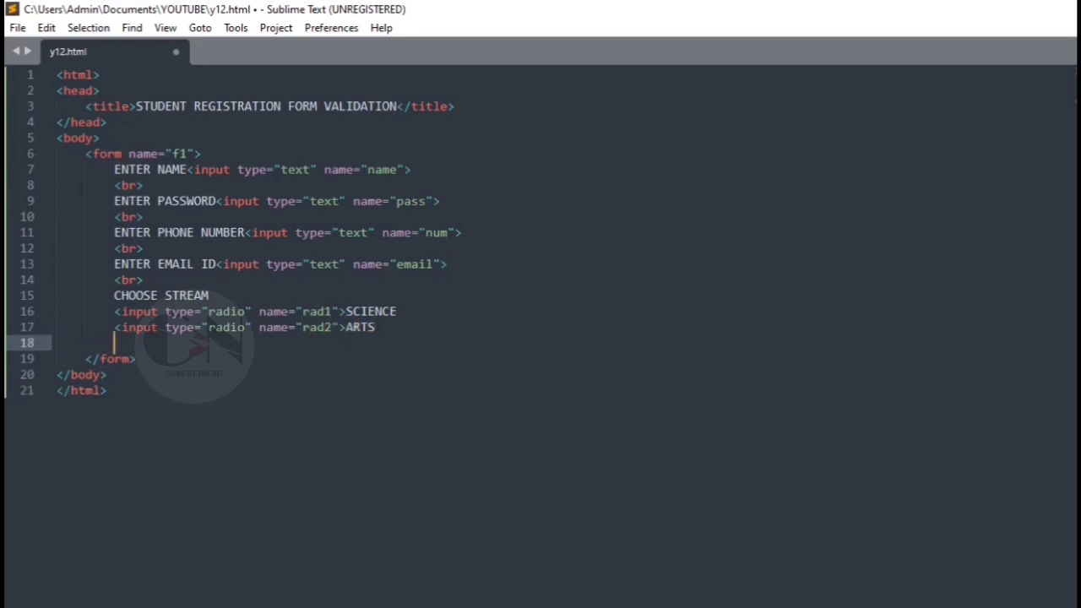
pyautogui.write('<input type=>')
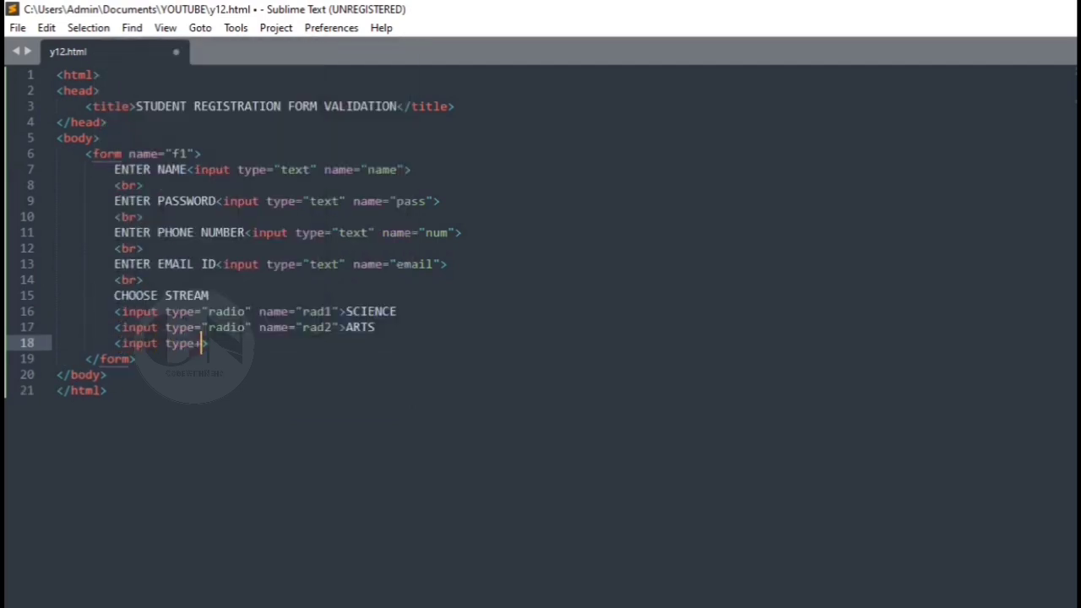
pyautogui.write('"radio" name="rad3')
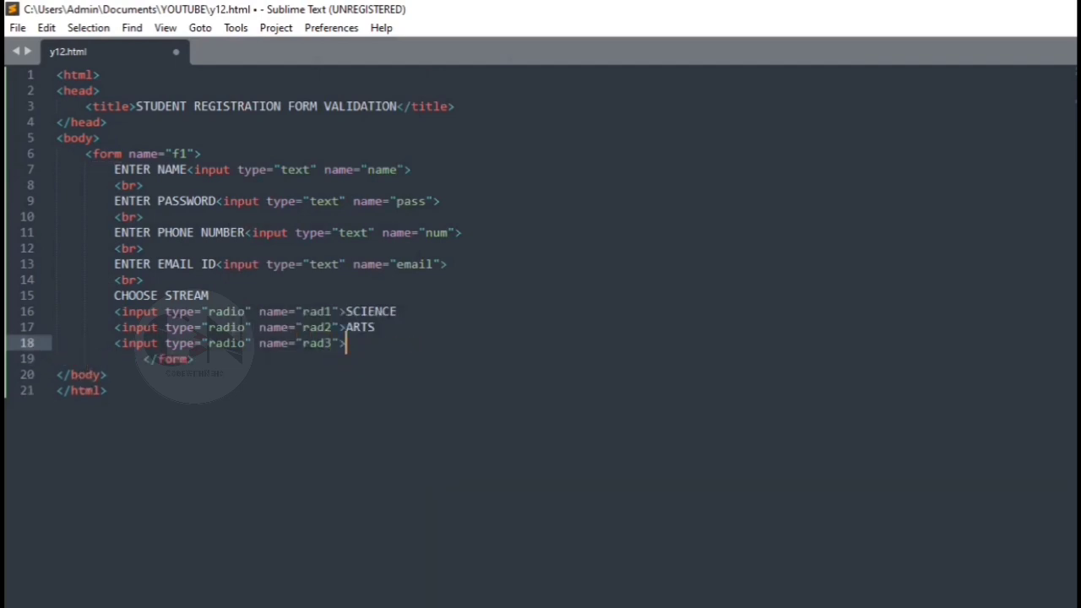
pyautogui.write('COMMERCE')
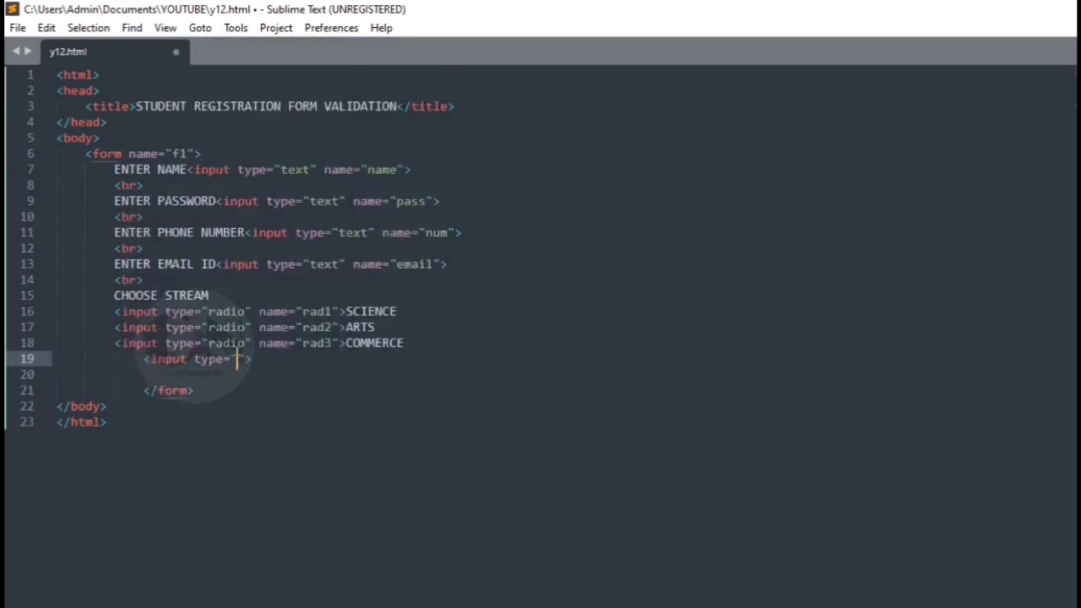
# - Add a button named btn with value Register and onclick=check() below the options
pyautogui.write('button" name="btn" value=')
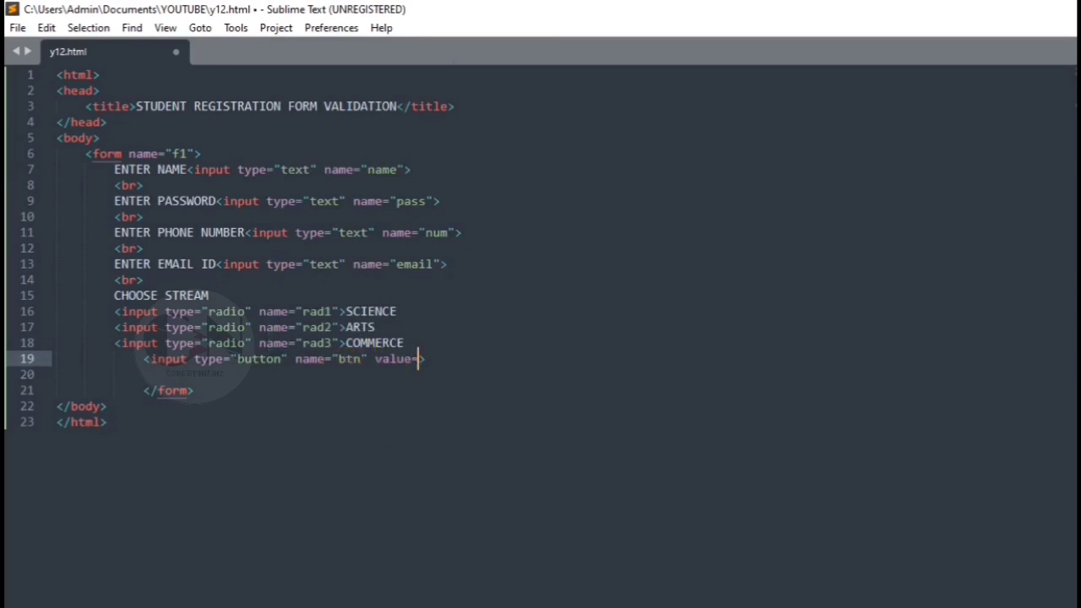
pyautogui.write('Regis')
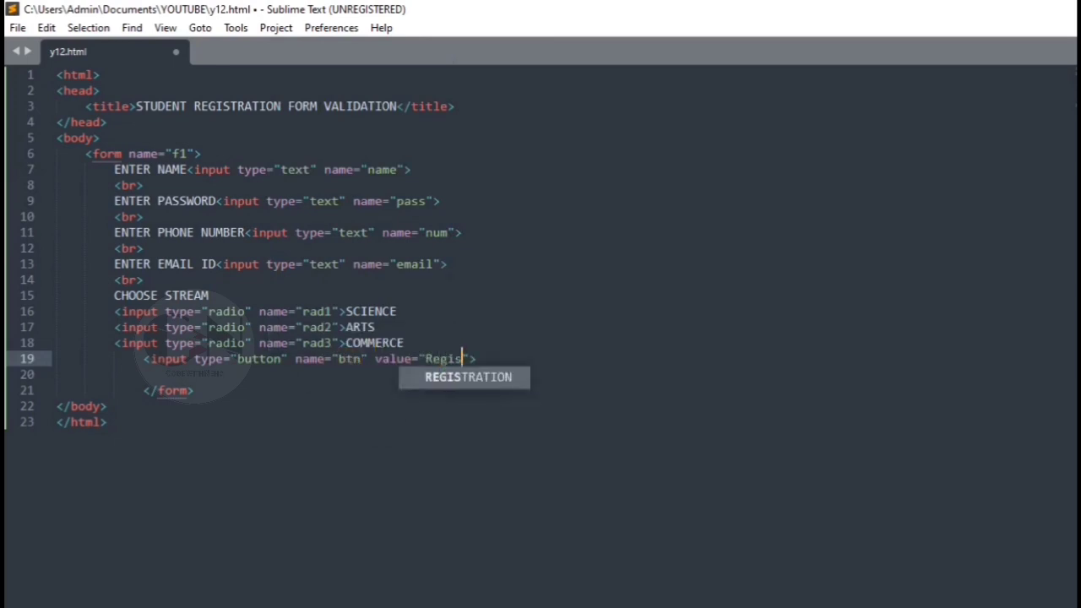
pyautogui.write('ter" onclick=check(')
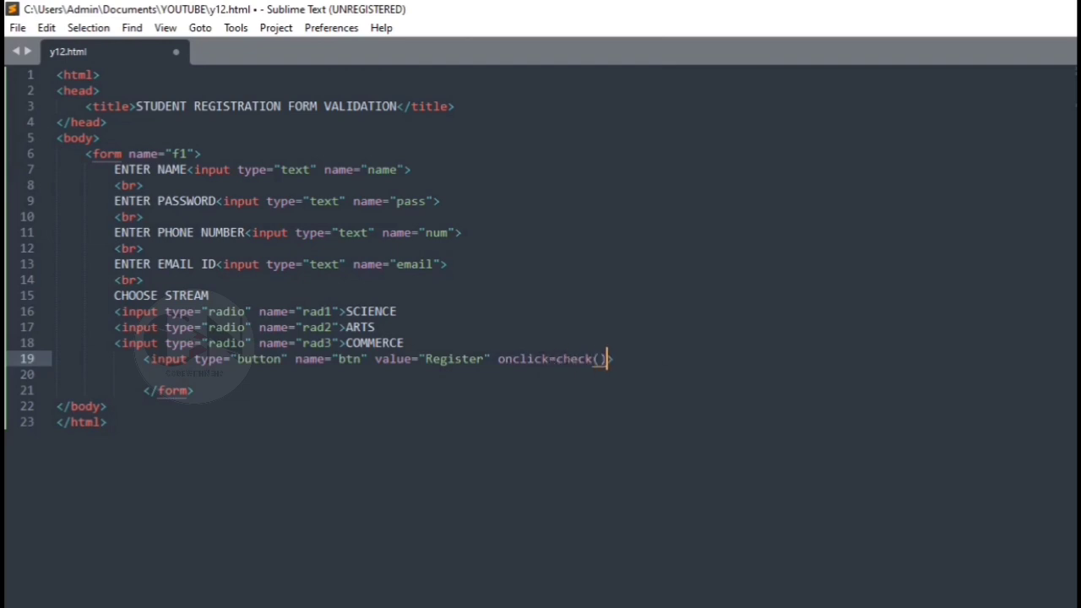
pyautogui.moveTo(306, 226)
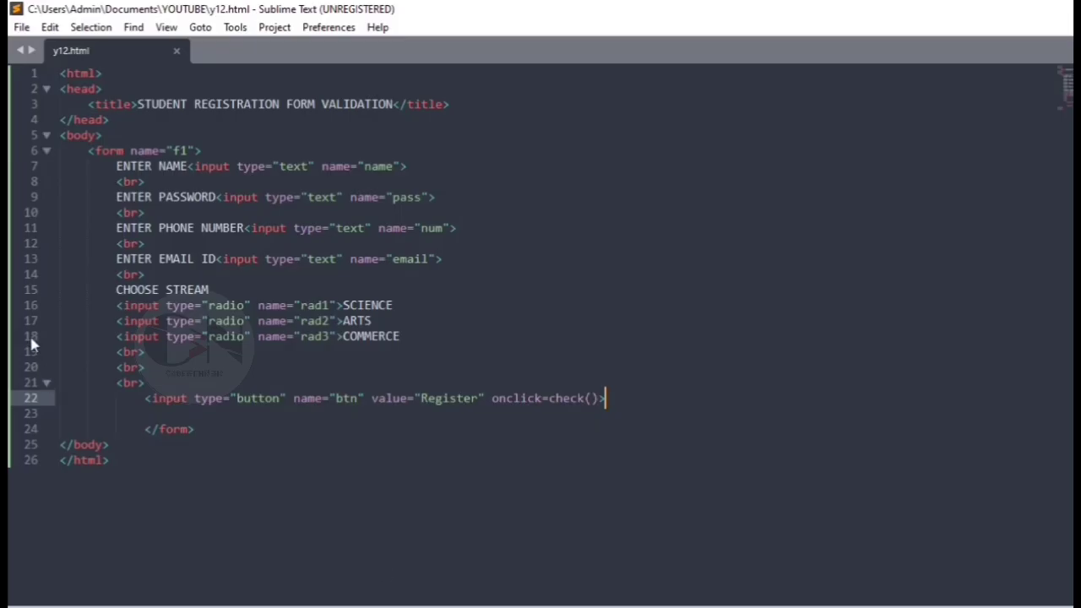
pyautogui.write('bgcolor="')
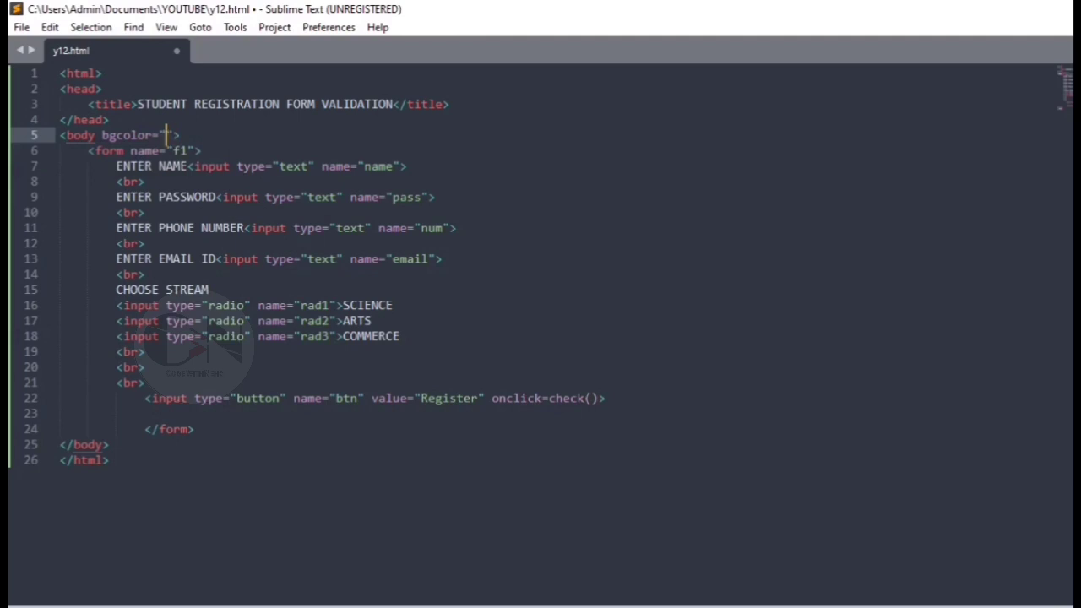
# - Set bgcolor="LightPink" on the body tag
pyautogui.write('Lig')
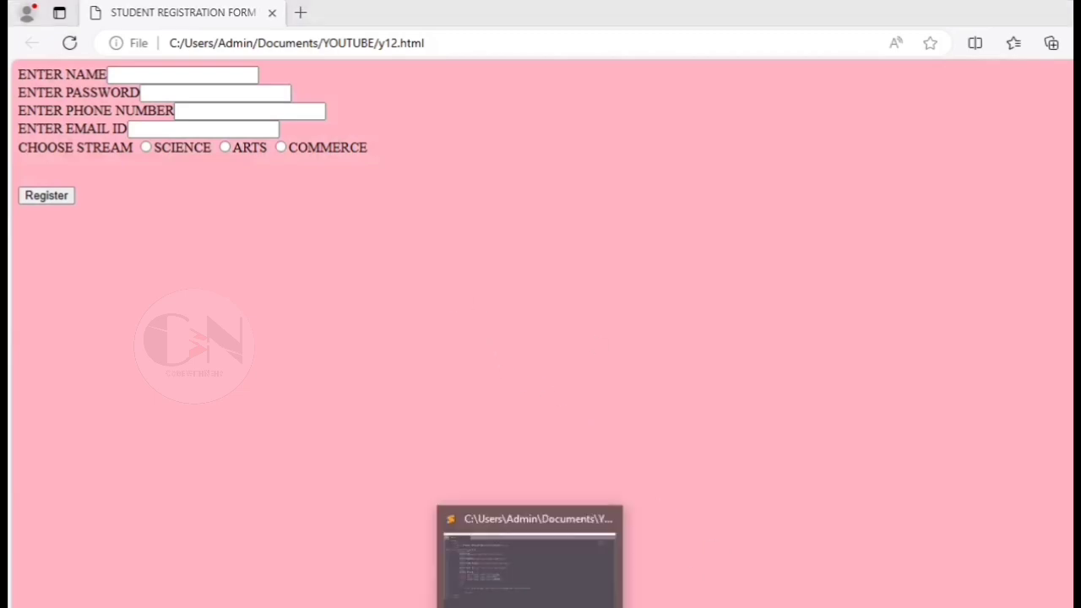
# - Insert an h1 reading STUDENT REGISTRATION FORM directly after the body tag
pyautogui.click(530, 518)
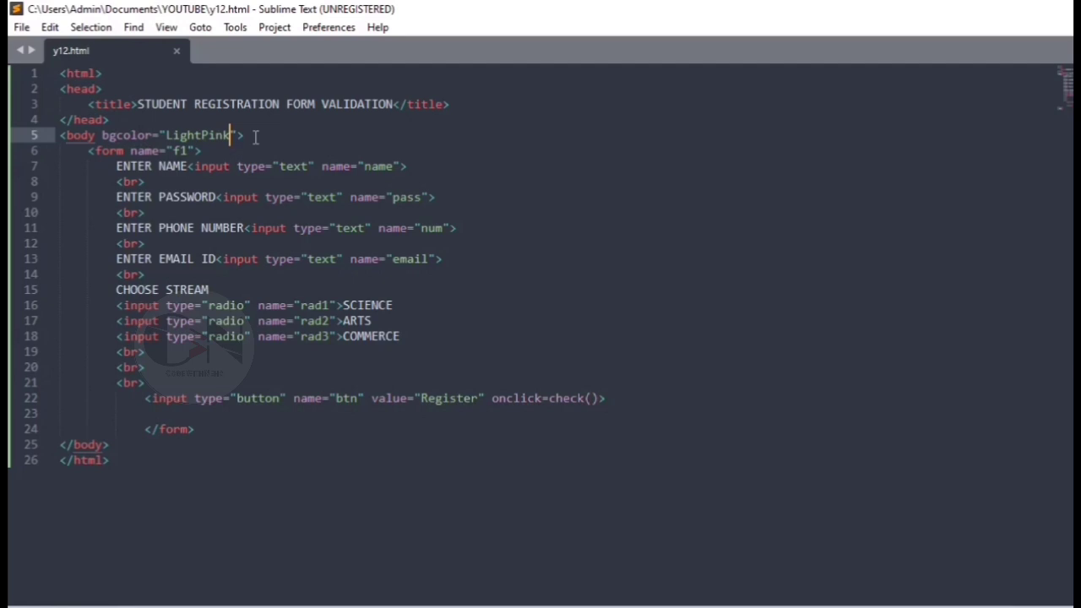
pyautogui.press('enter')
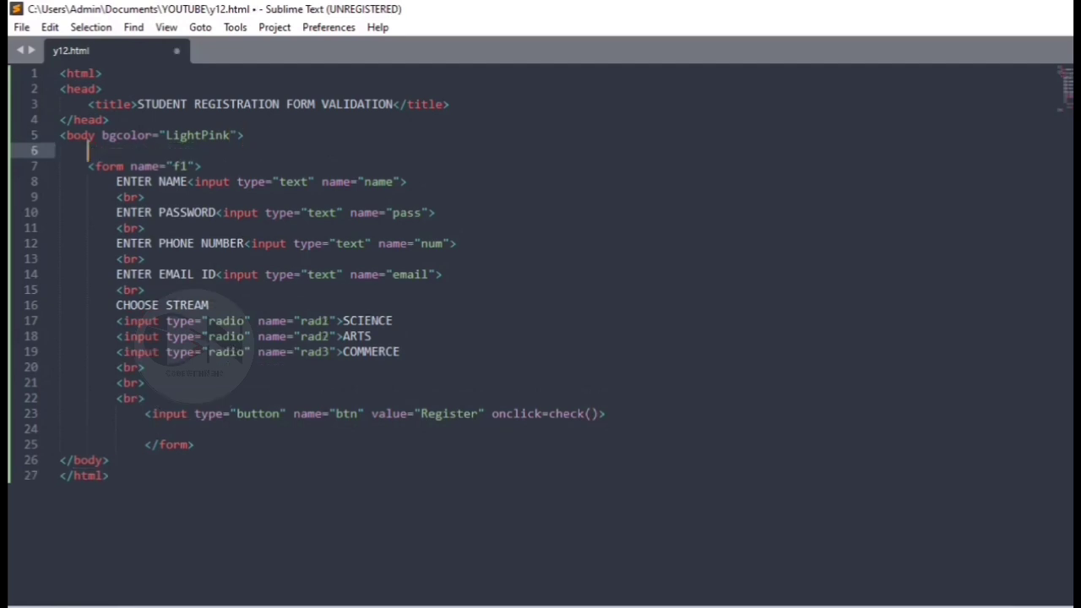
pyautogui.write('h')
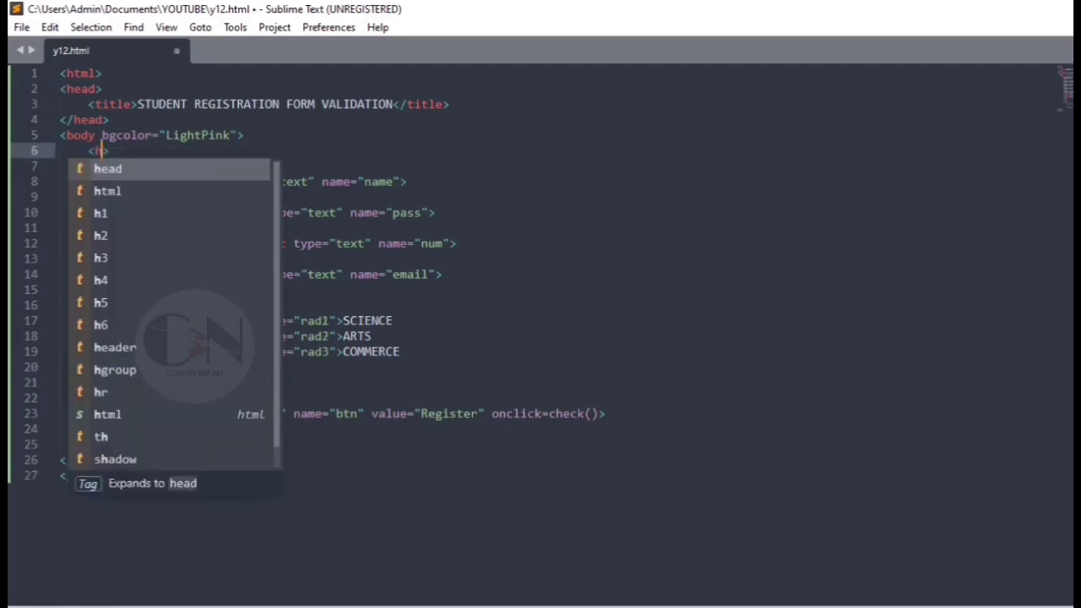
pyautogui.press('Tab')
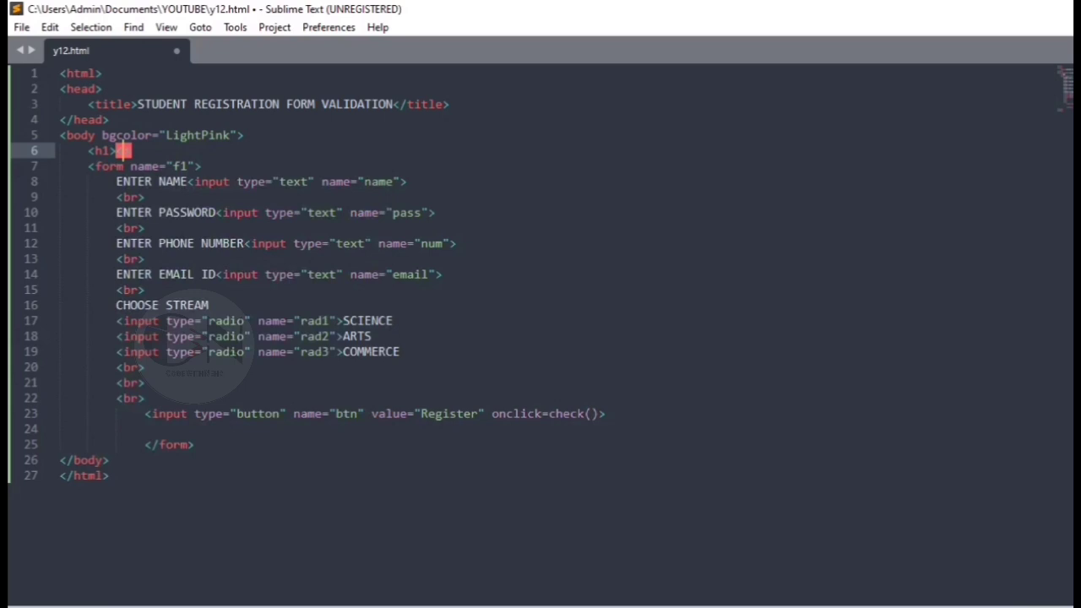
pyautogui.write('</h1>')
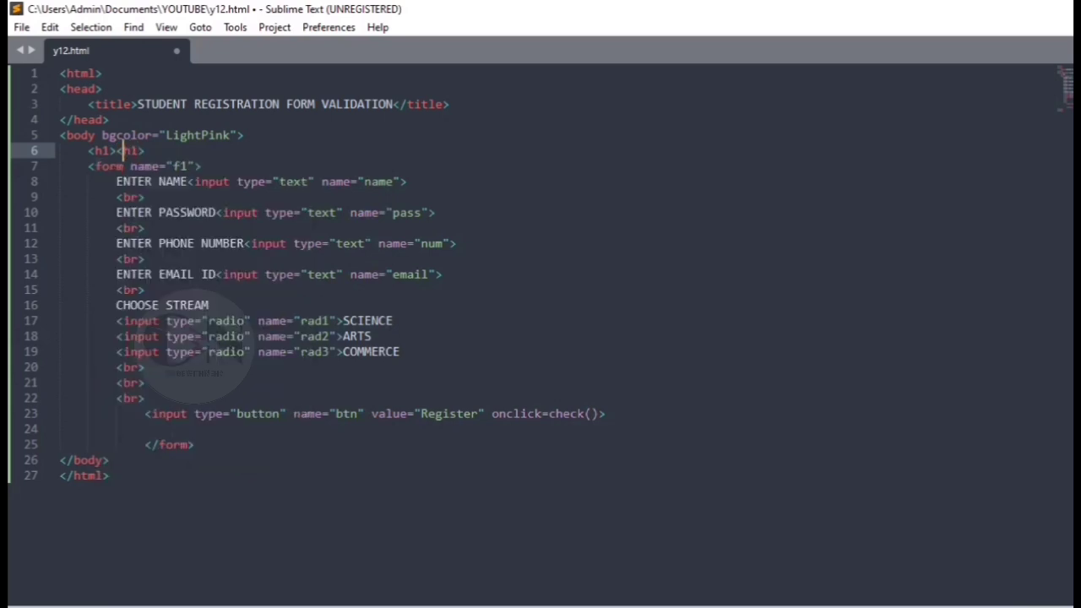
pyautogui.write('STUDENT REGISTR')
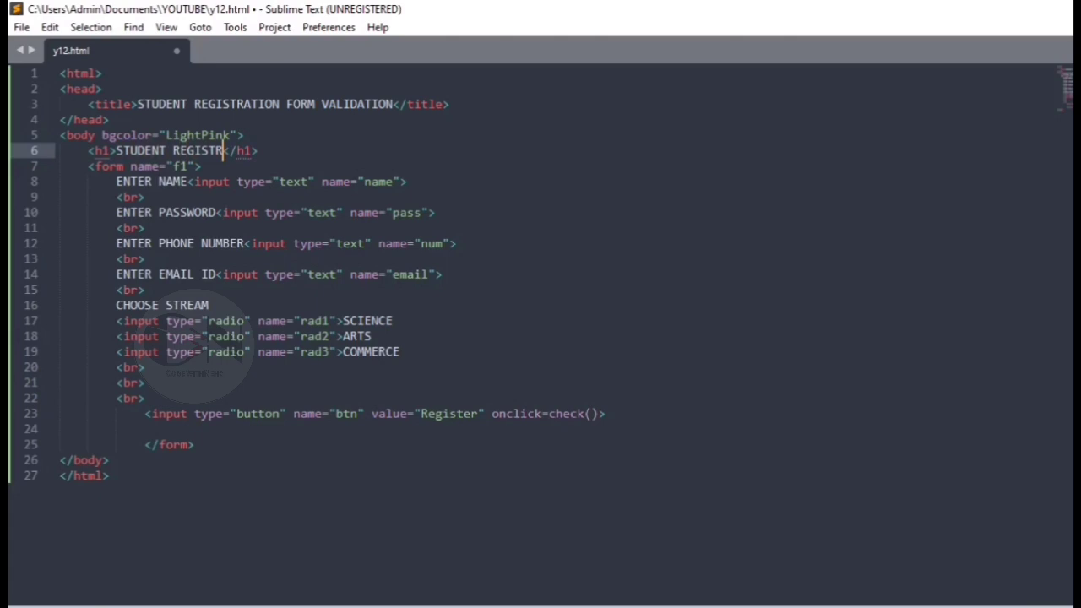
pyautogui.write('ATION FORM')
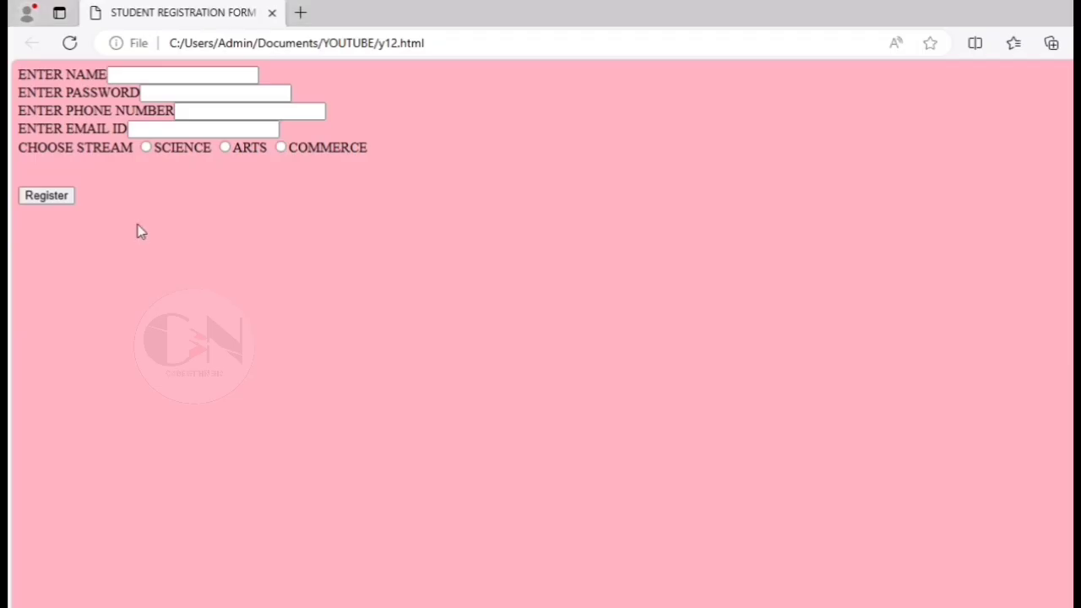
pyautogui.click(70, 43)
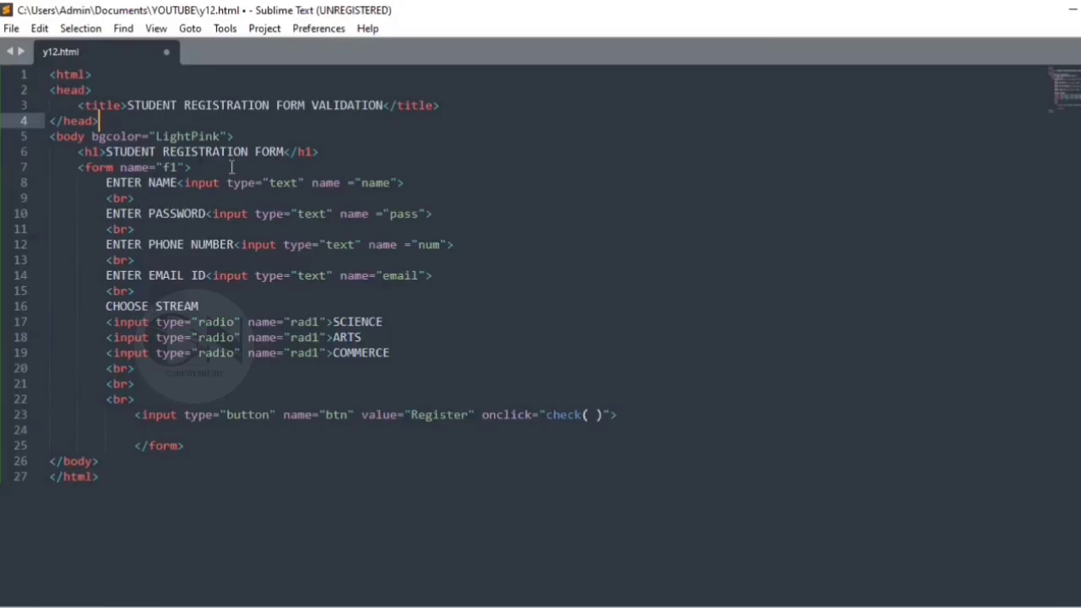
# - Add a script block after the head and declare function check() in it
pyautogui.press('enter')
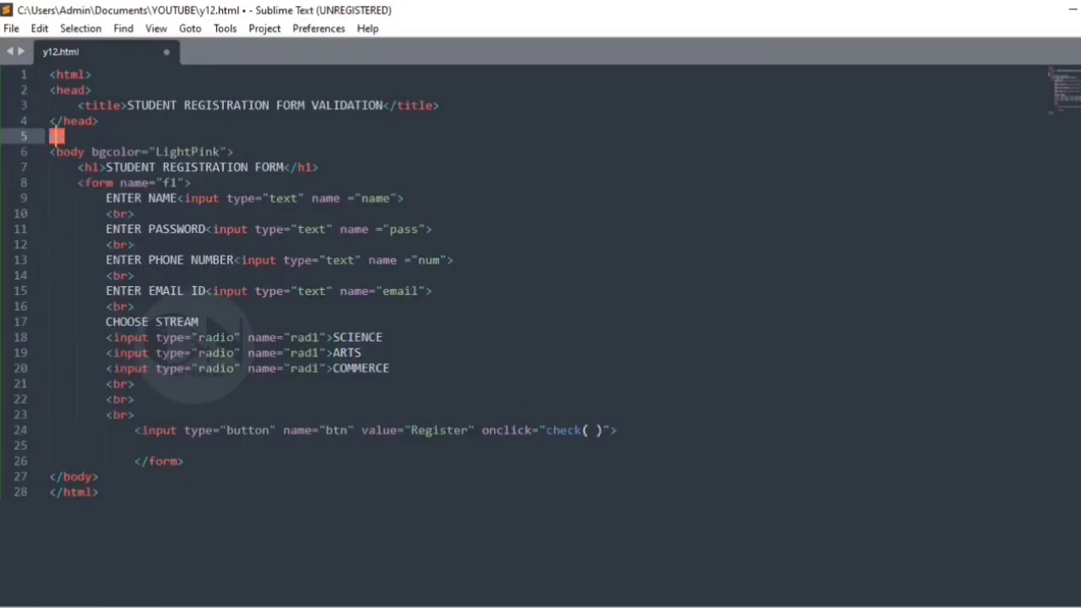
pyautogui.write('<script>')
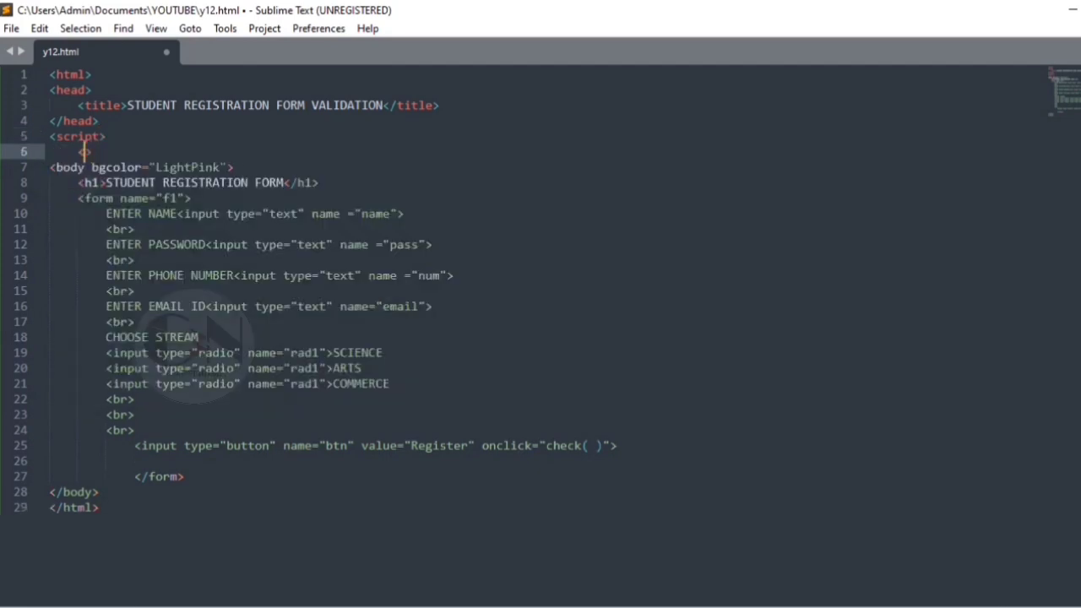
pyautogui.write('</script>script>')
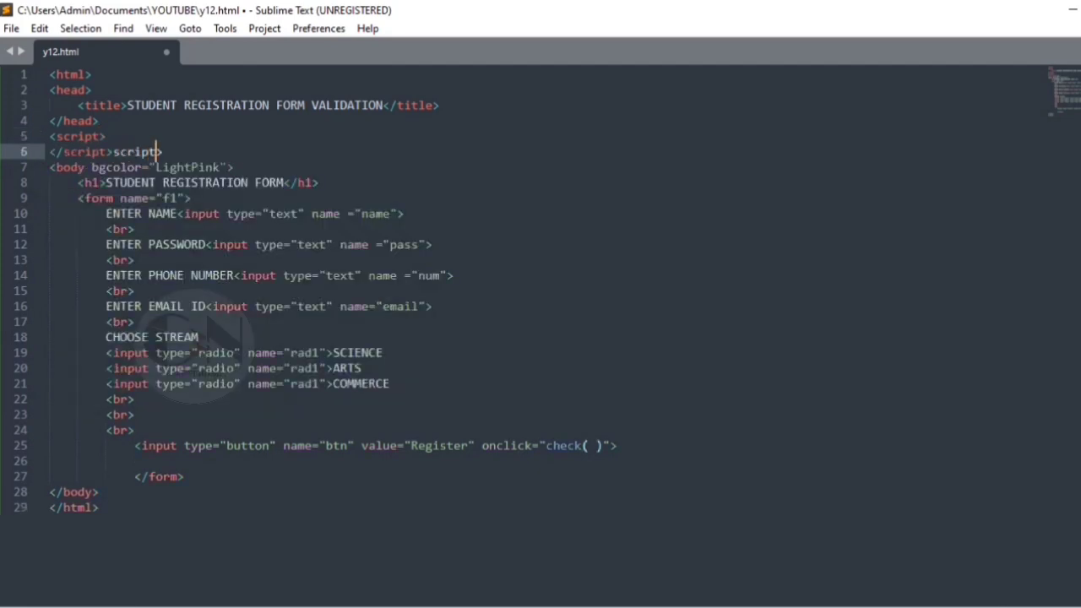
pyautogui.press('BackSpace')
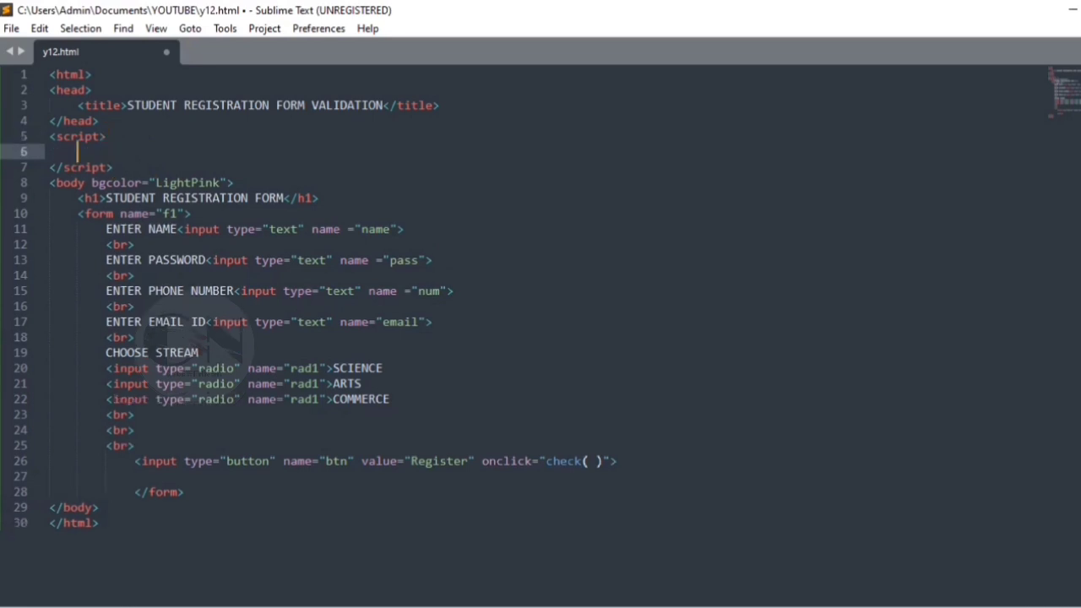
pyautogui.write('funct')
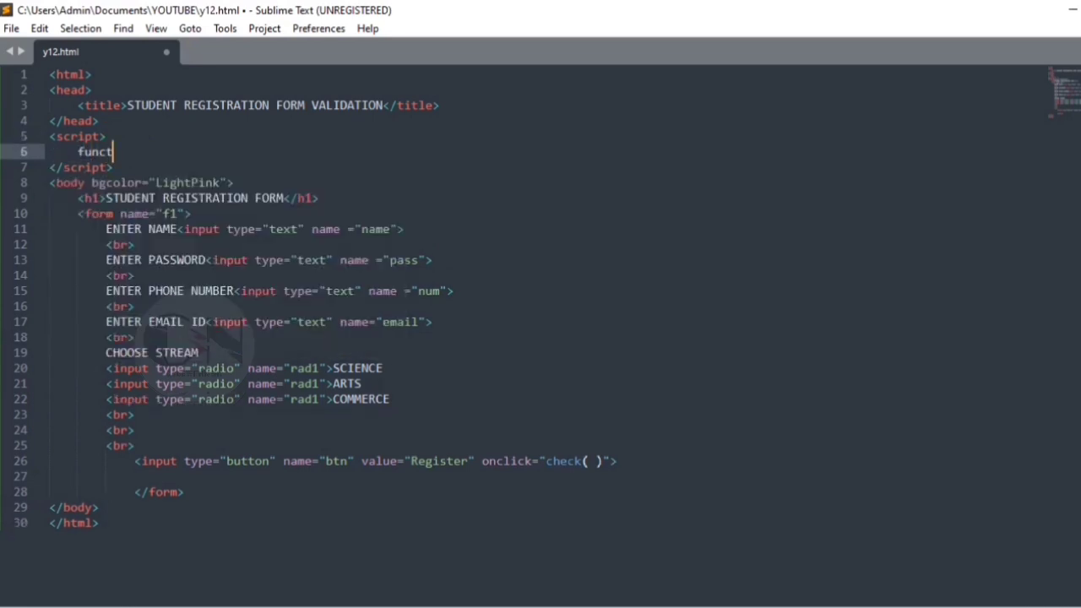
pyautogui.write('ion check()')
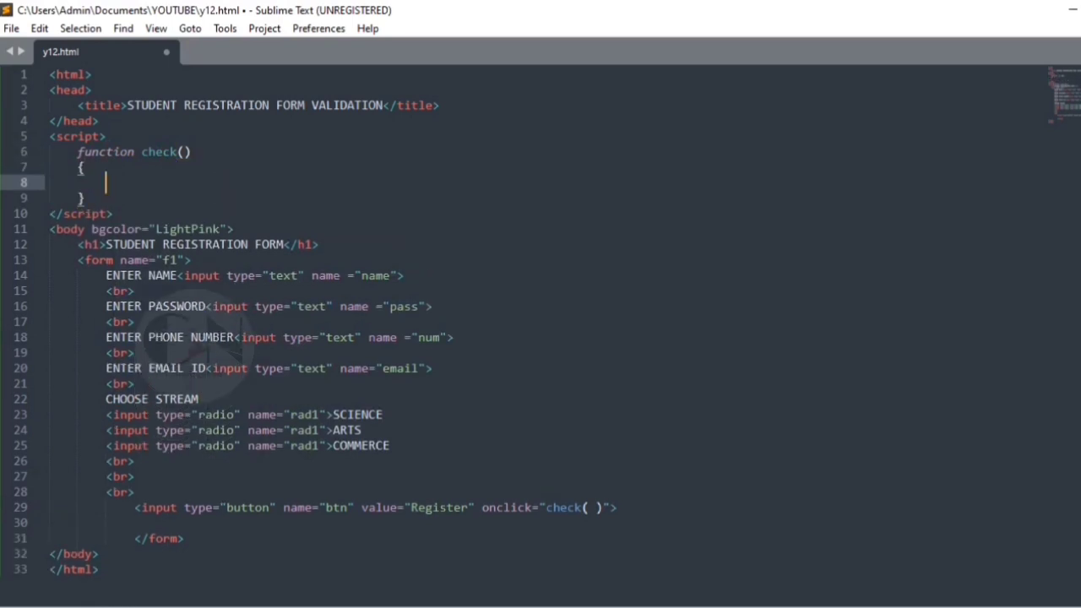
# - Write var a=document.f1.name.value; inside check()
pyautogui.write('var')
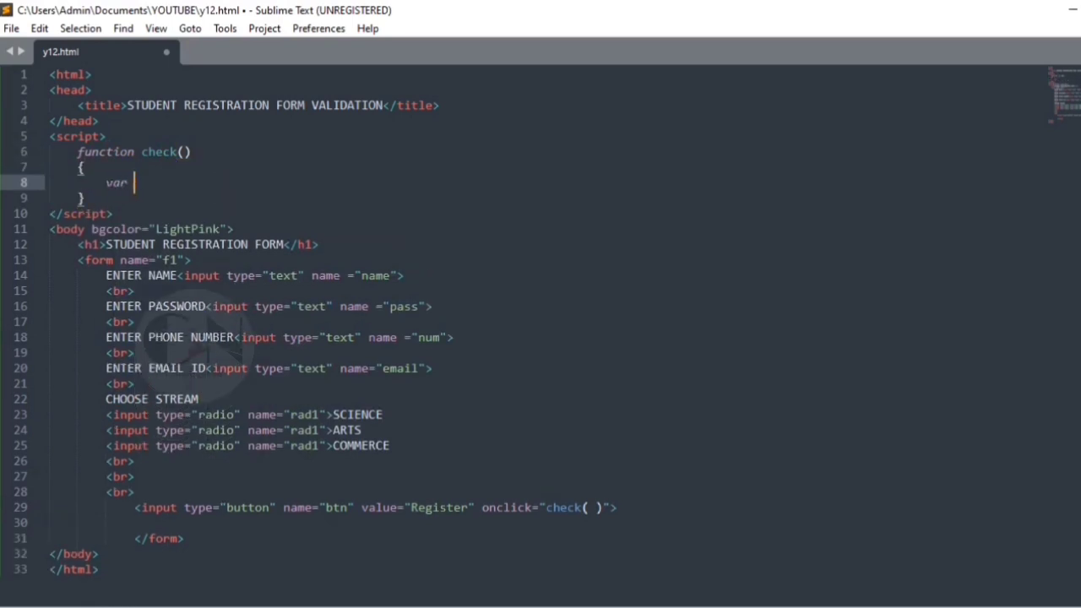
pyautogui.write('a=document')
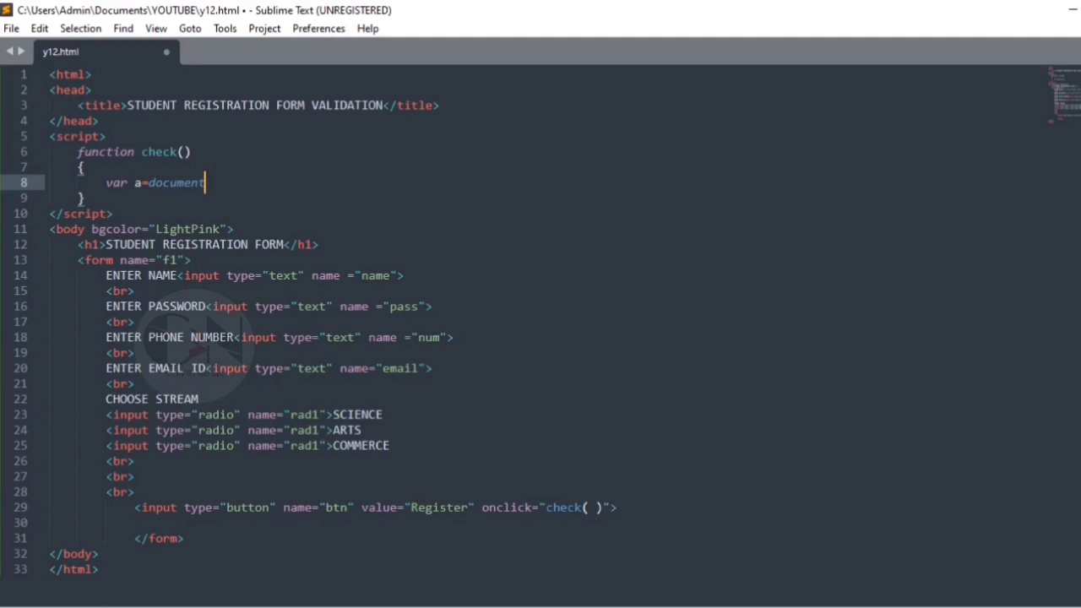
pyautogui.write('.f1')
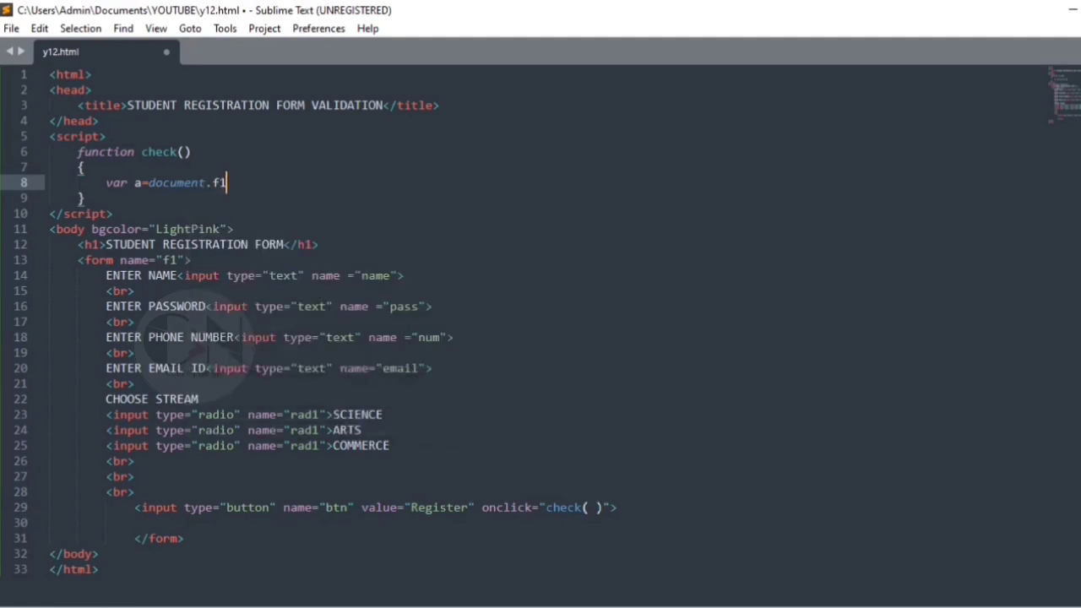
pyautogui.moveTo(209, 200)
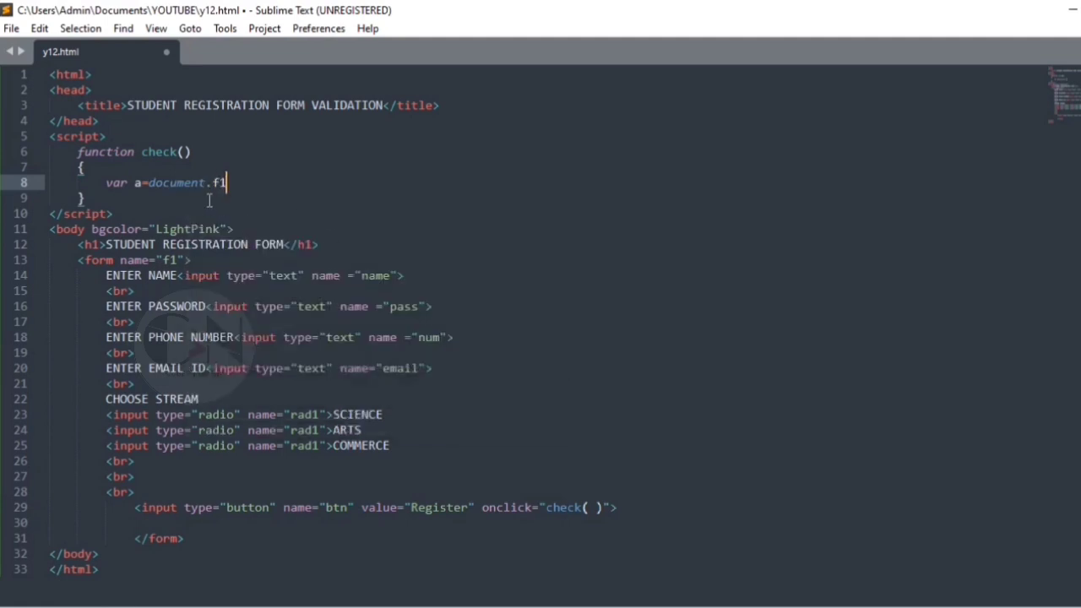
pyautogui.write('.')
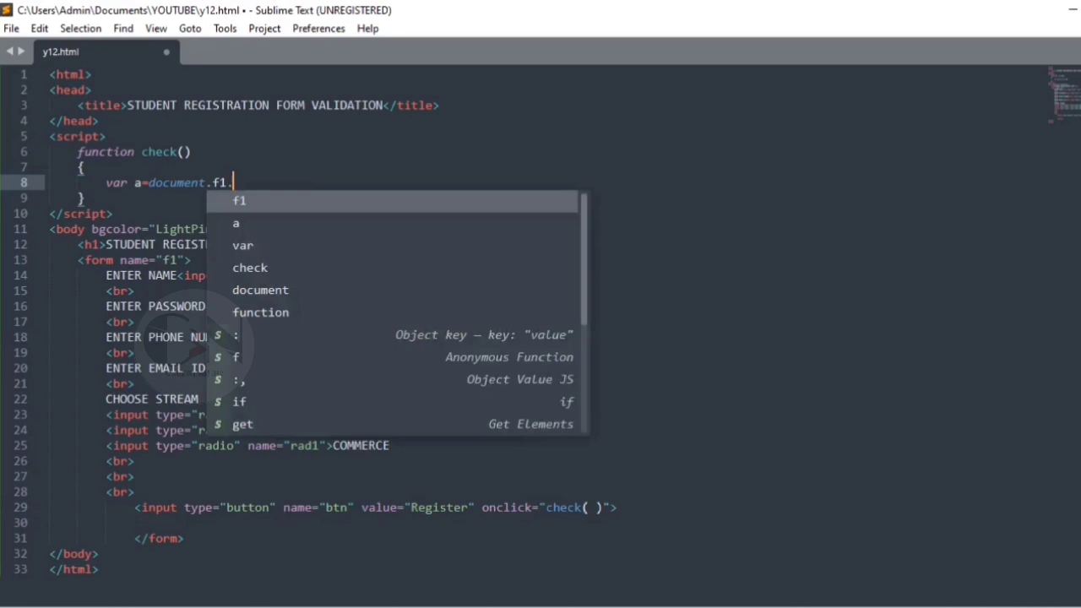
pyautogui.write('name')
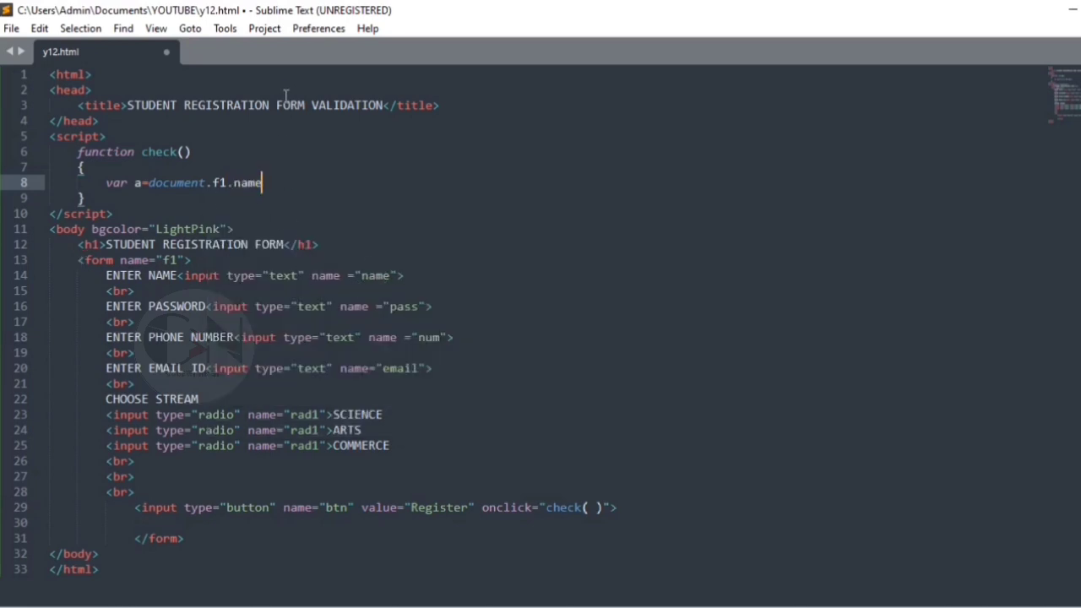
pyautogui.write('.val')
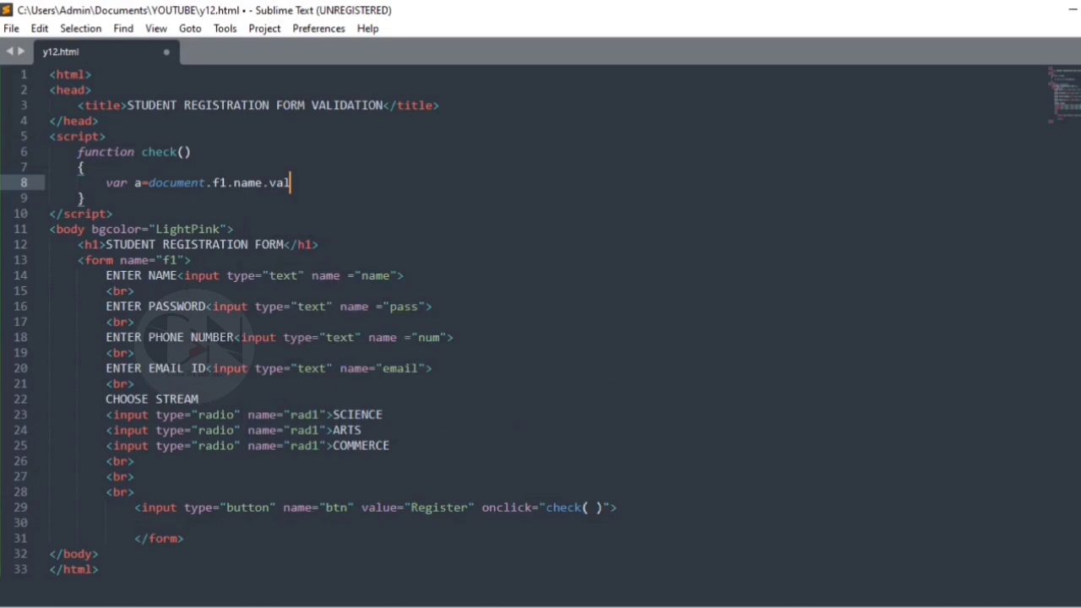
pyautogui.write('ue;')
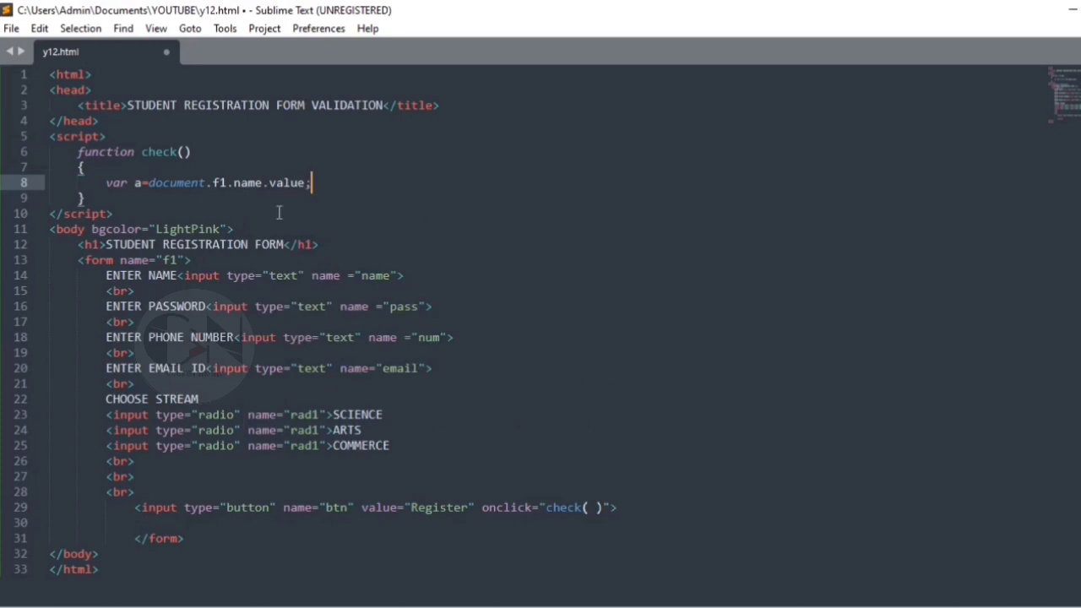
# - Duplicate that line as variables b, c and d reading pass, num and email
pyautogui.tripleClick(207, 183)
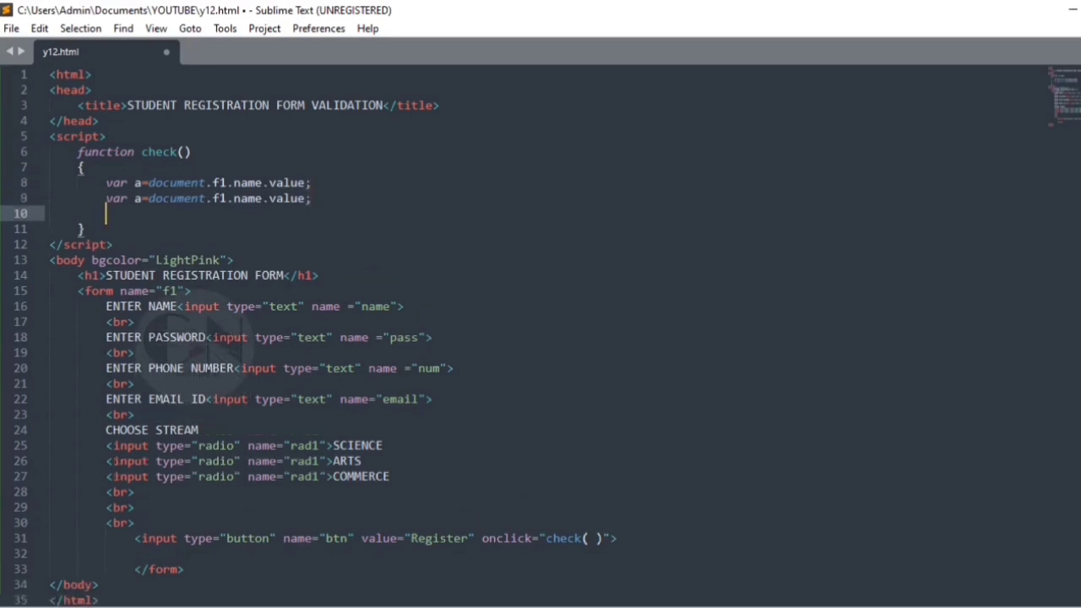
pyautogui.write('var a=document.f1.name.value;')
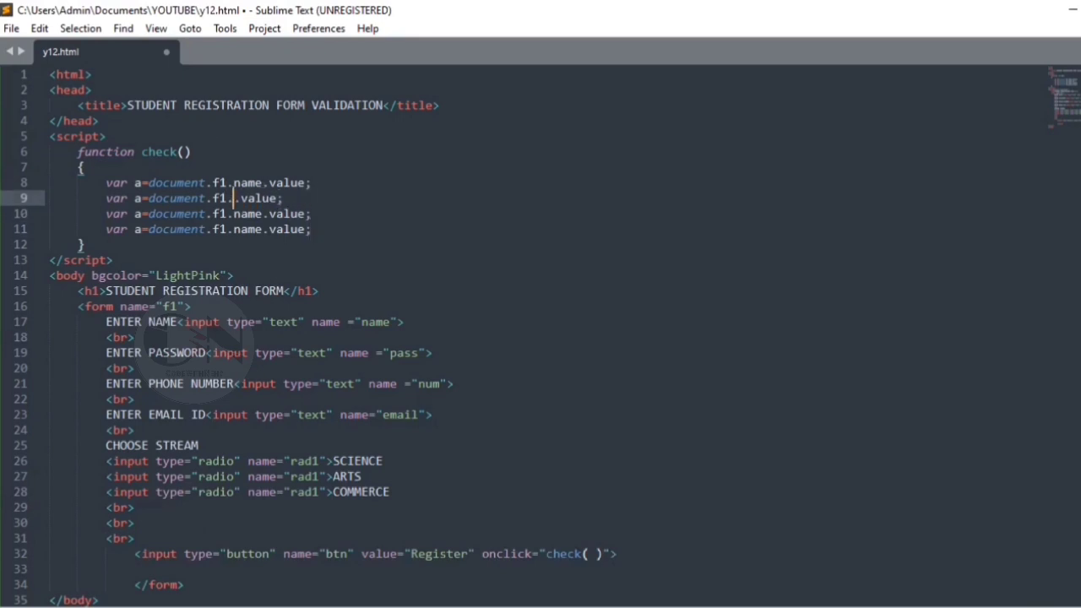
pyautogui.write('pass')
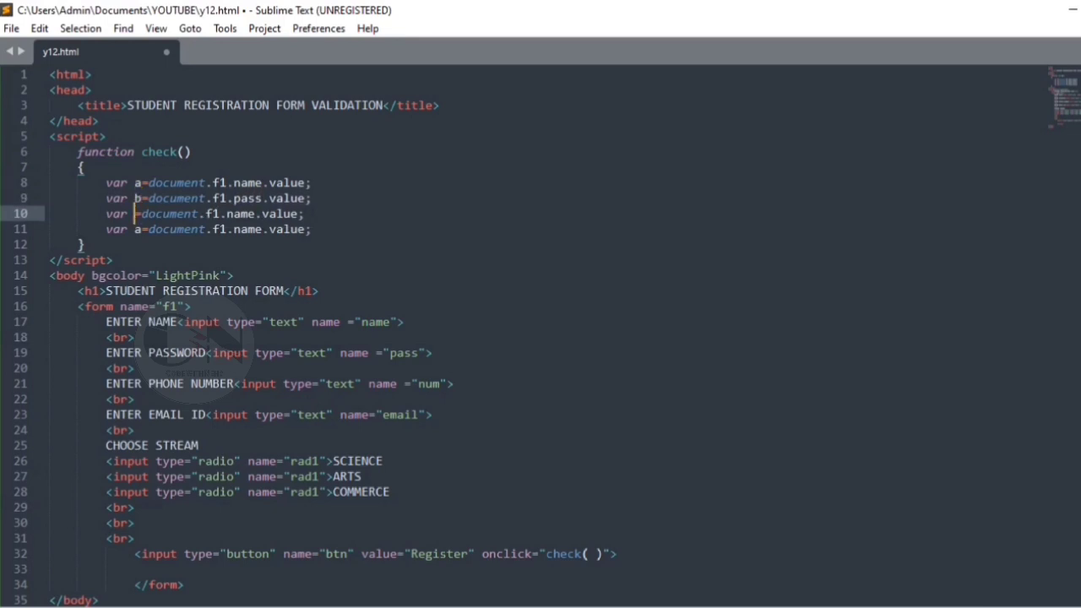
pyautogui.write('c')
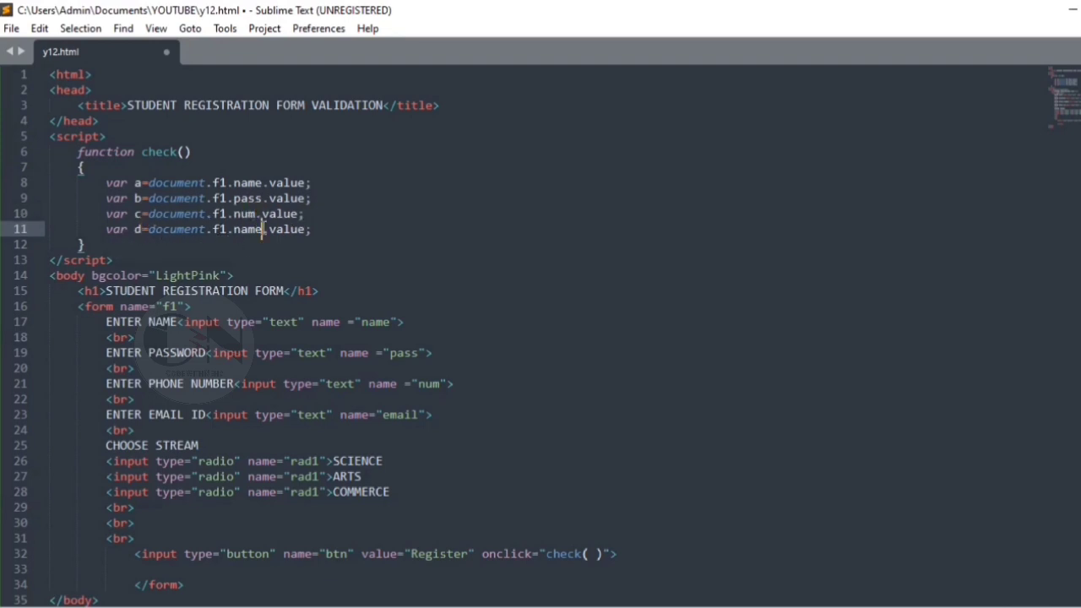
pyautogui.press('Backspace')
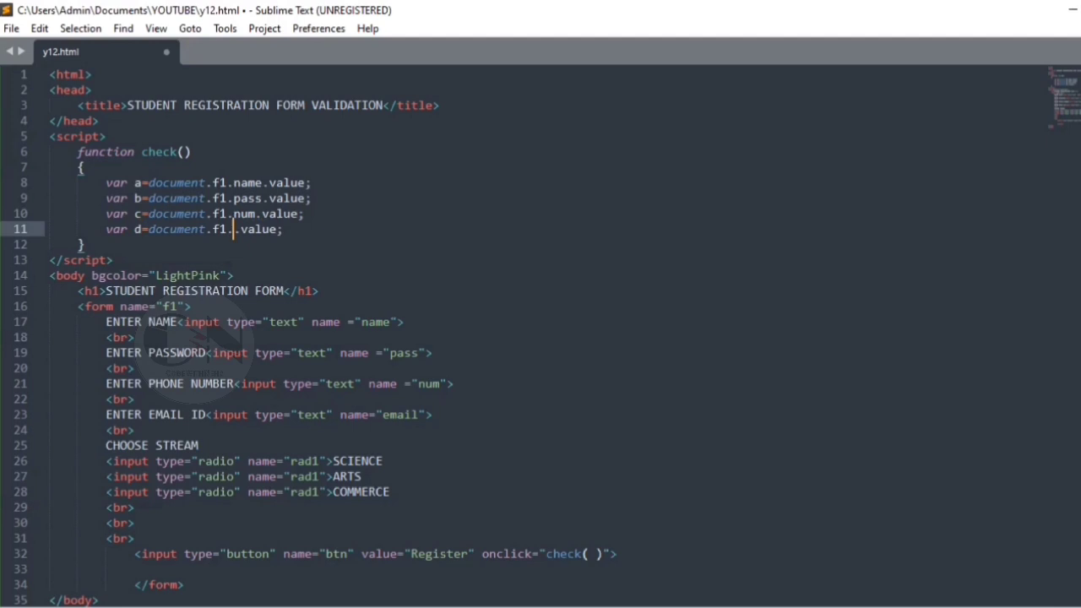
pyautogui.write('email')
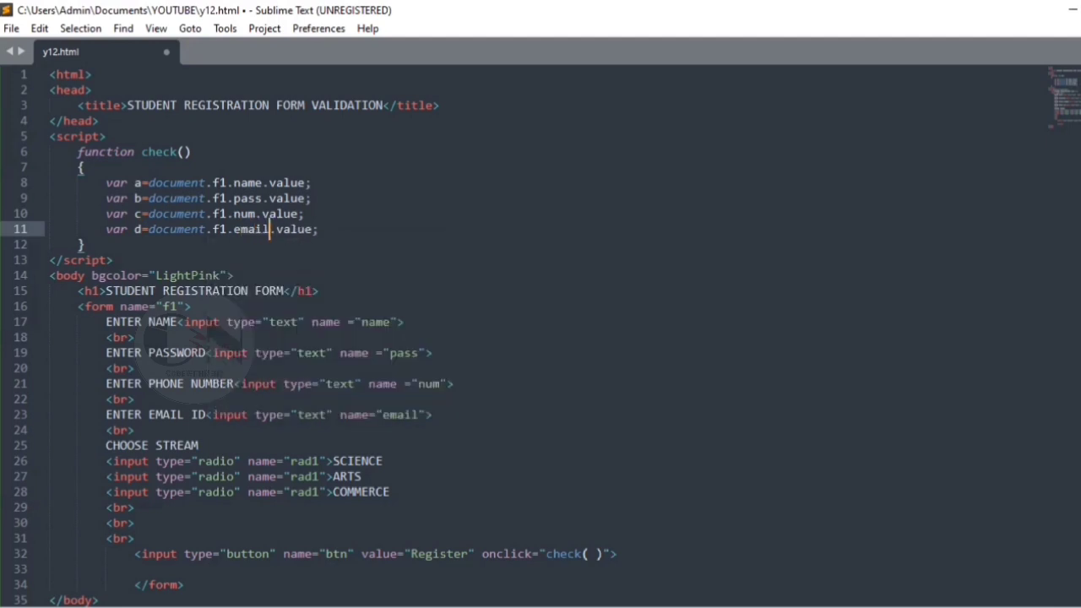
pyautogui.press('enter')
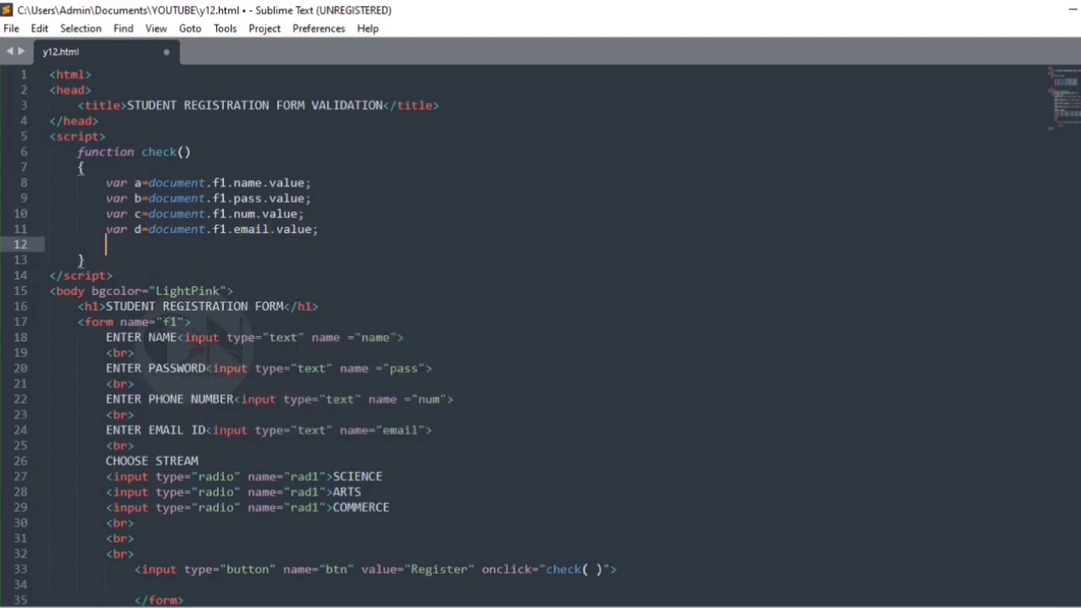
# - Write var e=document.f1.rad1[0].checked for the first stream radio
pyautogui.write('var e')
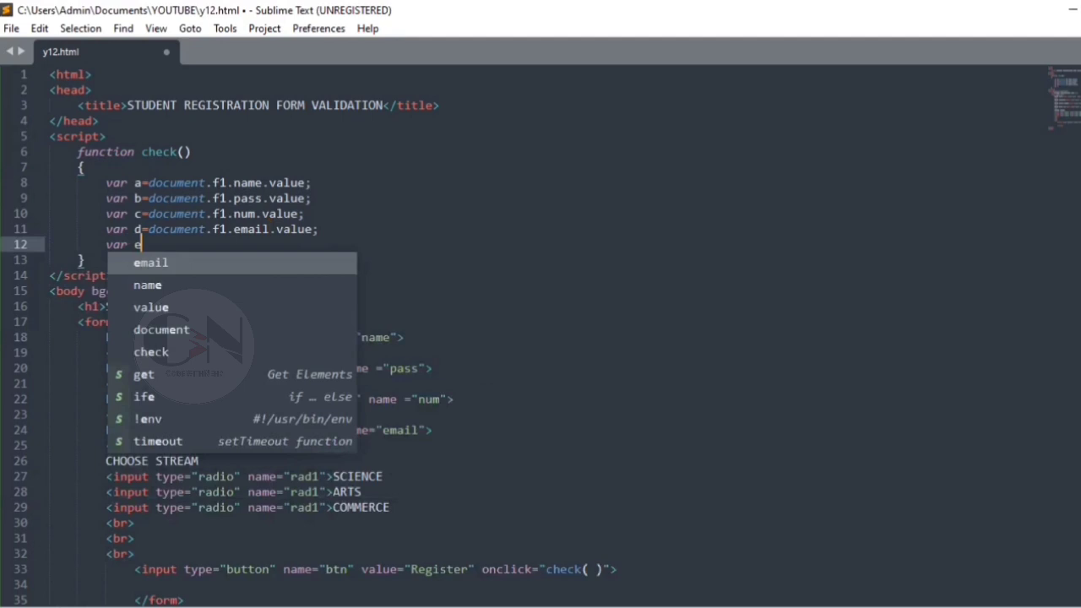
pyautogui.write('document')
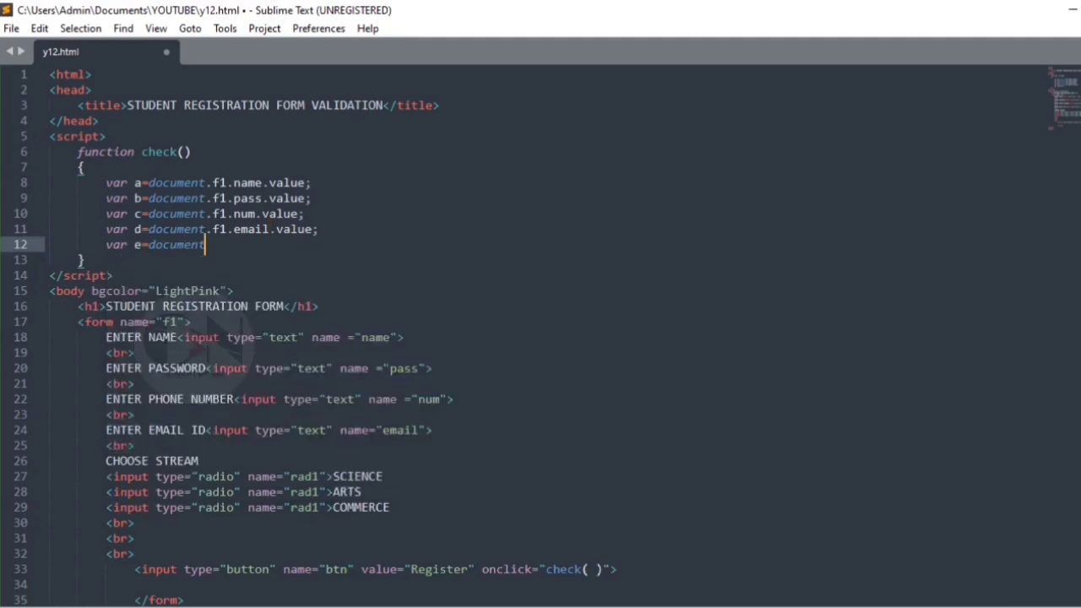
pyautogui.write('.f1.')
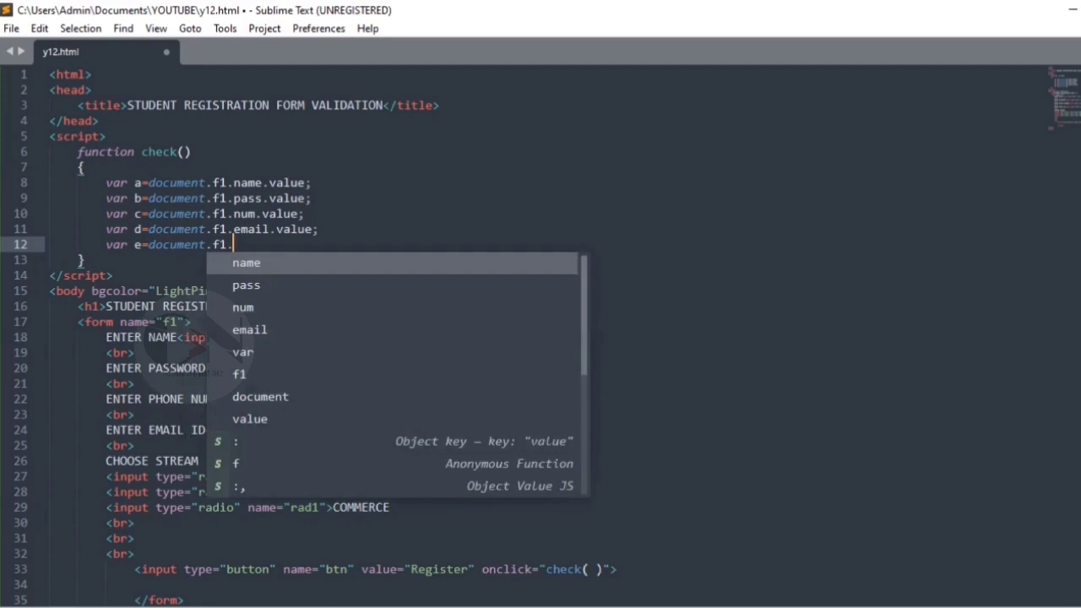
pyautogui.write('r')
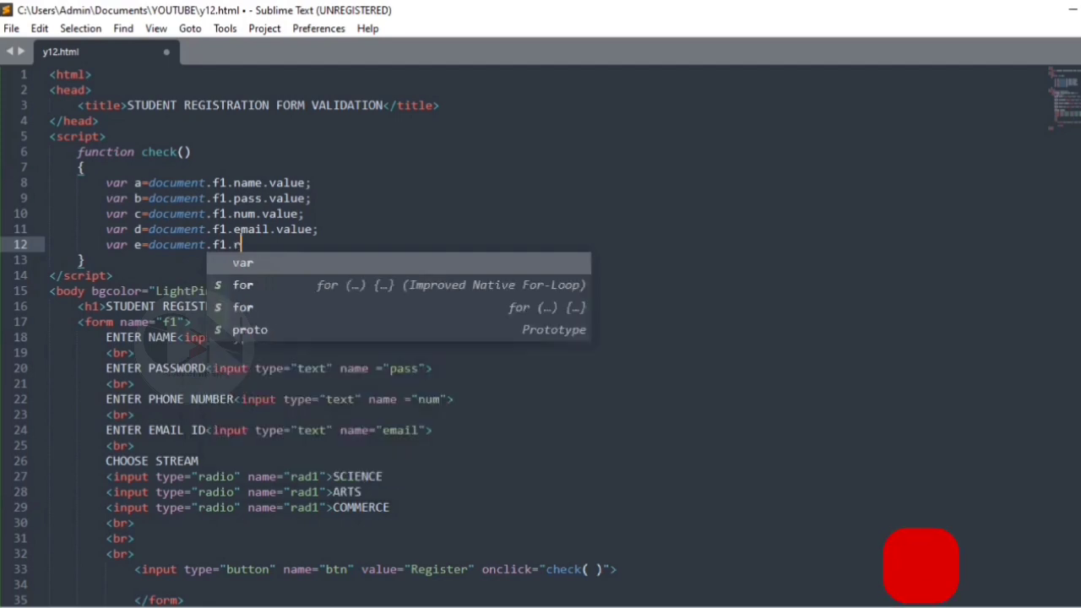
pyautogui.write('ad1')
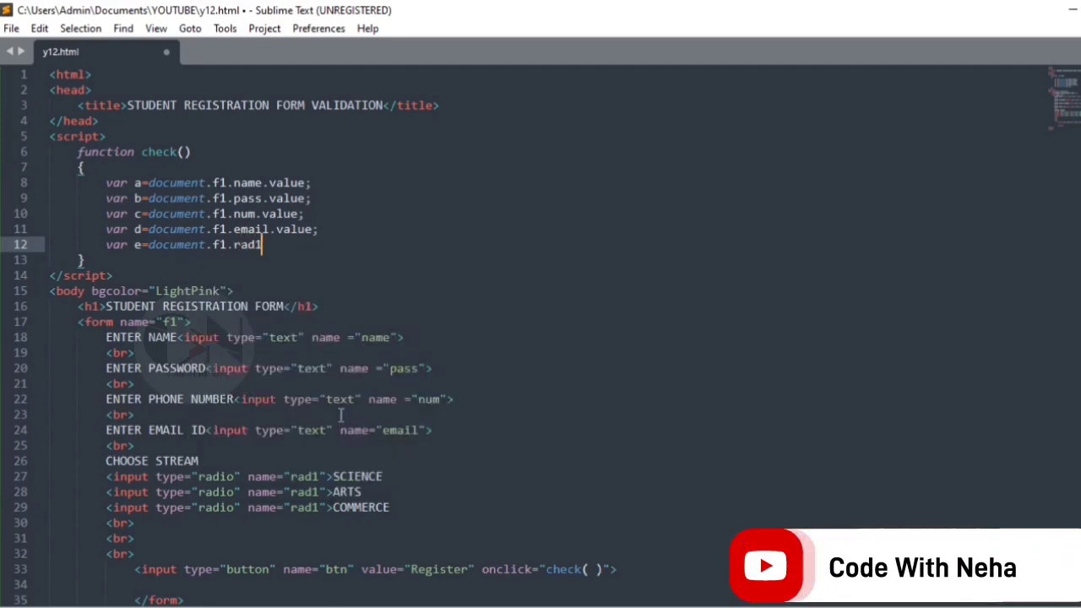
pyautogui.write('[]')
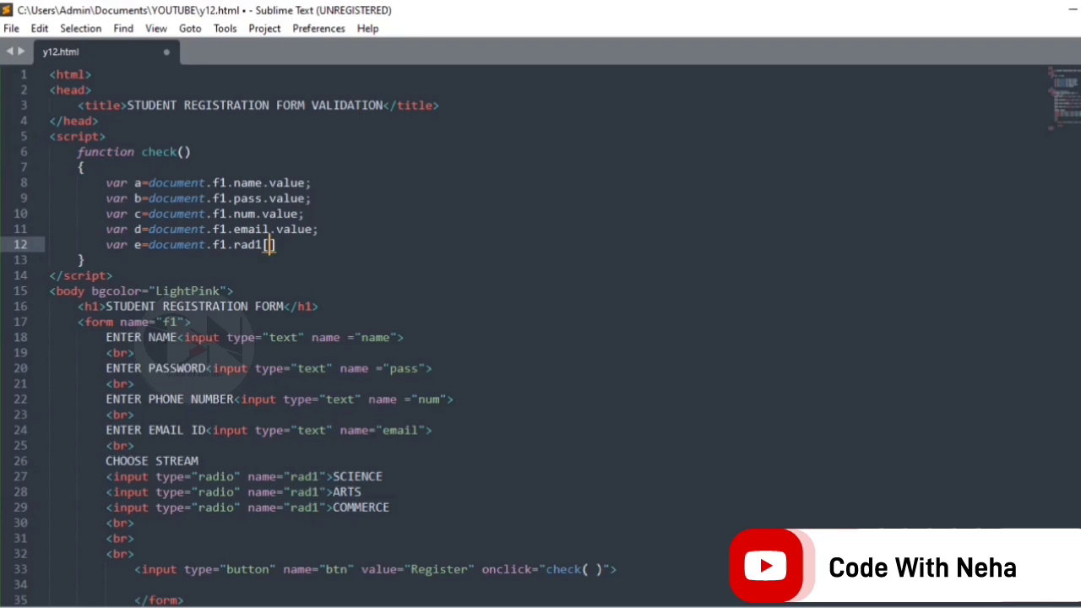
pyautogui.write('0].')
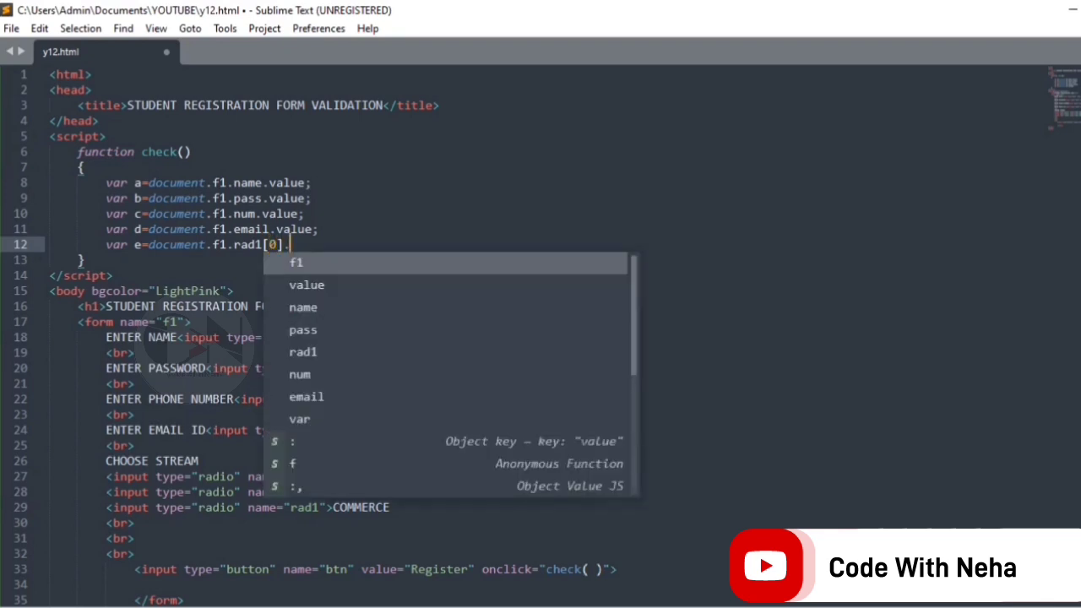
pyautogui.write('checked;')
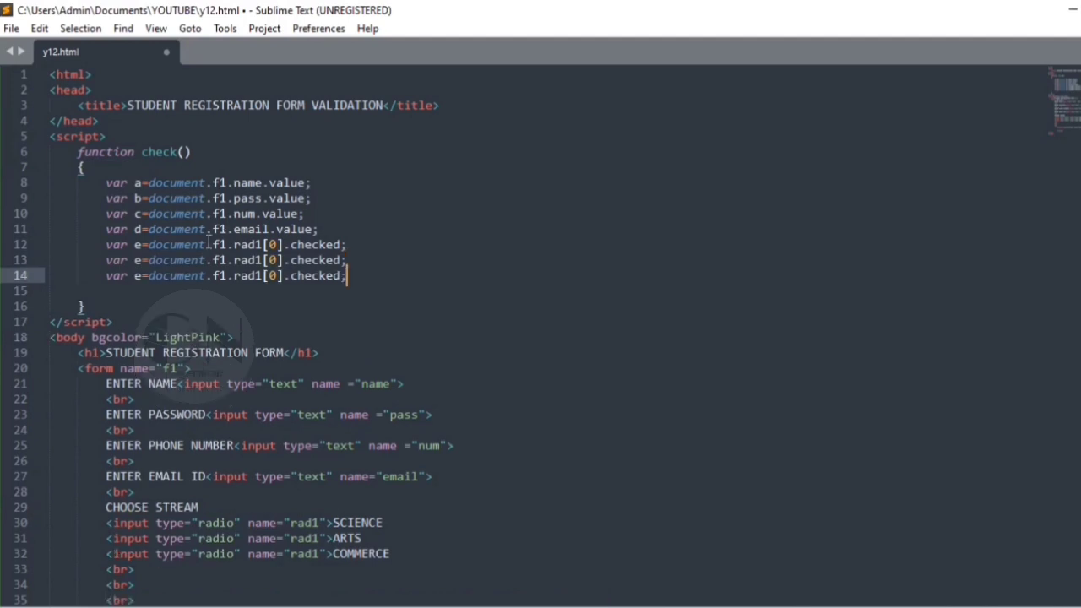
# - Add variables f and g reading rad1[1] and rad1[2] checked states
pyautogui.write('f')
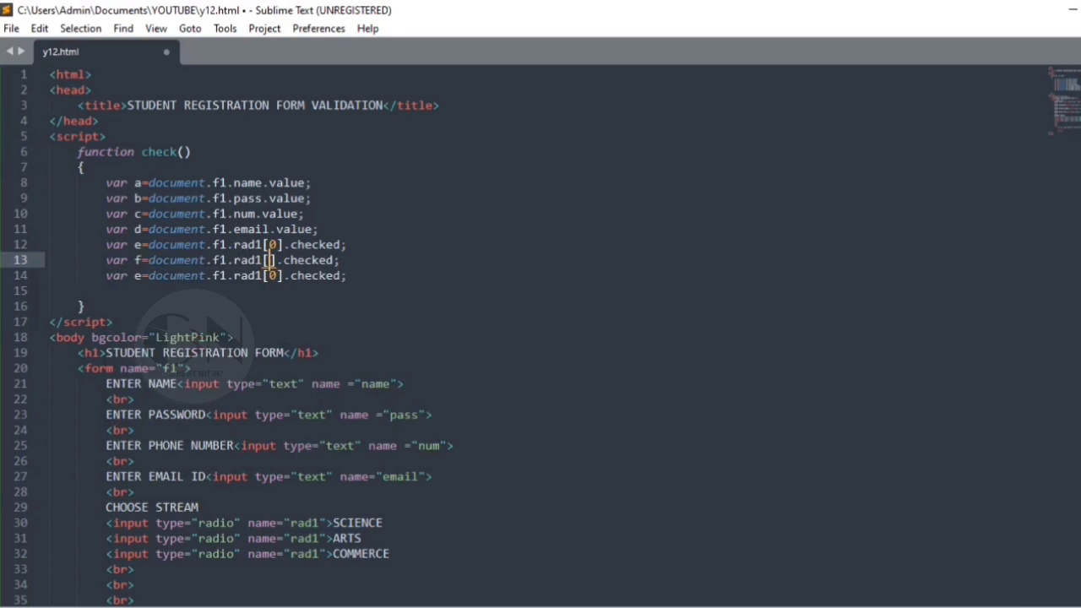
pyautogui.write('1')
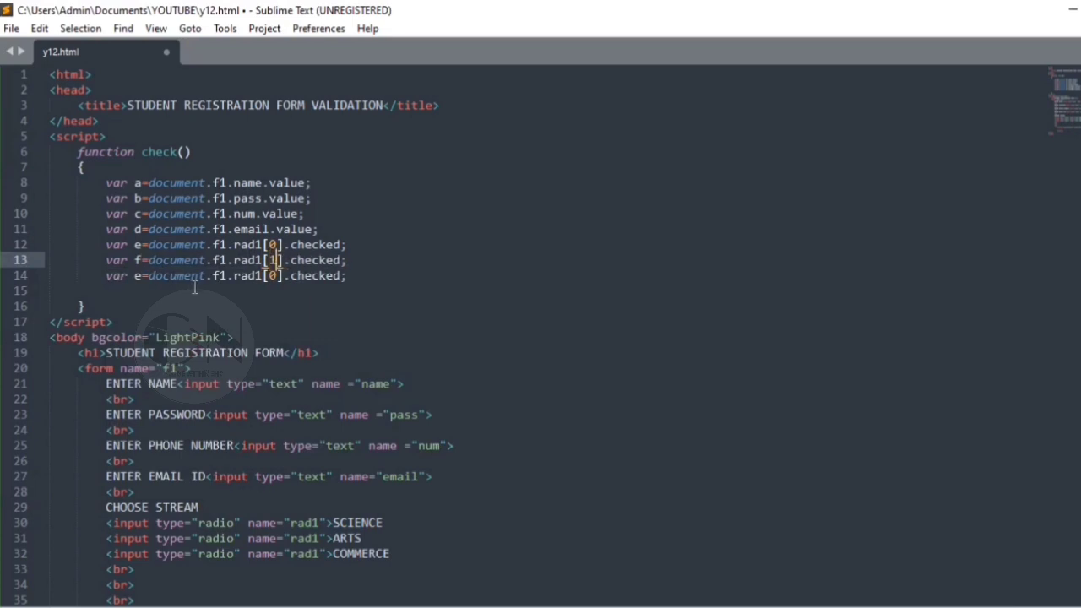
pyautogui.write('g')
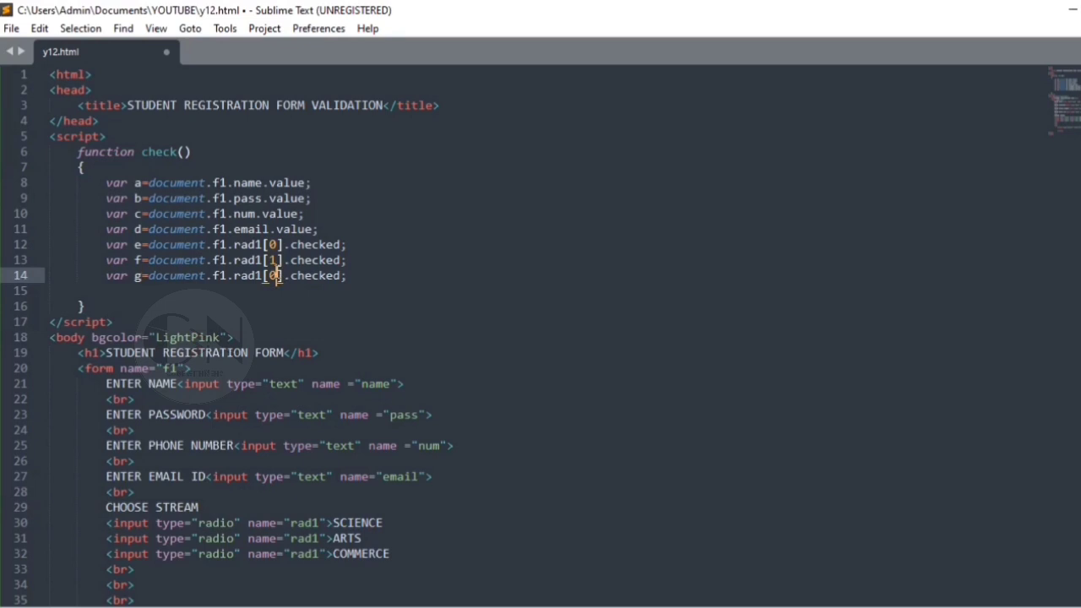
pyautogui.write('2')
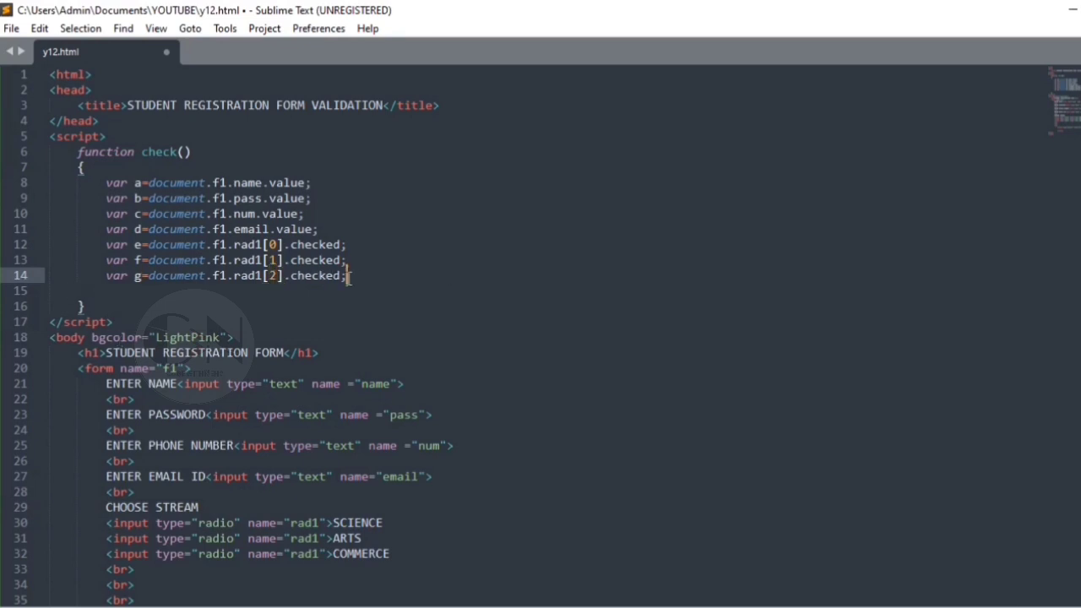
pyautogui.write('if(a==')
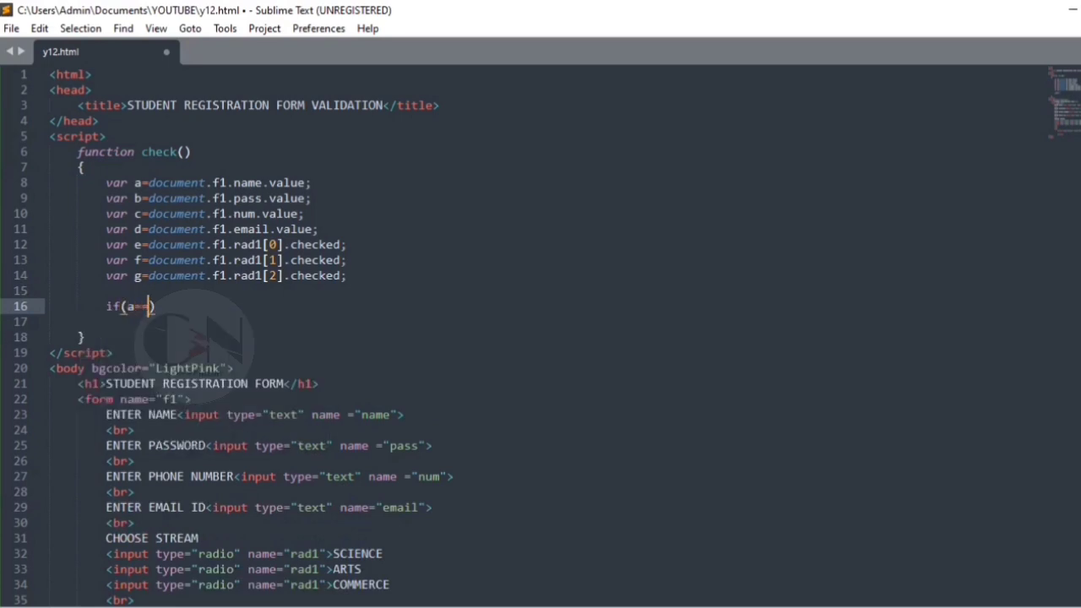
# - Write if(a=="") with alert("Please Enter Name") in check()
pyautogui.write('=""')
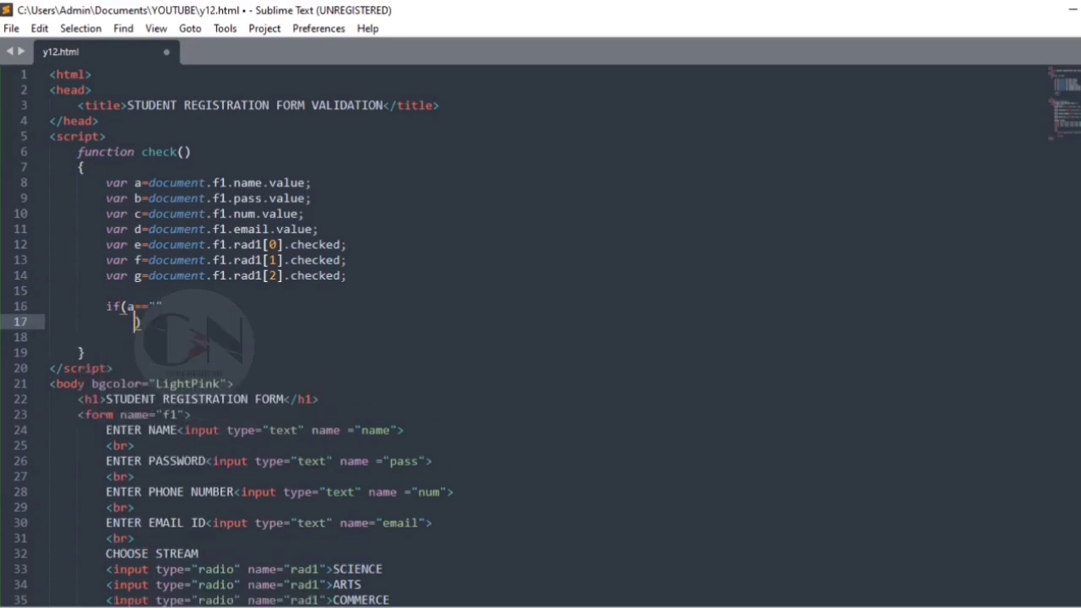
pyautogui.write(')')
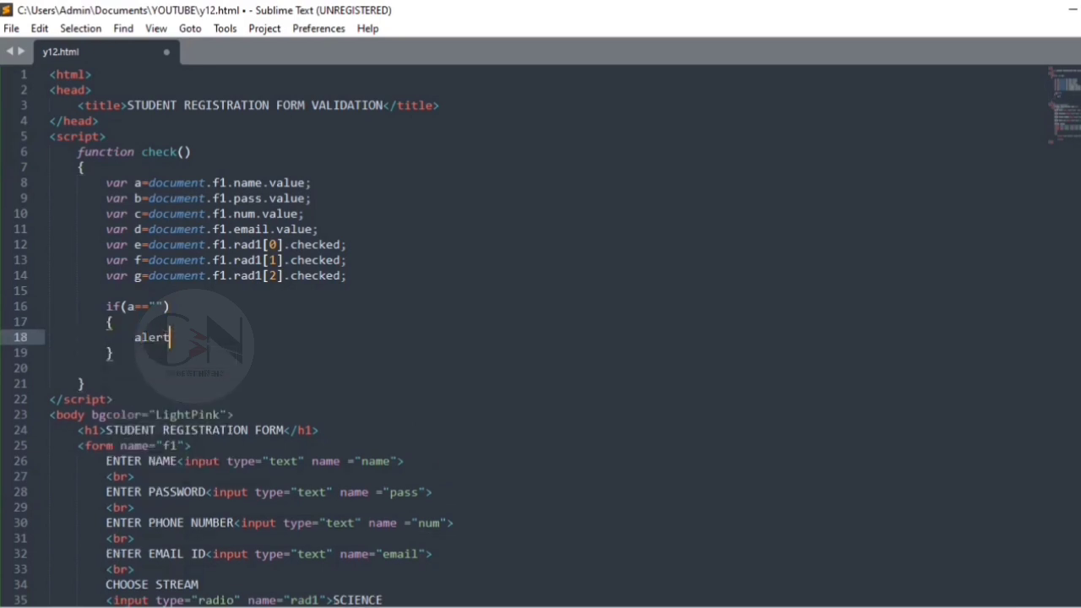
pyautogui.write('("")')
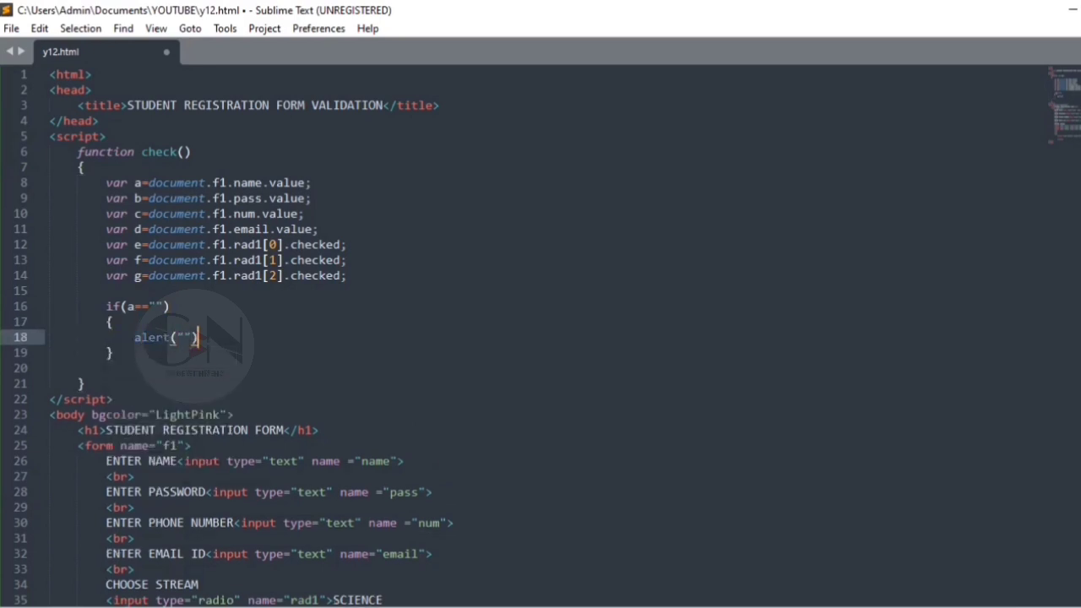
pyautogui.write('P1')
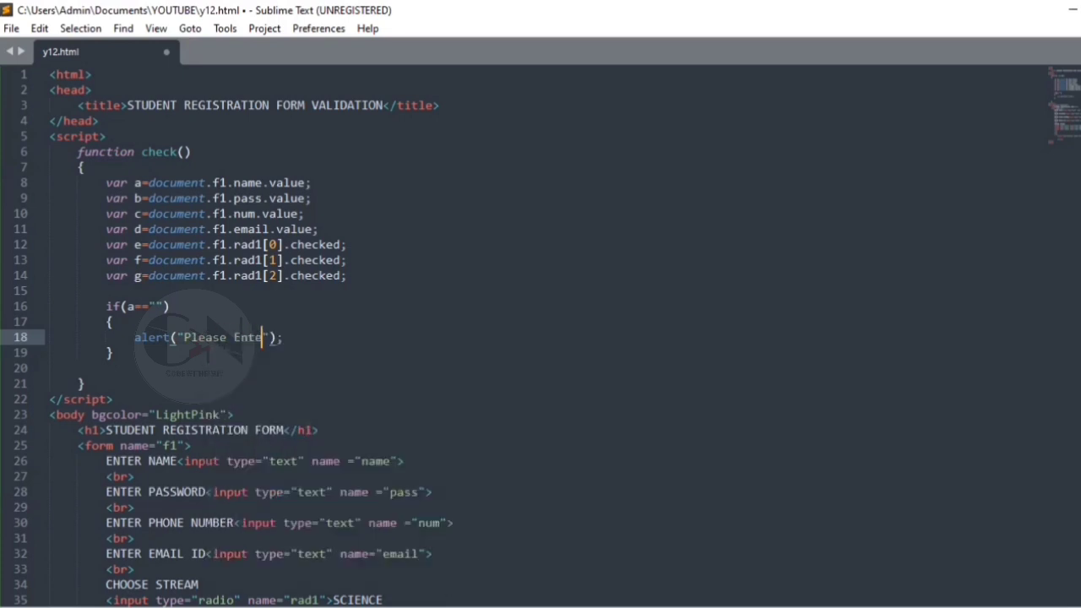
pyautogui.write('Name')
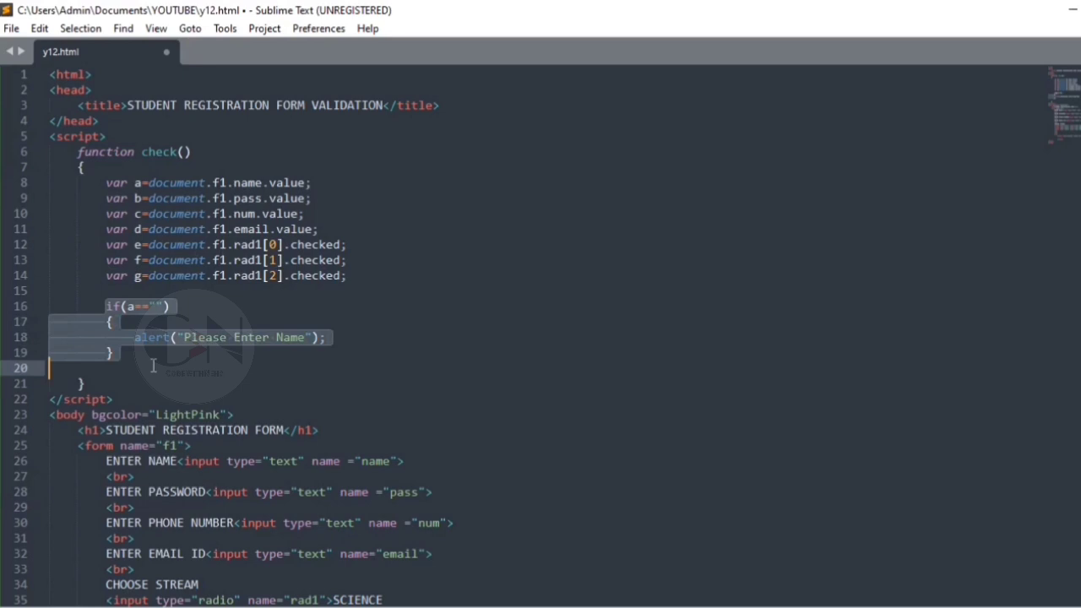
pyautogui.moveTo(121, 363)
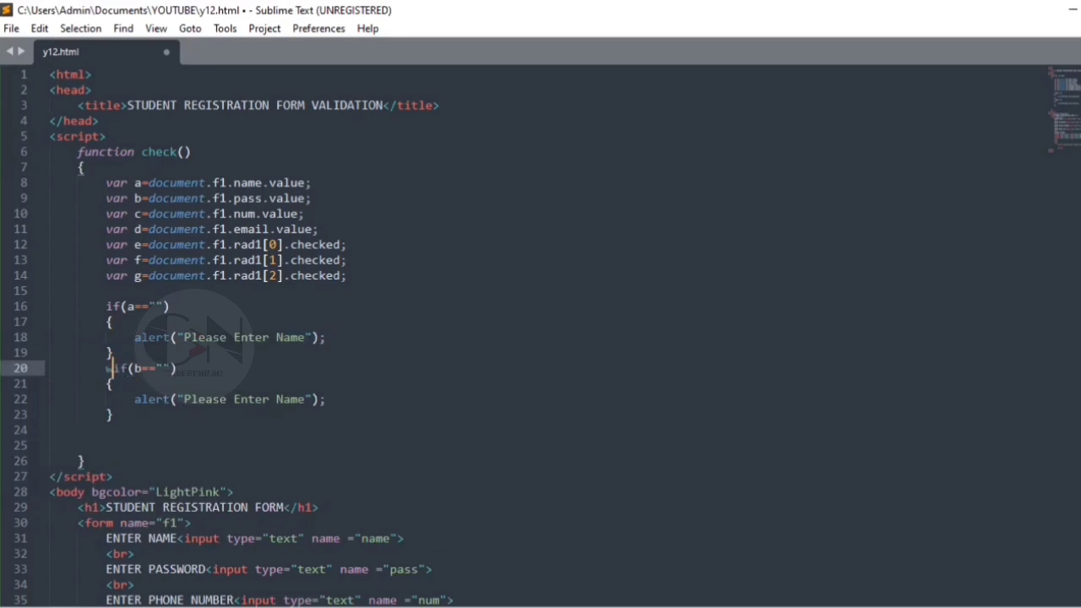
# - Turn the b check into an else-if alerting 'Please Enter Password', and add c alerting 'Please Enter Phone Number'
pyautogui.write('else')
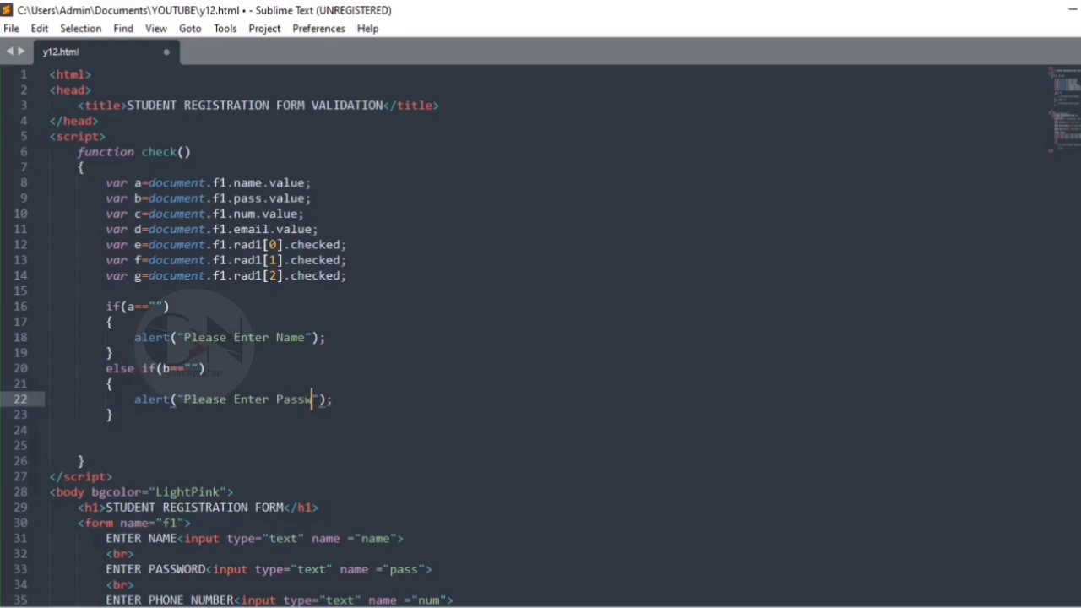
pyautogui.write('ord')
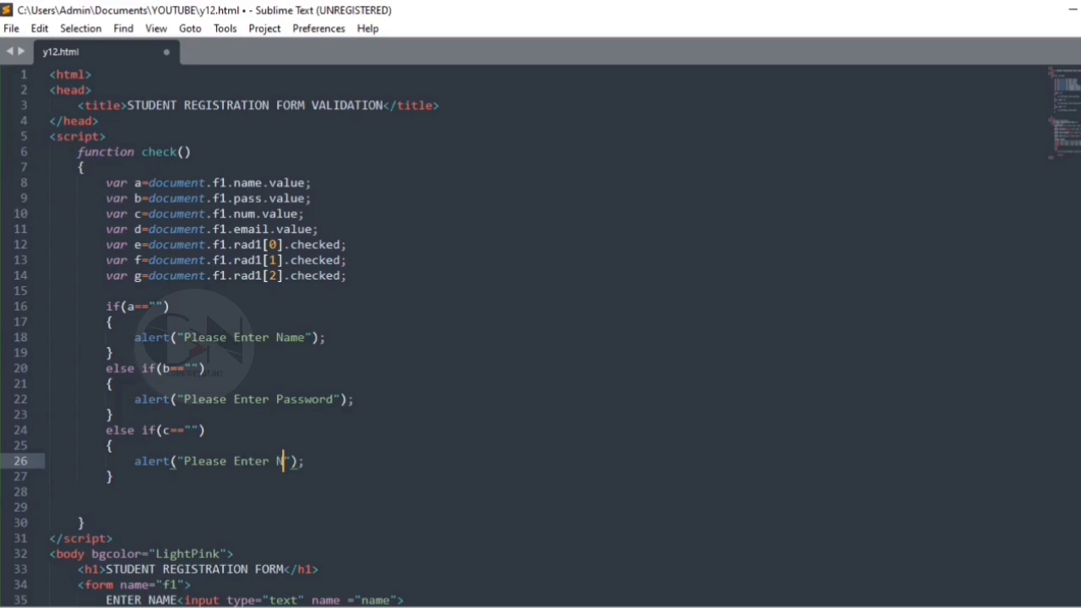
pyautogui.write('P')
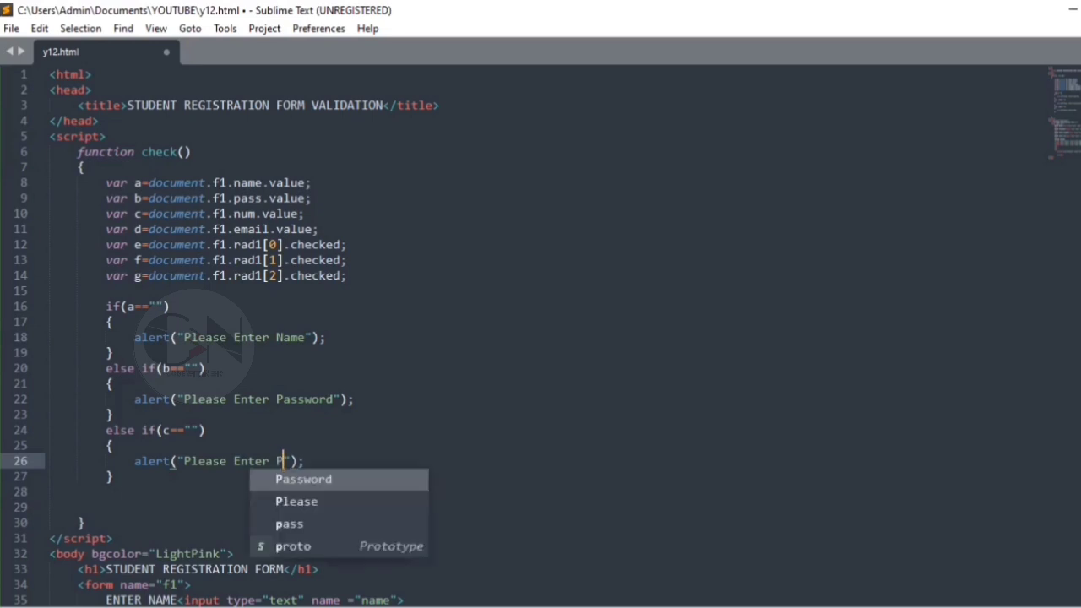
pyautogui.write('Phone')
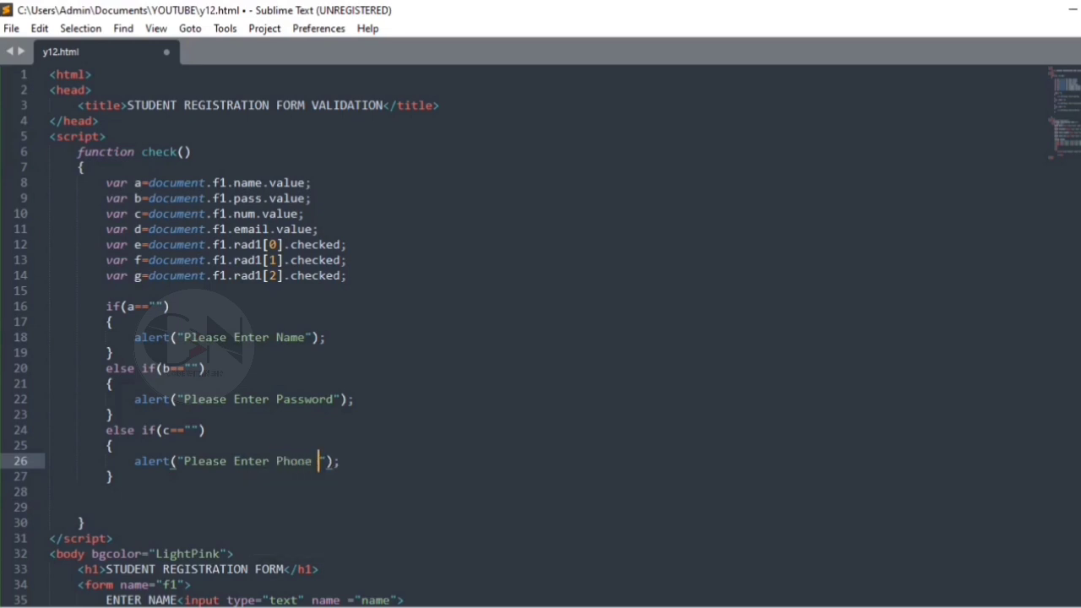
pyautogui.write('Number')
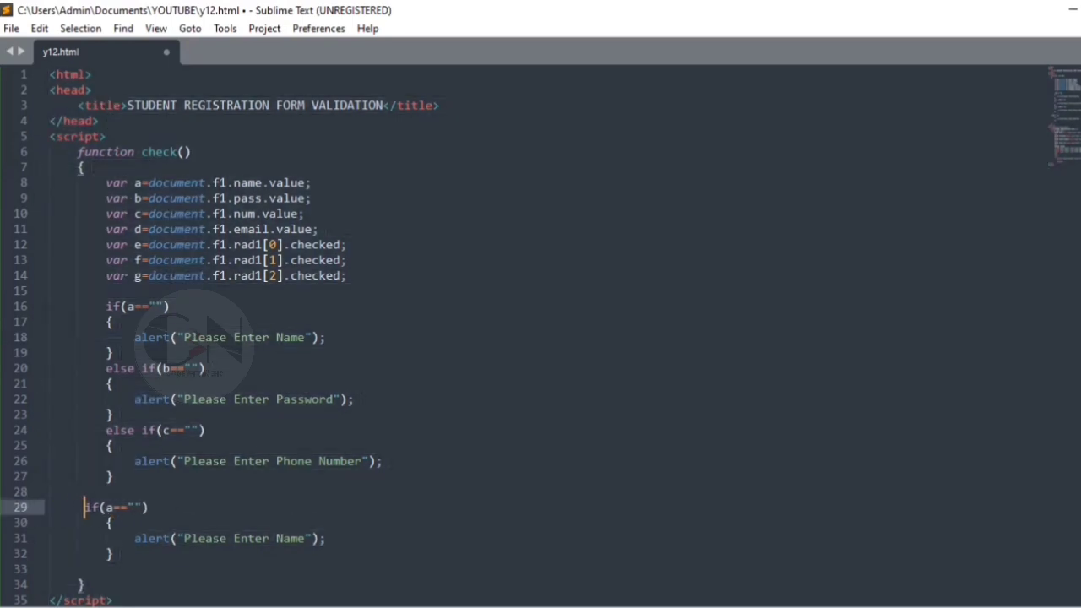
# - Make the pasted block 'else if' on d, alerting 'Please Enter EmailID'
pyautogui.write('else')
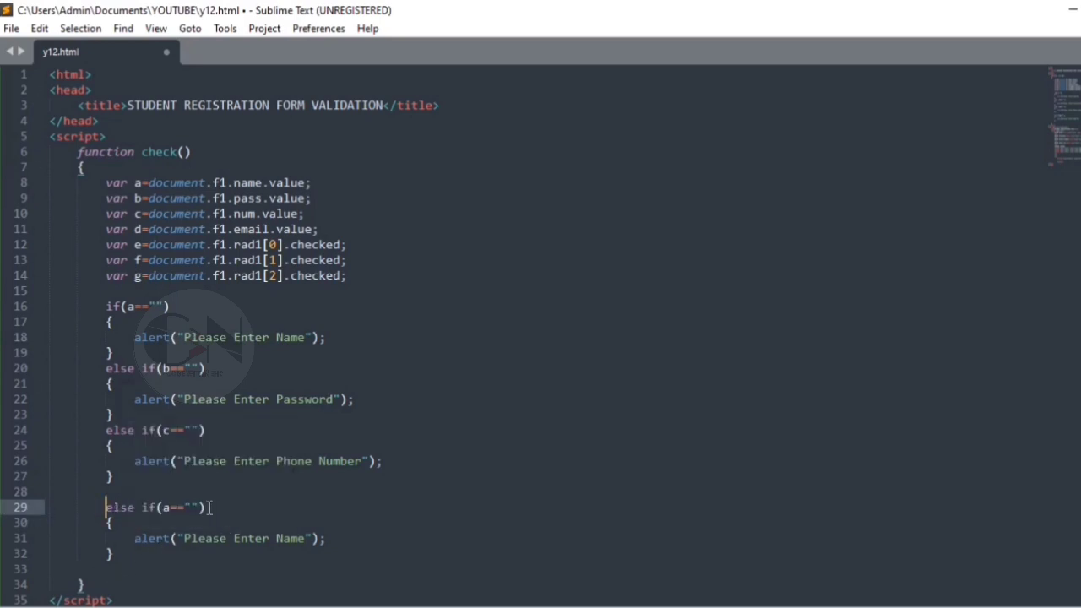
pyautogui.write('d')
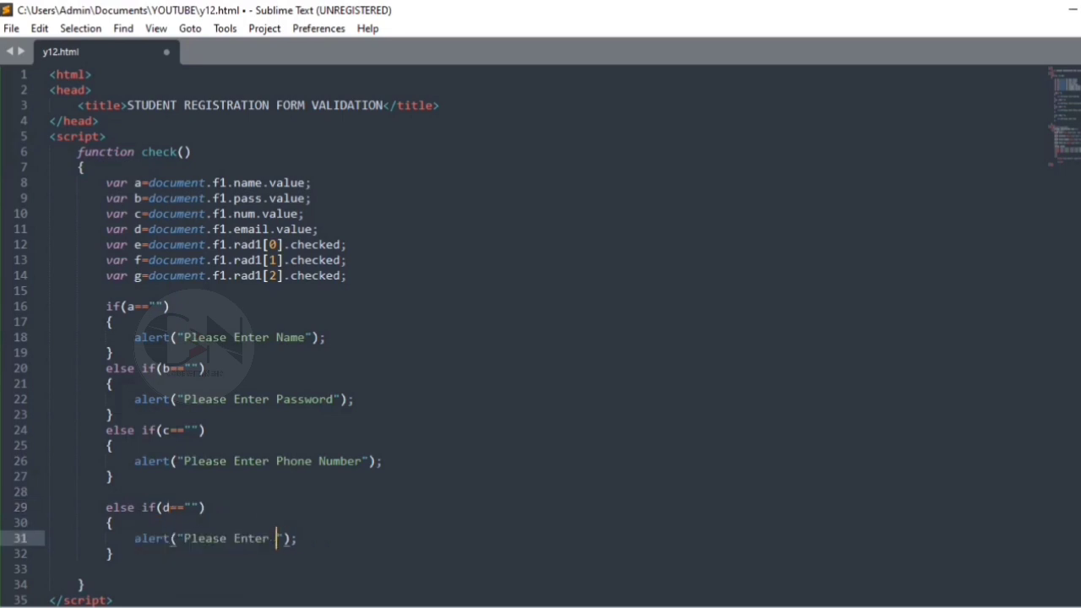
pyautogui.write('Email')
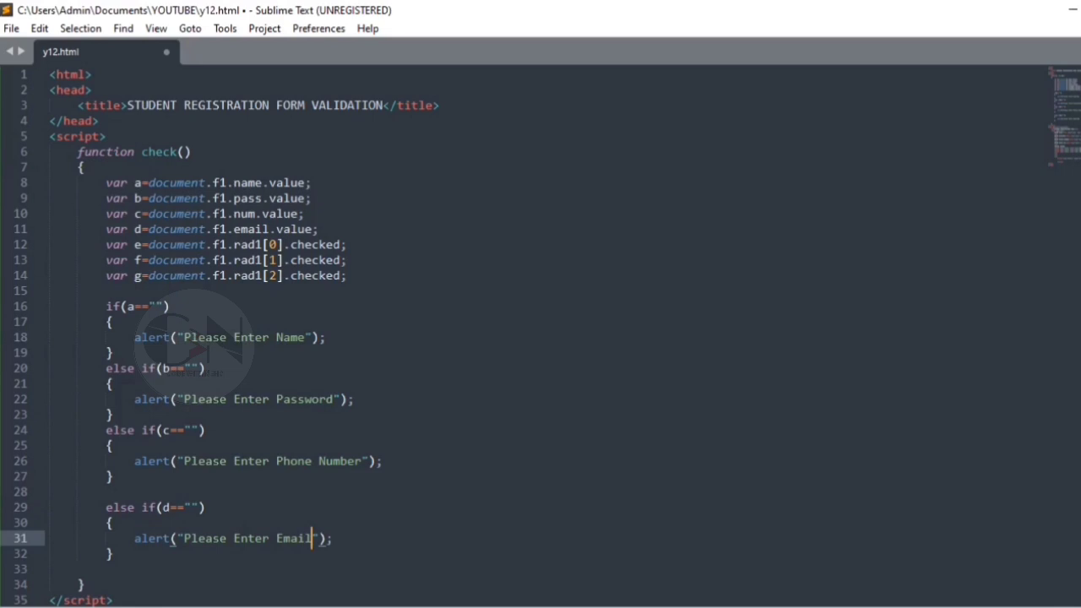
pyautogui.write('ID')
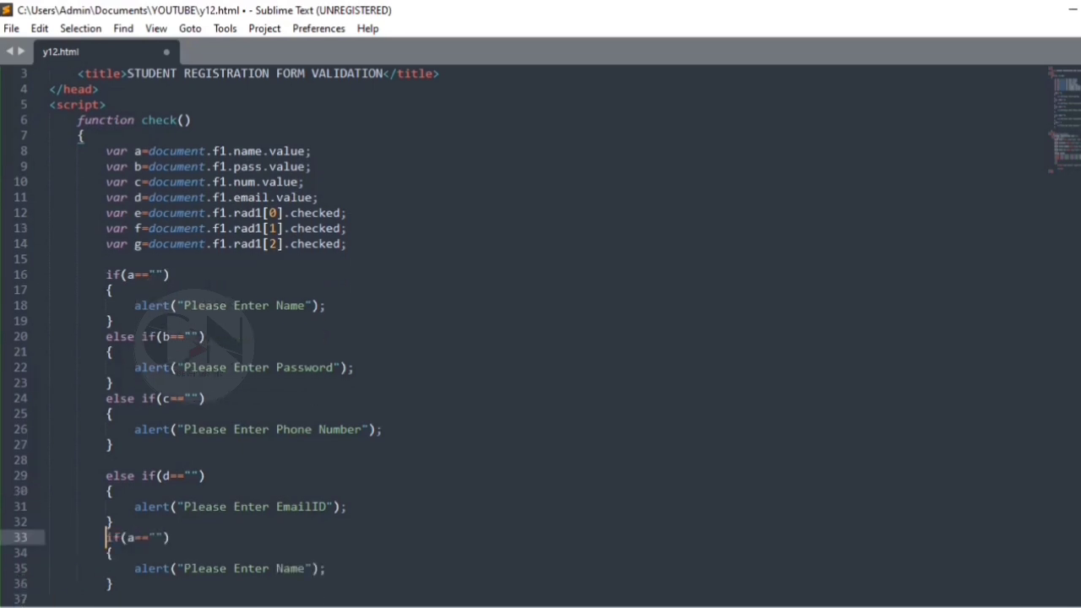
# - Write else if(e==false && f==false && g==false) alerting 'Please Choose Subject', then begin an else
pyautogui.write('else')
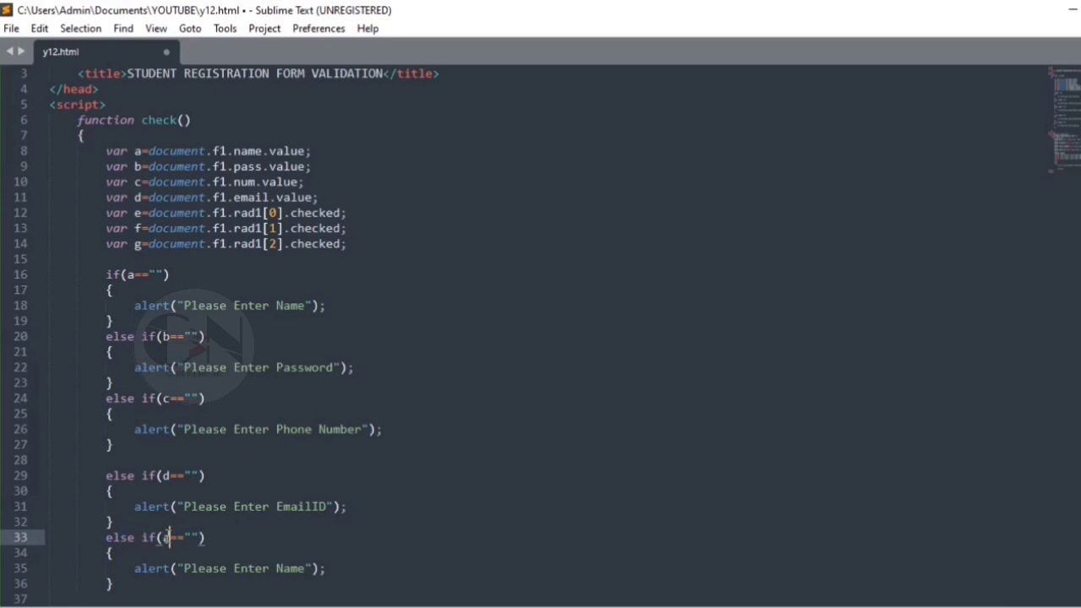
pyautogui.press('Backspace')
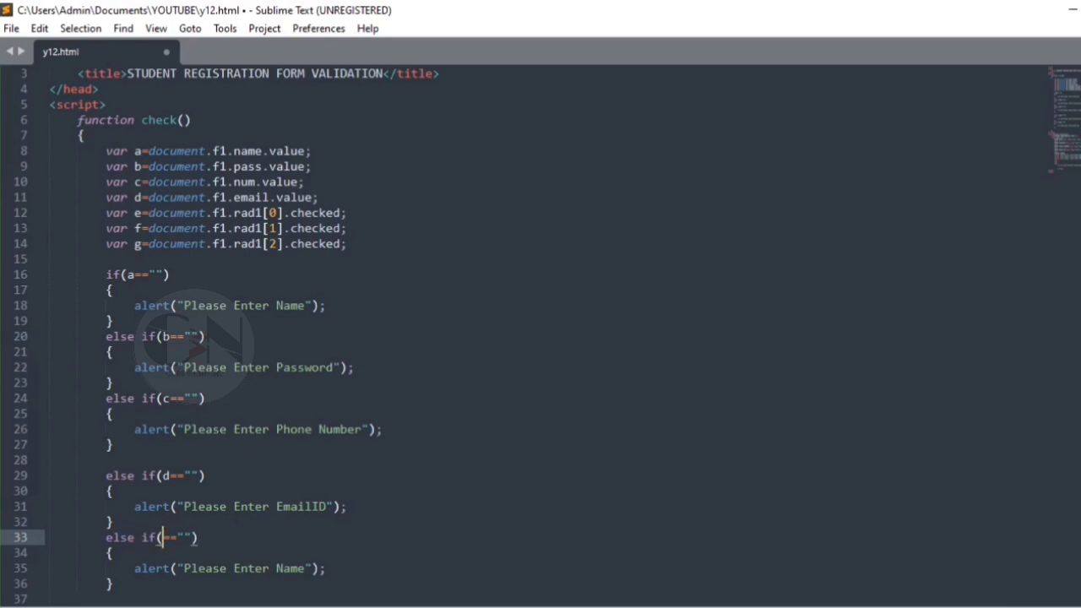
pyautogui.write('#!/usr/bin/env js')
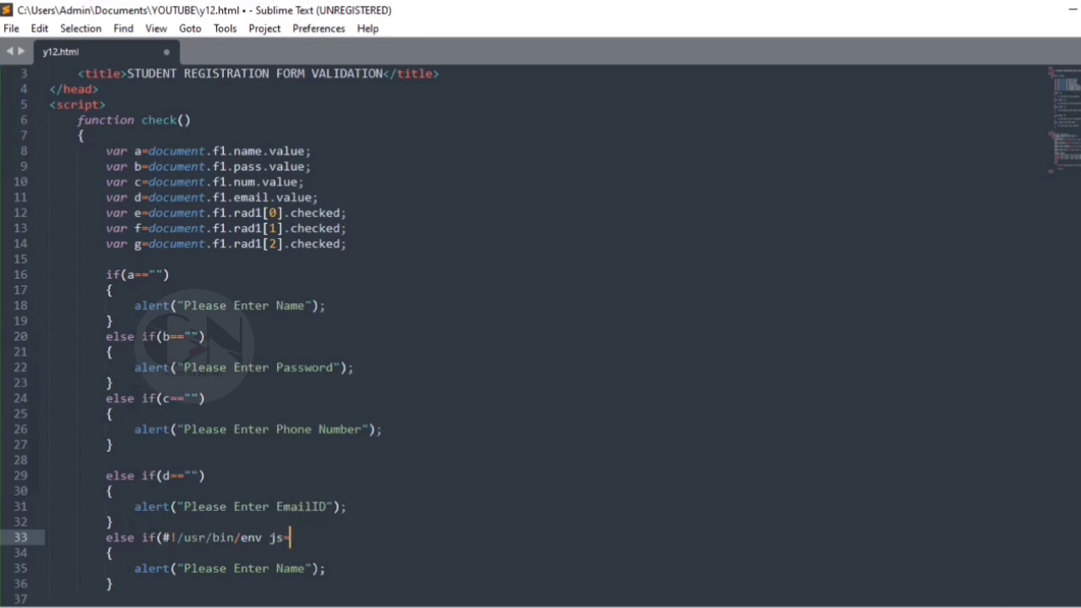
pyautogui.press('backspace')
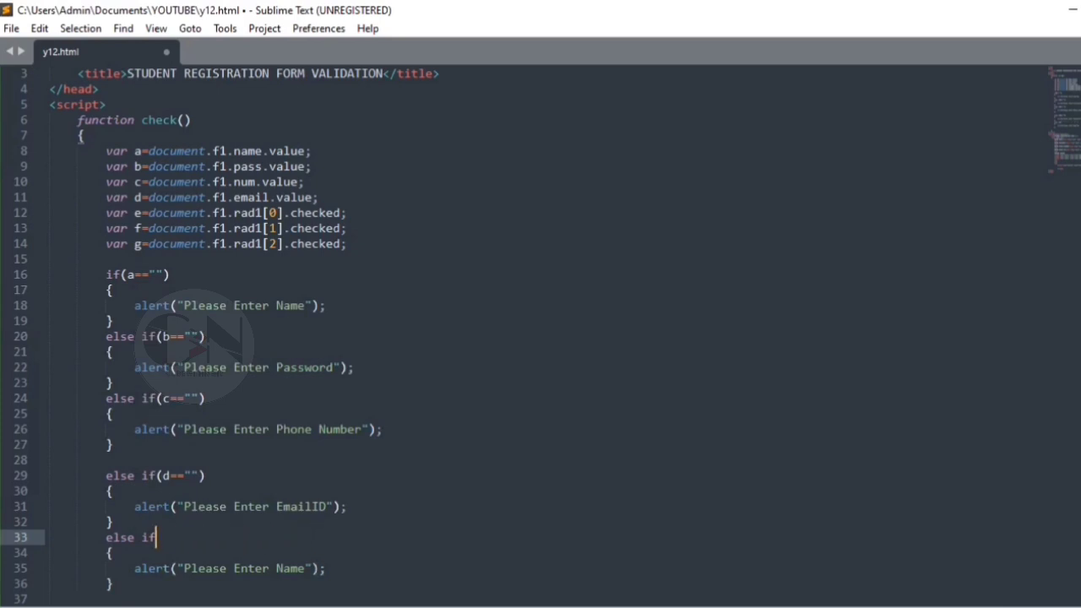
pyautogui.write('e==false &&)')
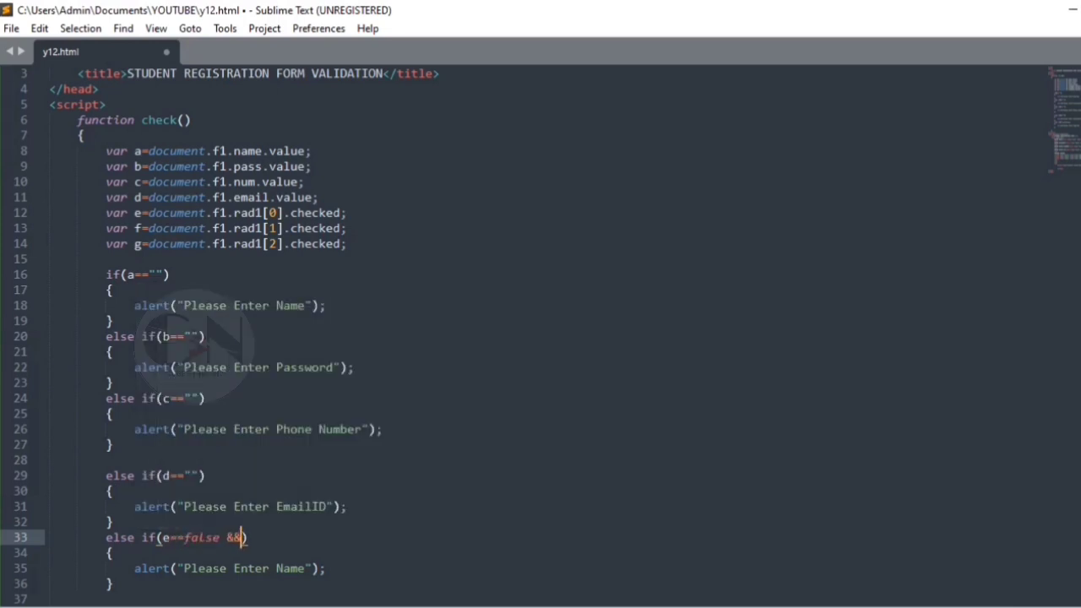
pyautogui.write('f==')
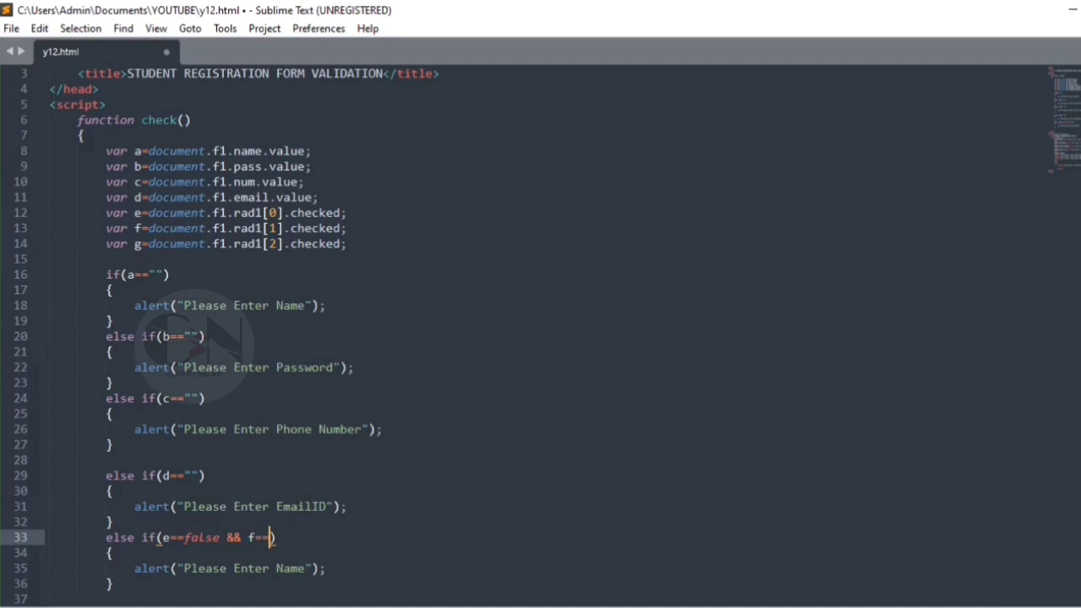
pyautogui.write('false &&')
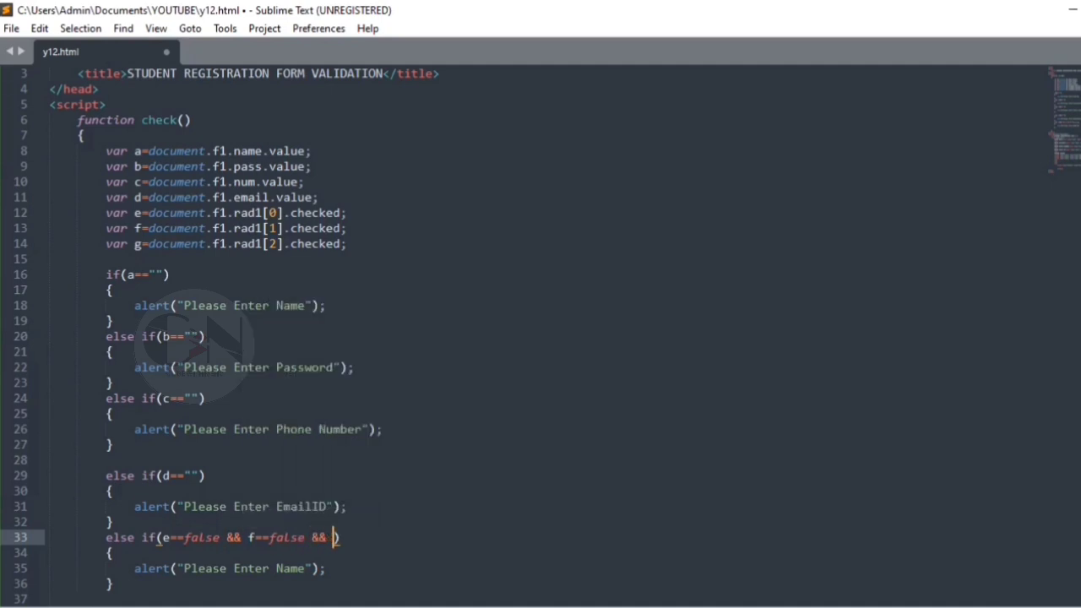
pyautogui.write('g==false')
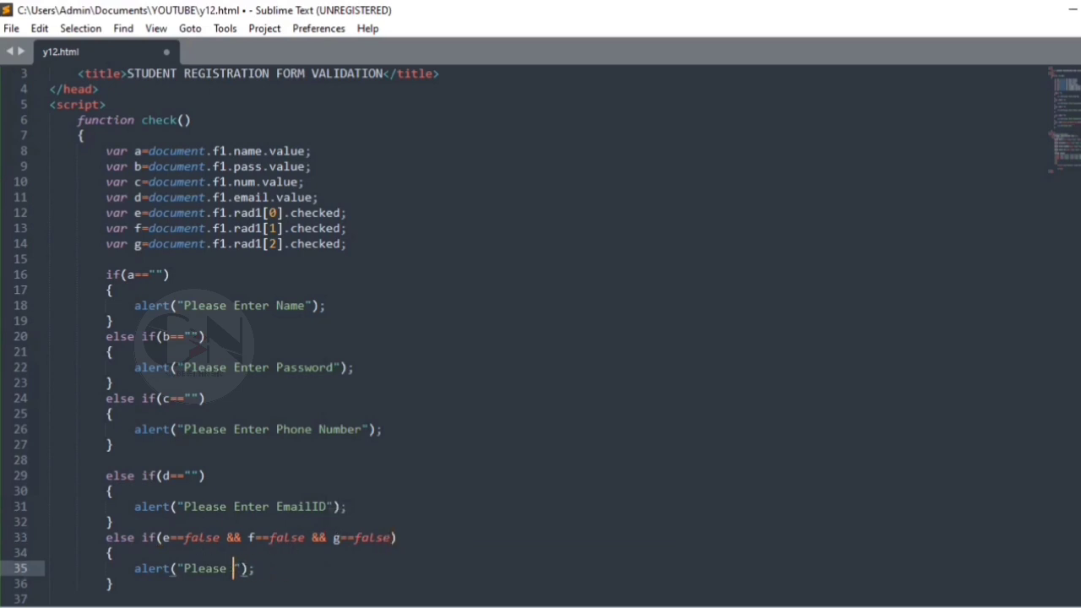
pyautogui.write('Choose S')
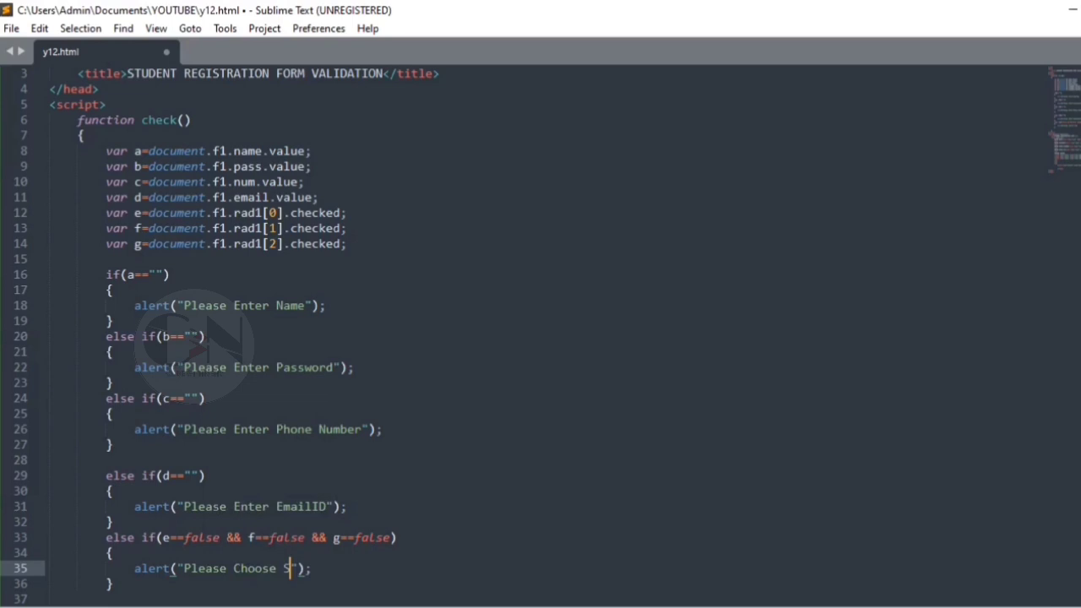
pyautogui.write('ubject')
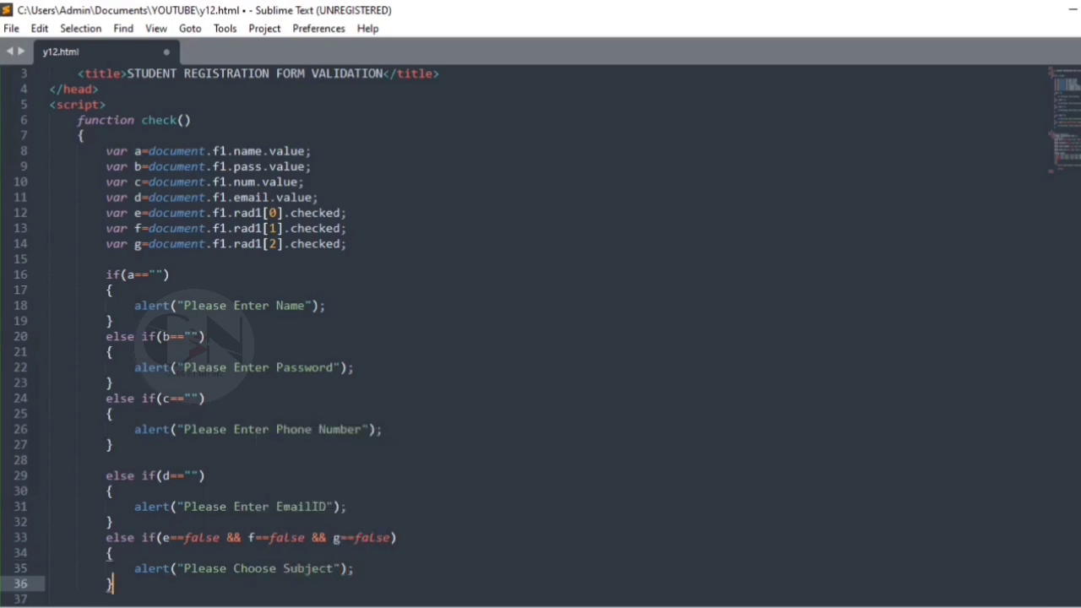
pyautogui.scroll(-3)
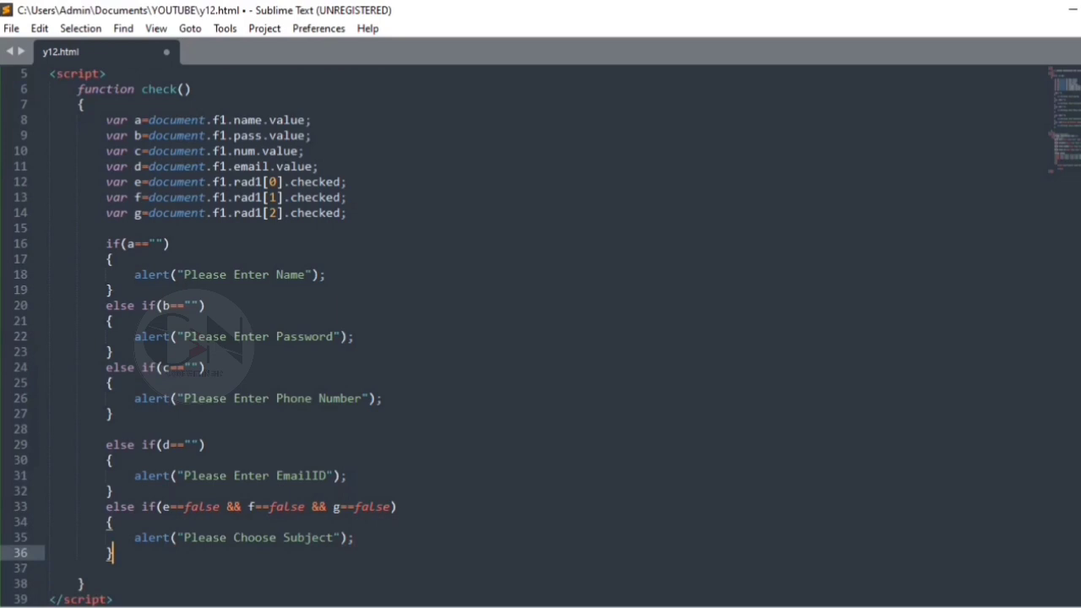
pyautogui.write('ert(')
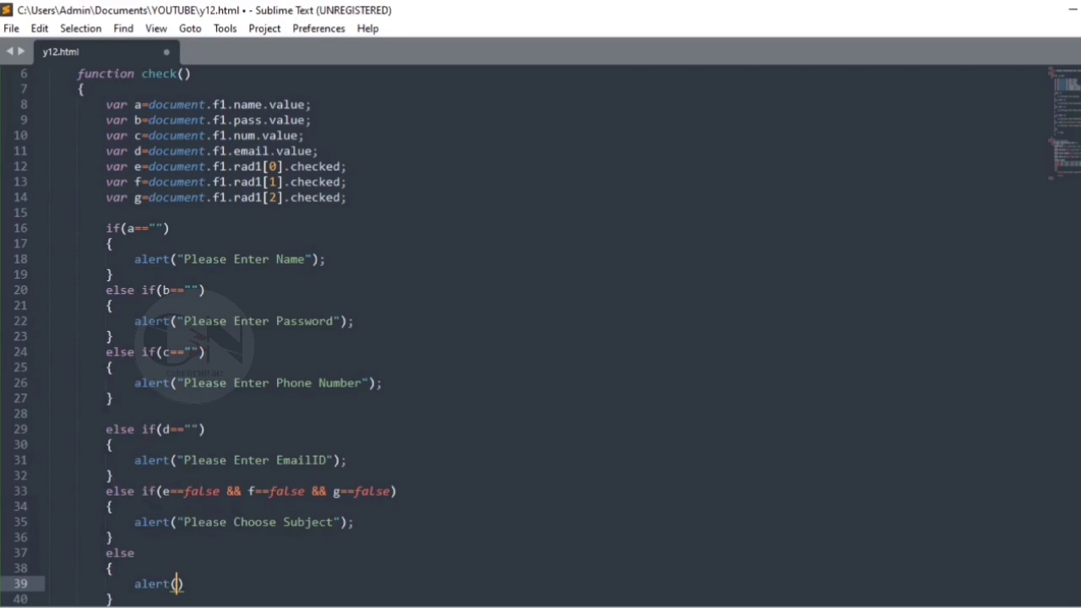
# - Make the final else alert 'Registered Successfully'
pyautogui.write('"";')
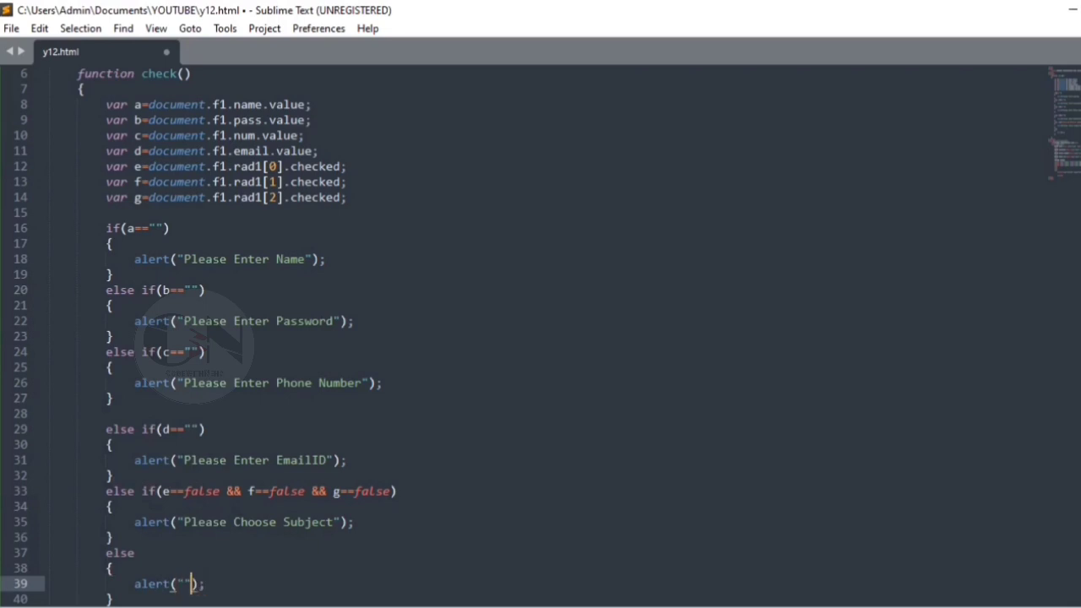
pyautogui.write('Registered')
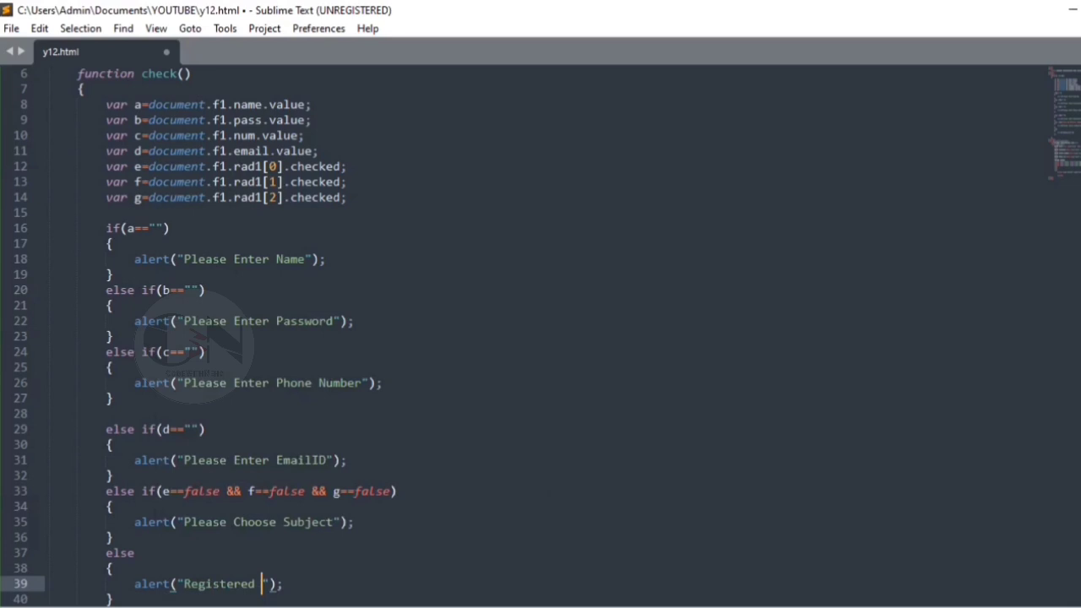
pyautogui.write('Success')
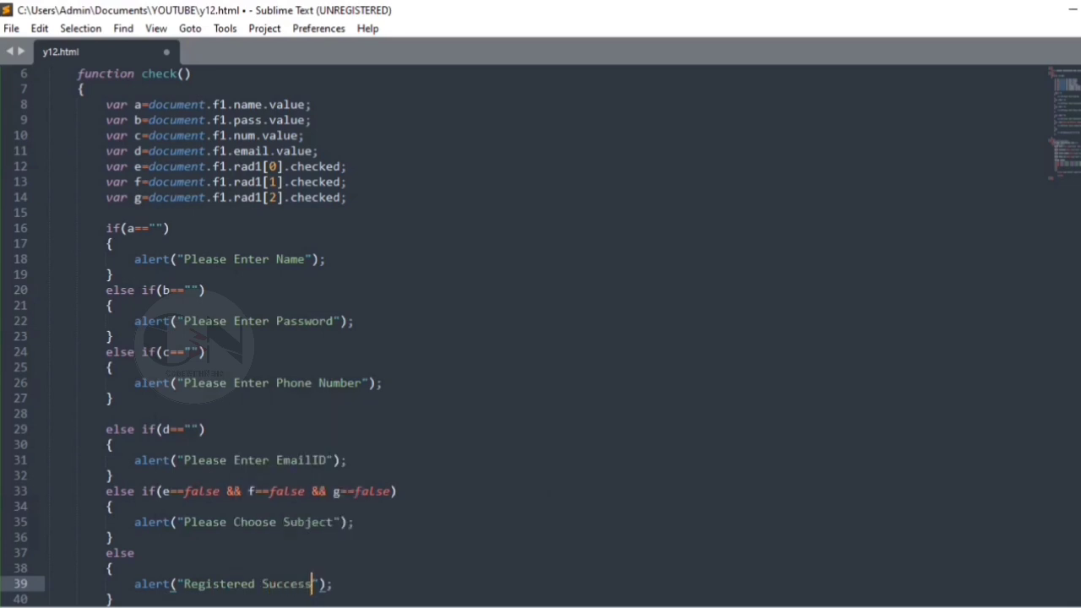
pyautogui.write('fully')
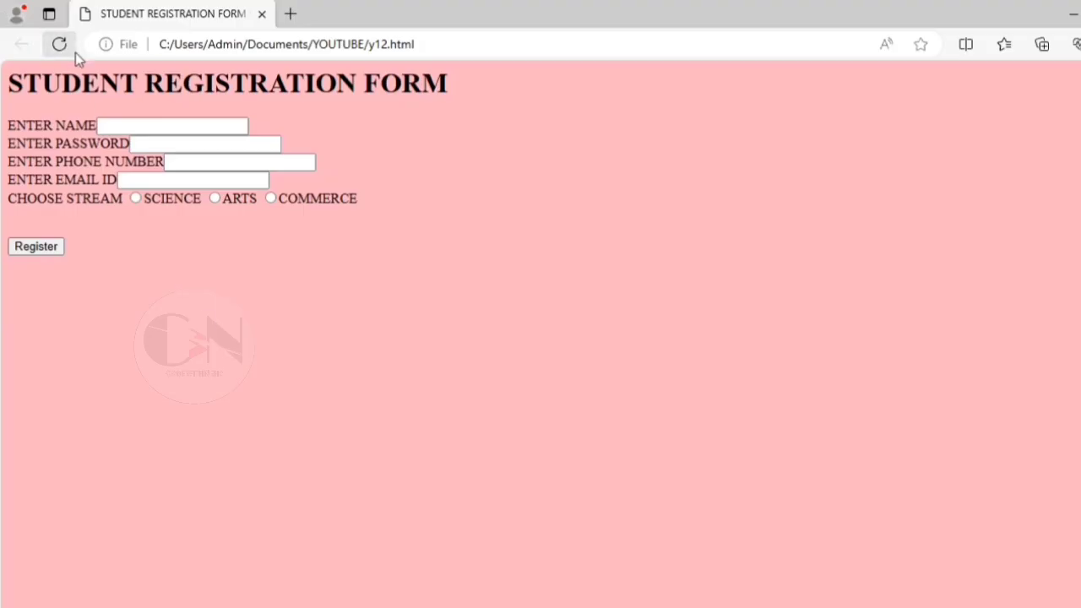
pyautogui.click(35, 246)
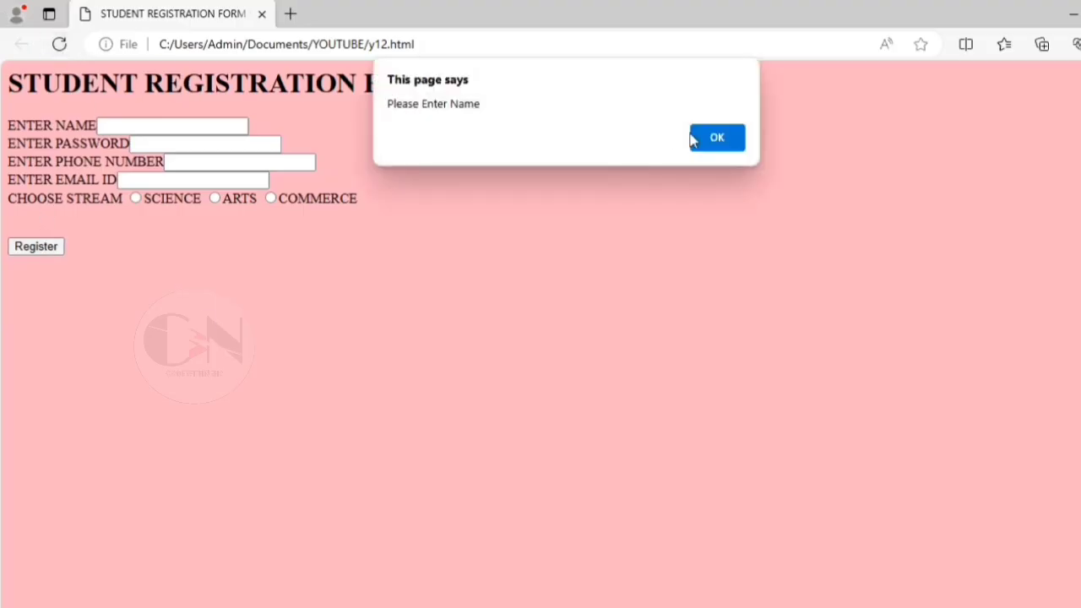
pyautogui.click(716, 137)
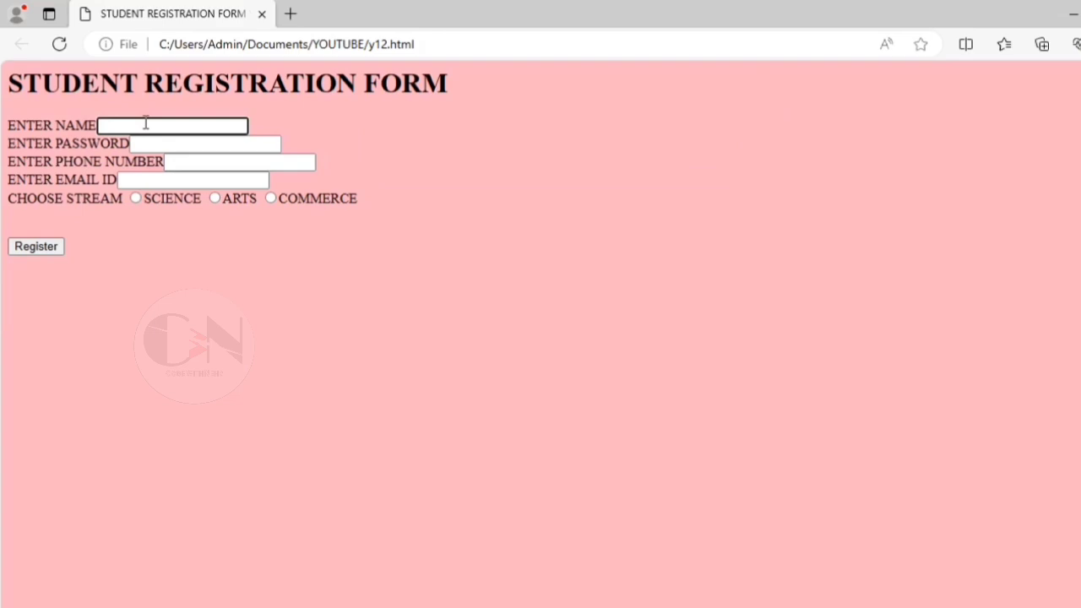
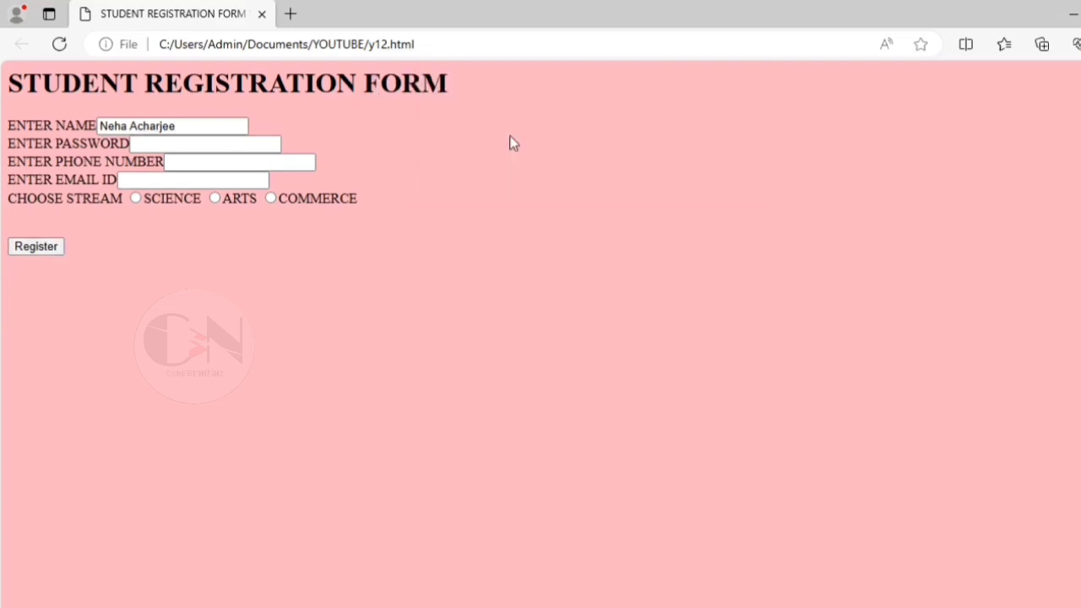
pyautogui.write('12345')
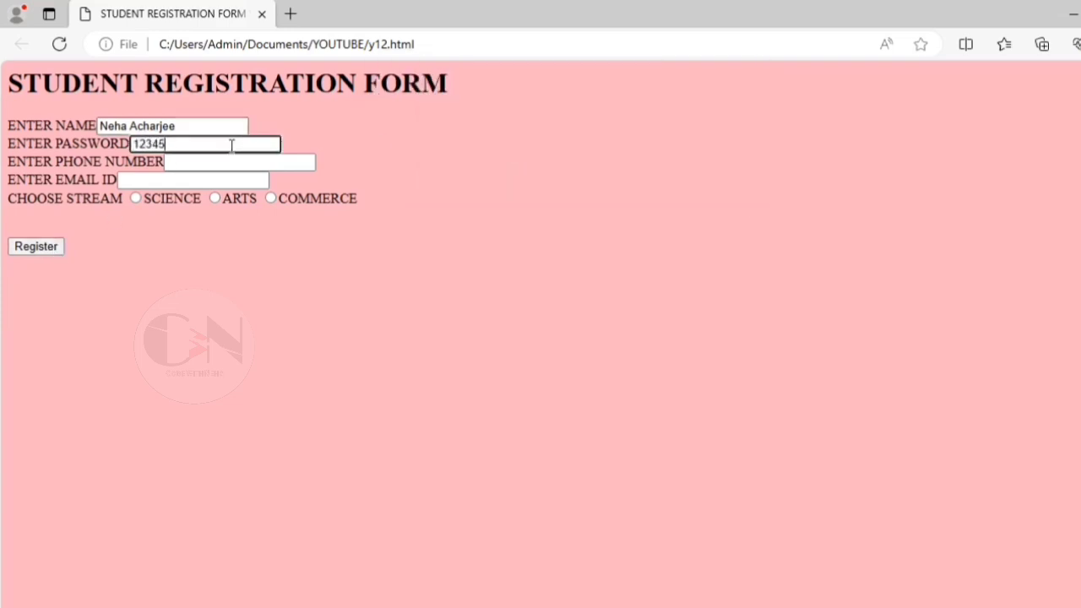
pyautogui.click(36, 246)
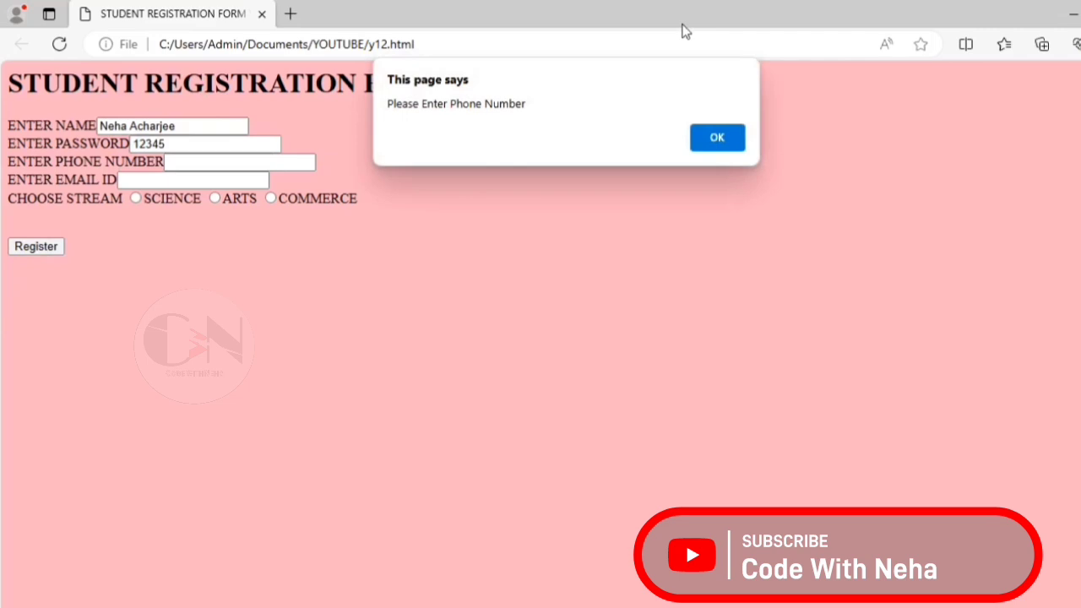
pyautogui.click(717, 136)
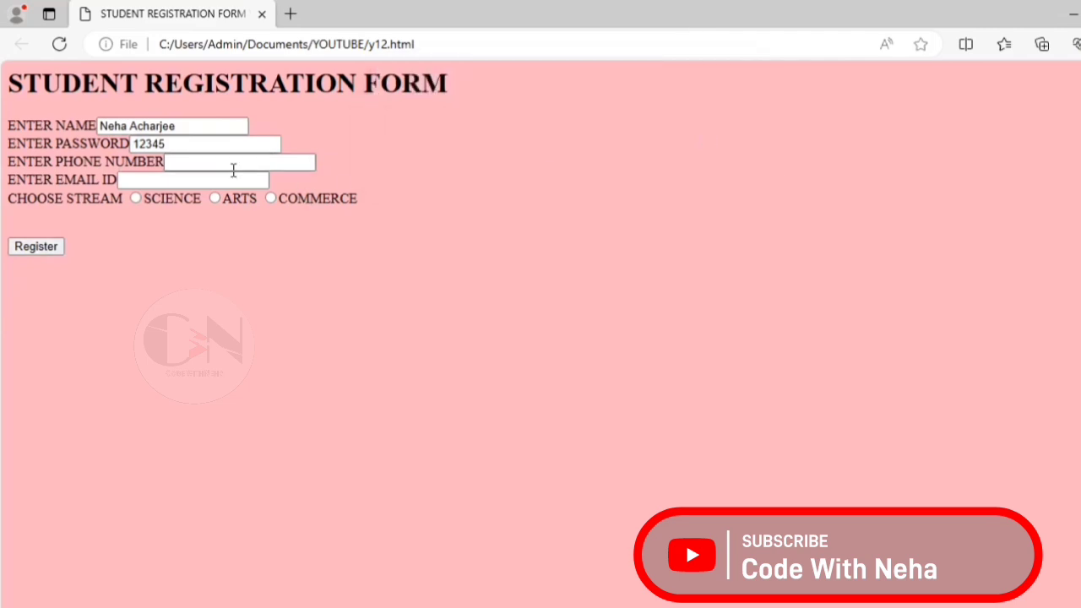
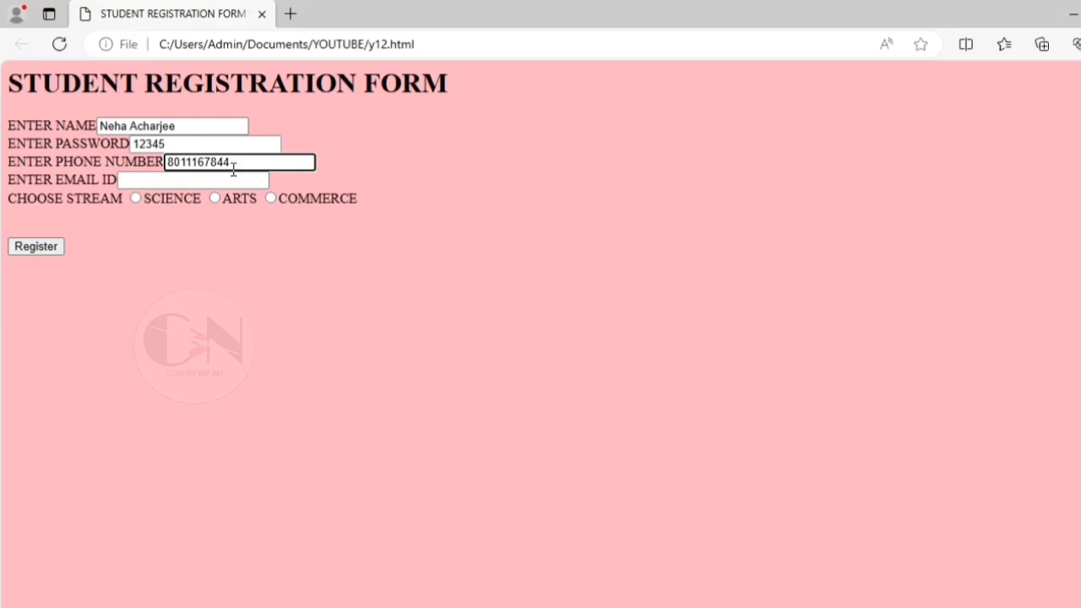
pyautogui.click(35, 246)
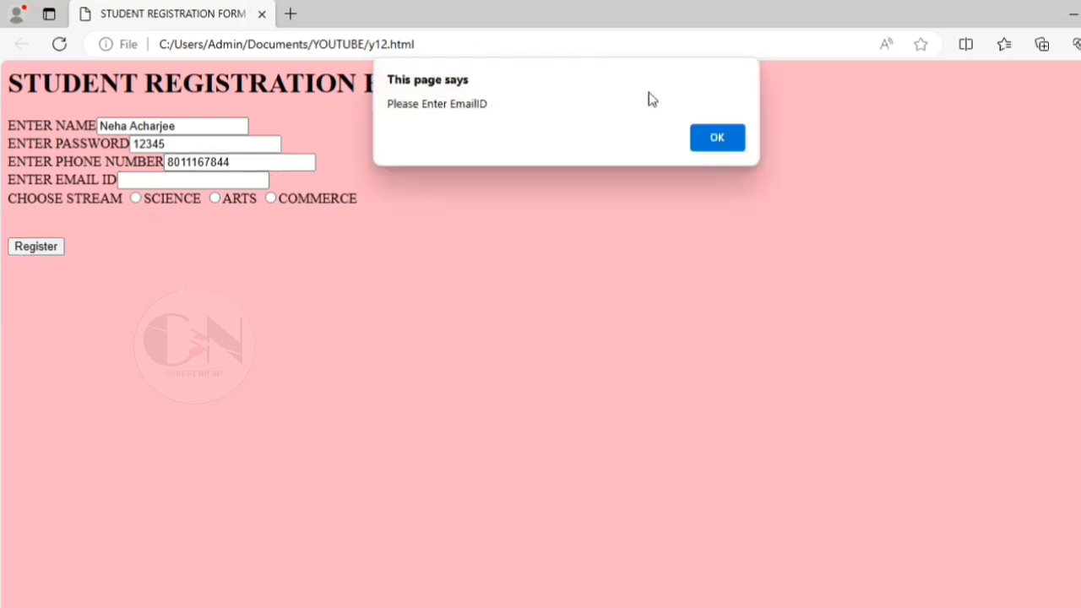
pyautogui.click(717, 137)
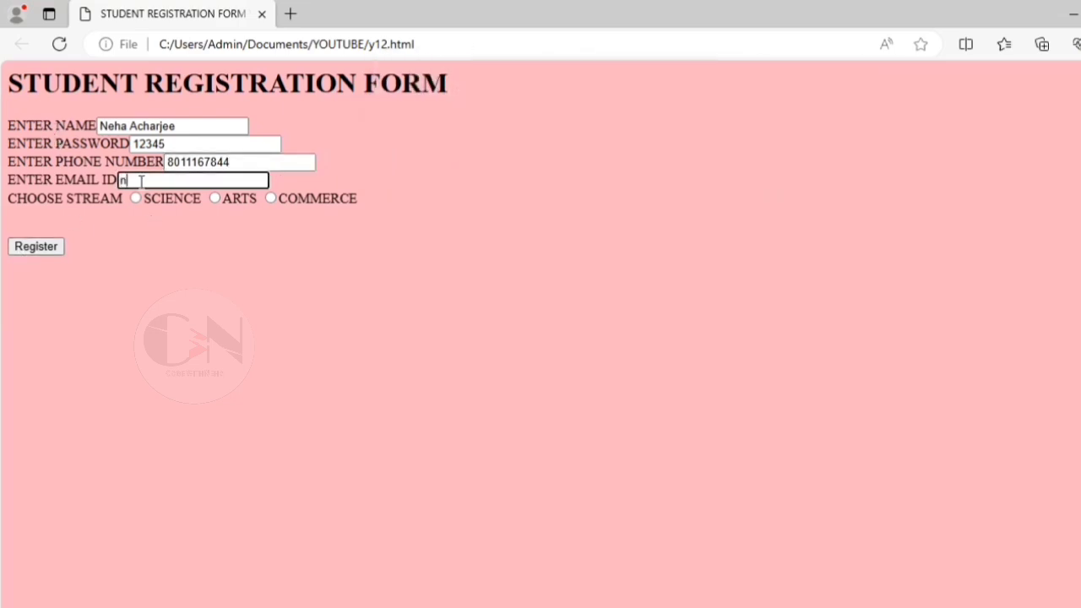
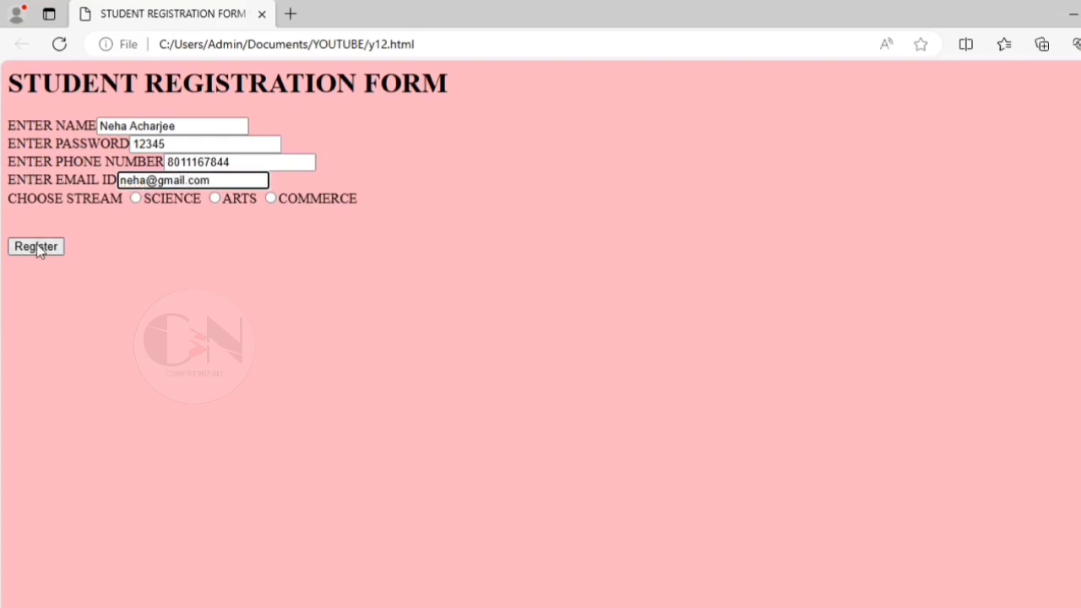
pyautogui.click(36, 246)
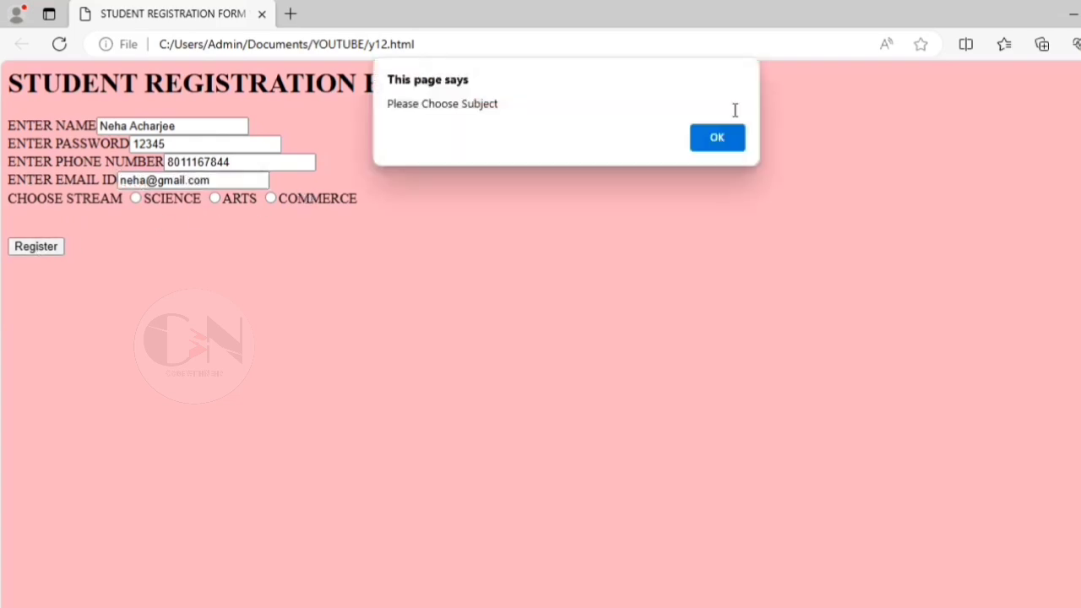